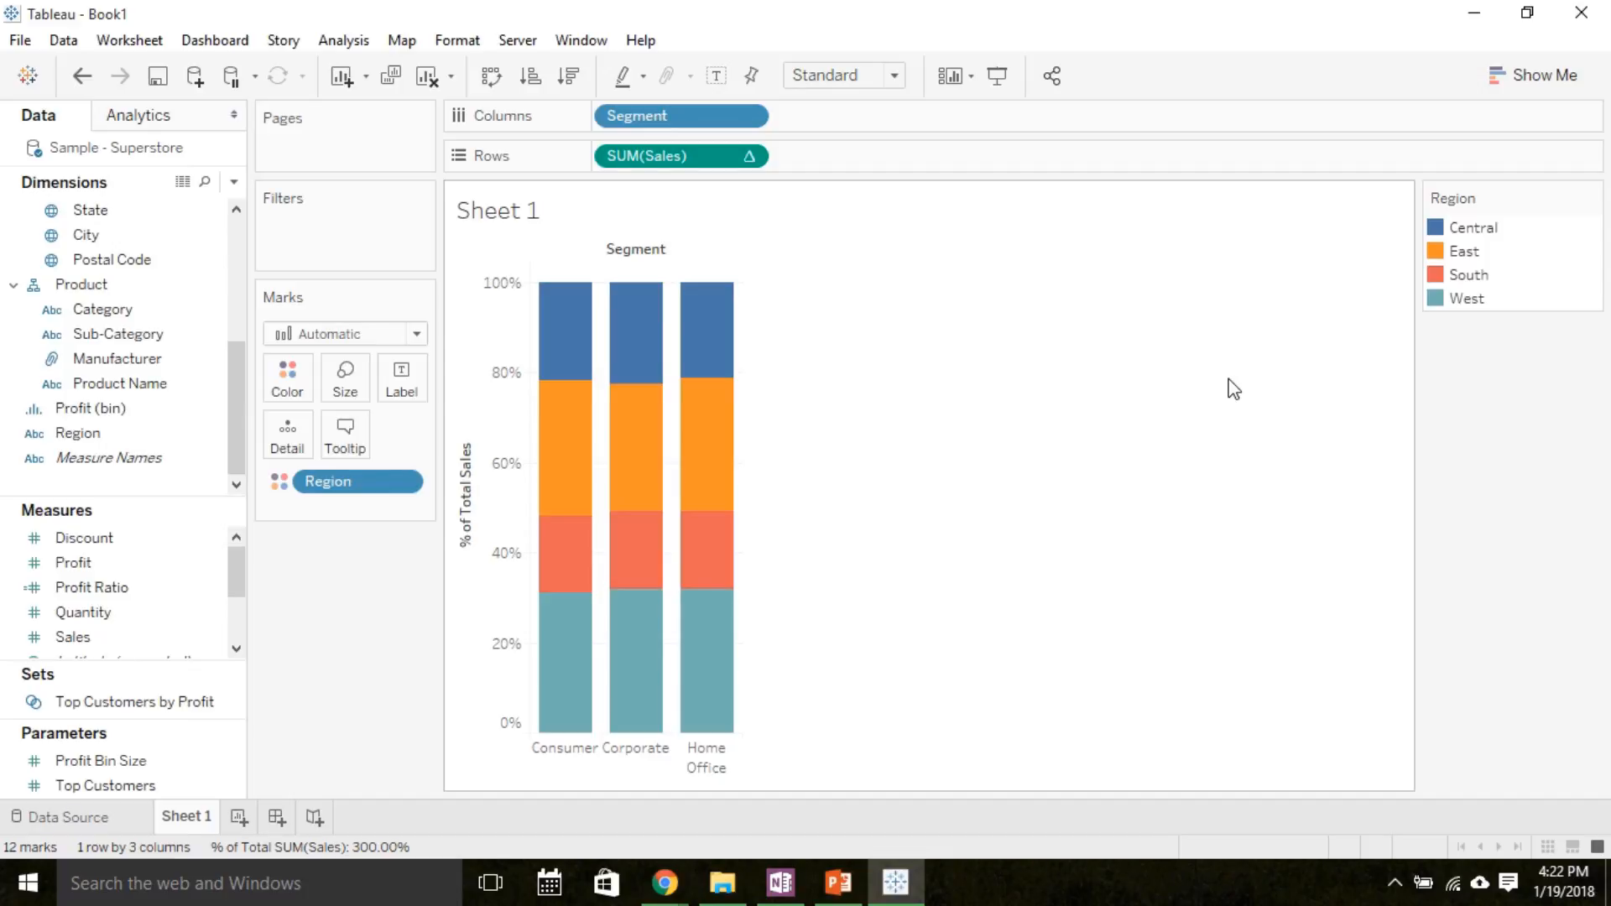
pyautogui.moveTo(903, 289)
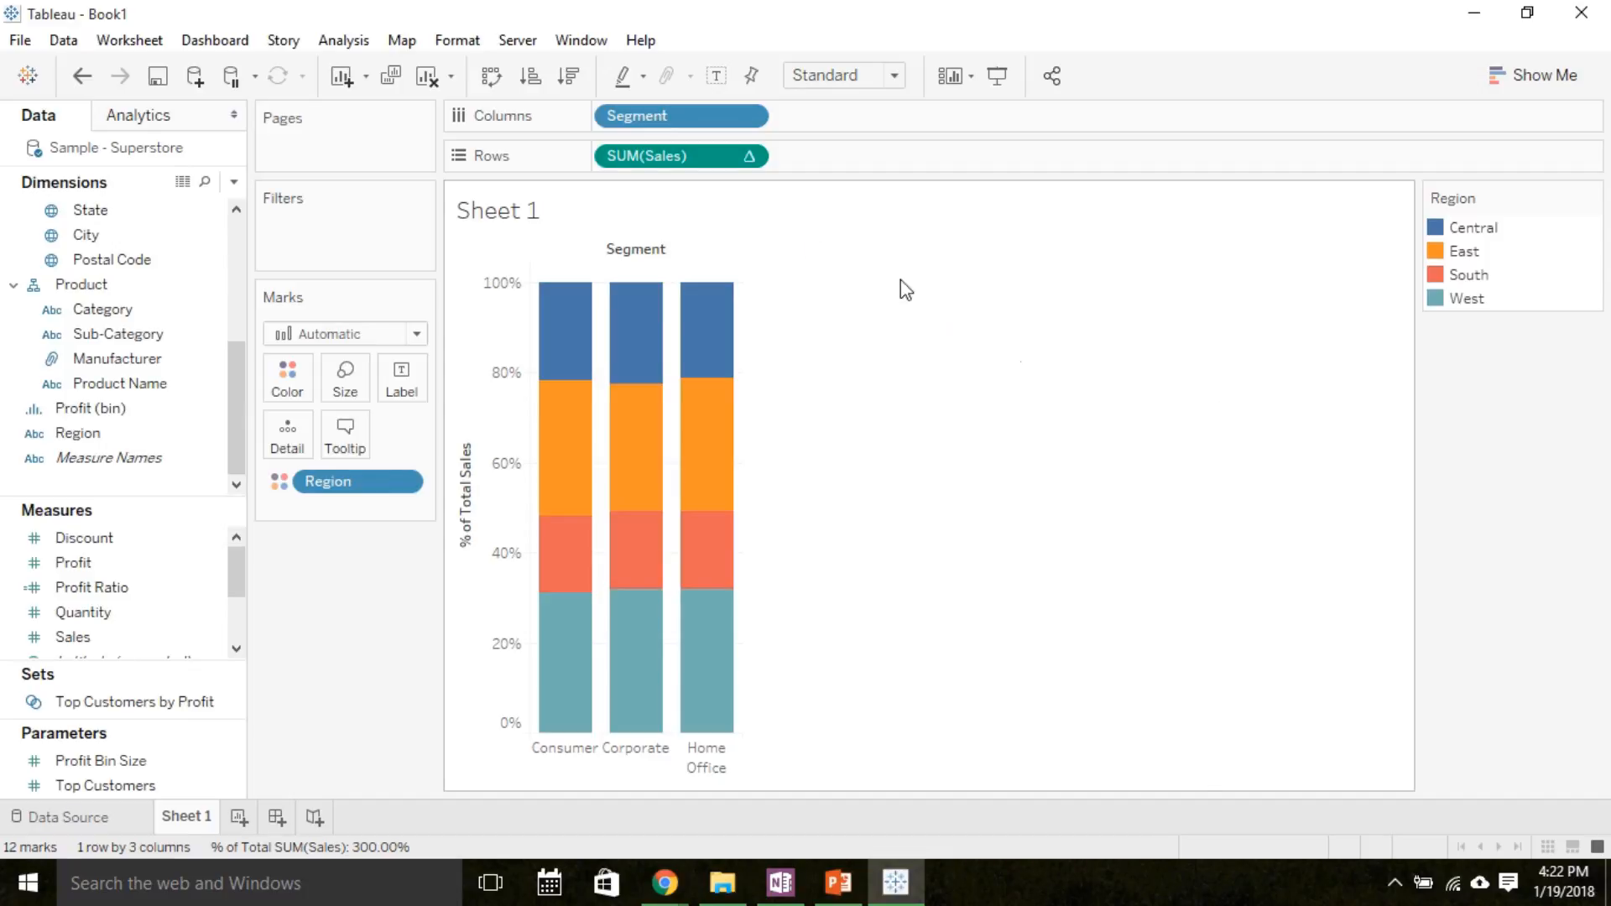
pyautogui.moveTo(322, 711)
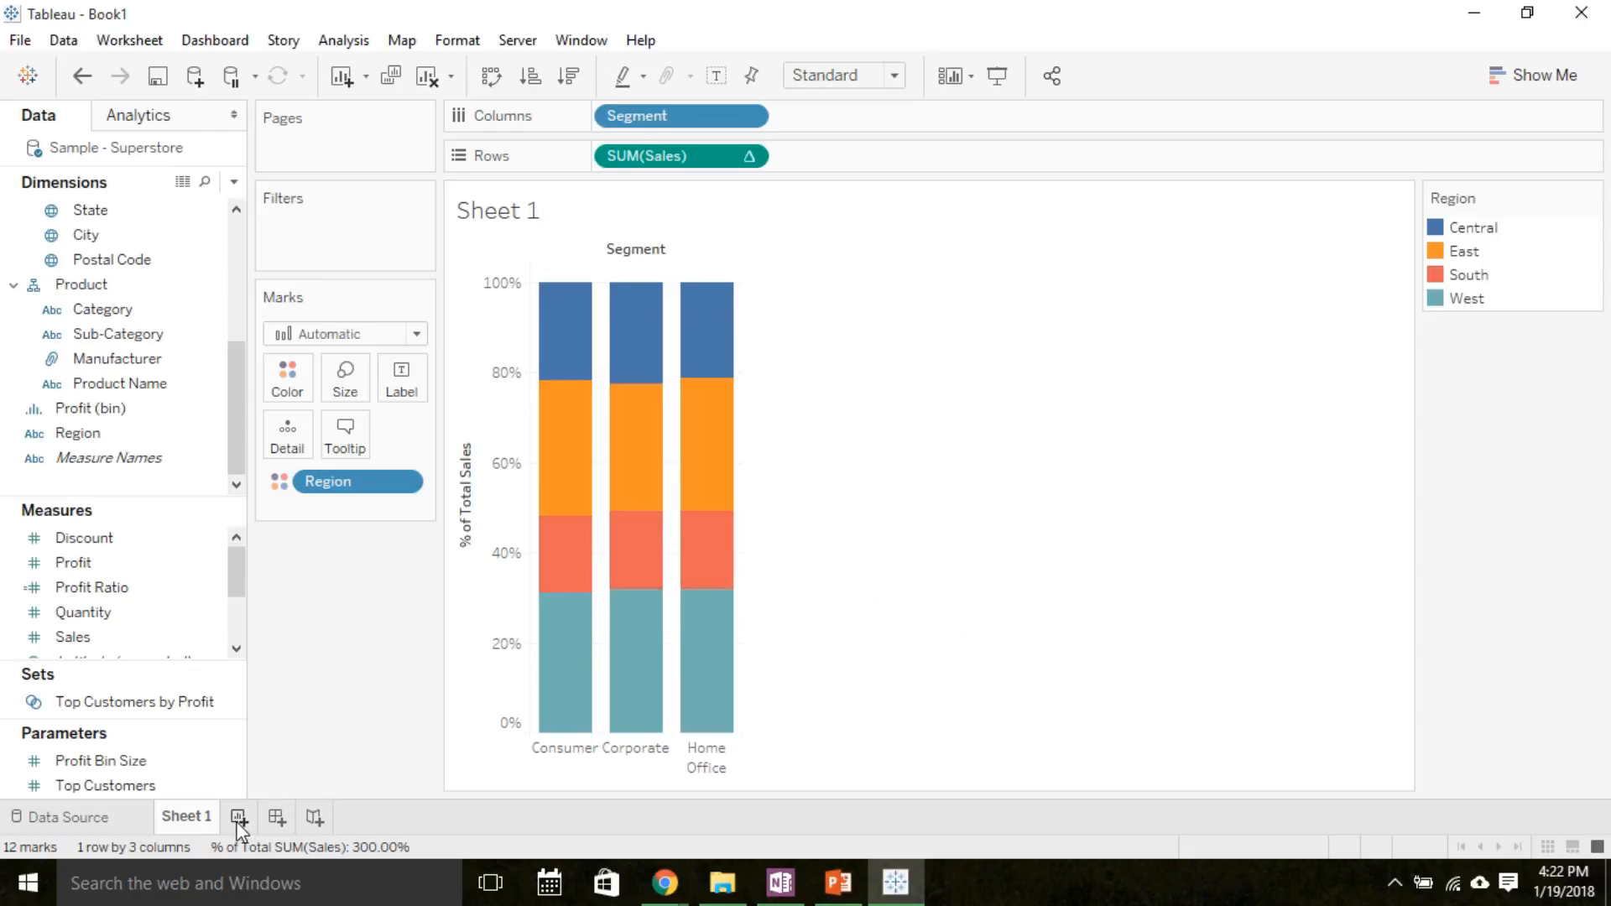
# - Start Sheet 2 with Profit along the horizontal axis and bring up the Show Me chart suggestions
pyautogui.click(237, 817)
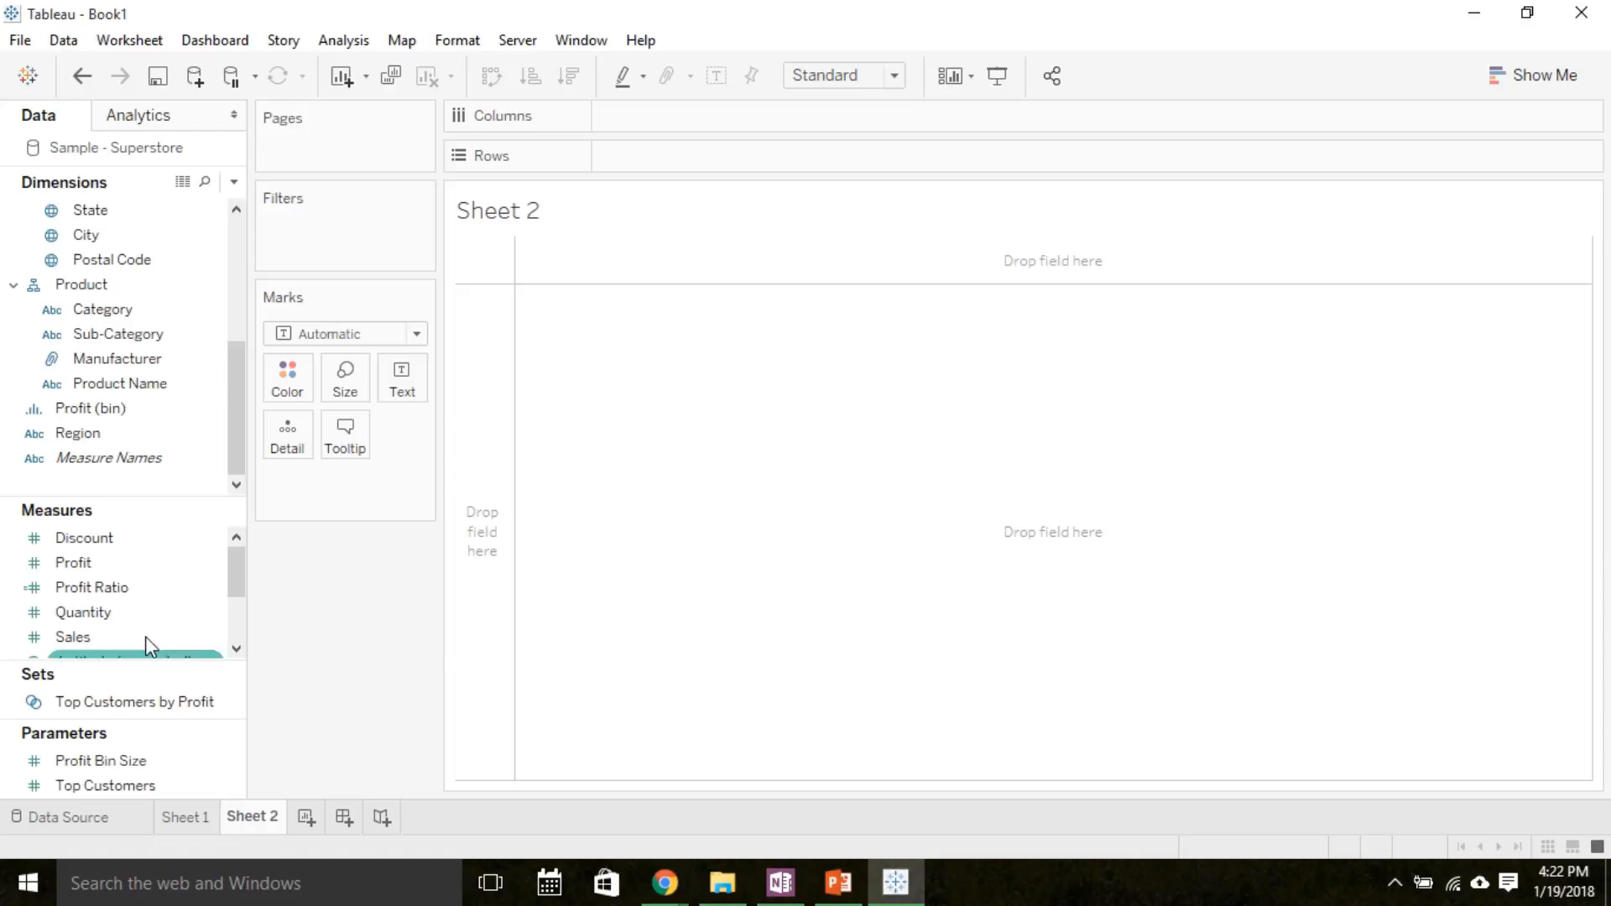
pyautogui.click(73, 562)
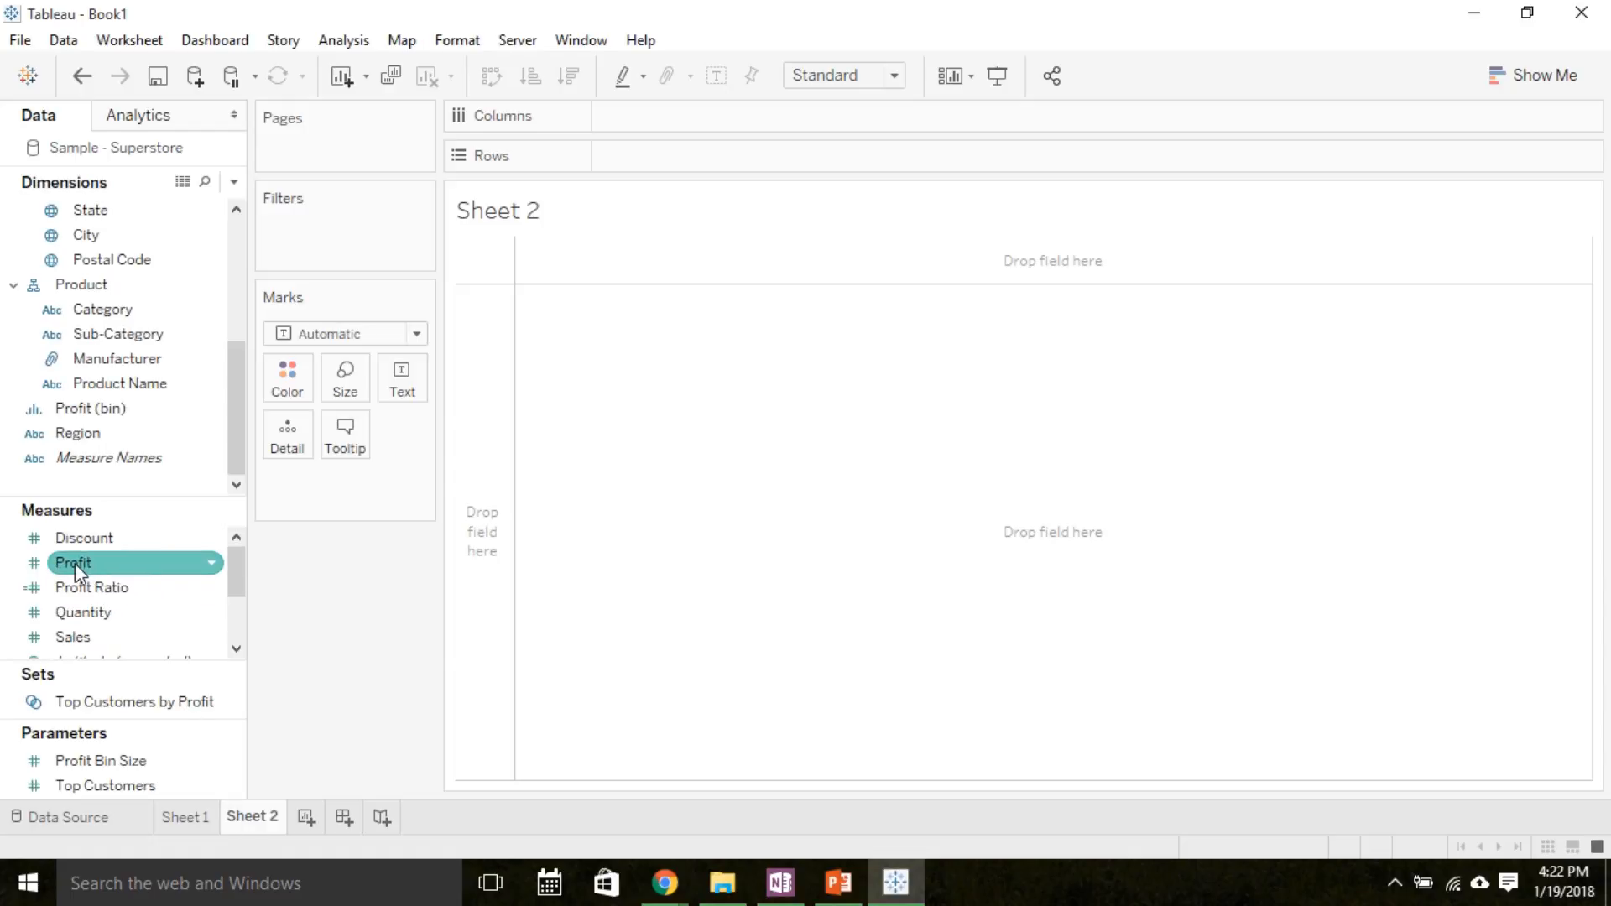
pyautogui.moveTo(72, 562); pyautogui.dragTo(681, 156)
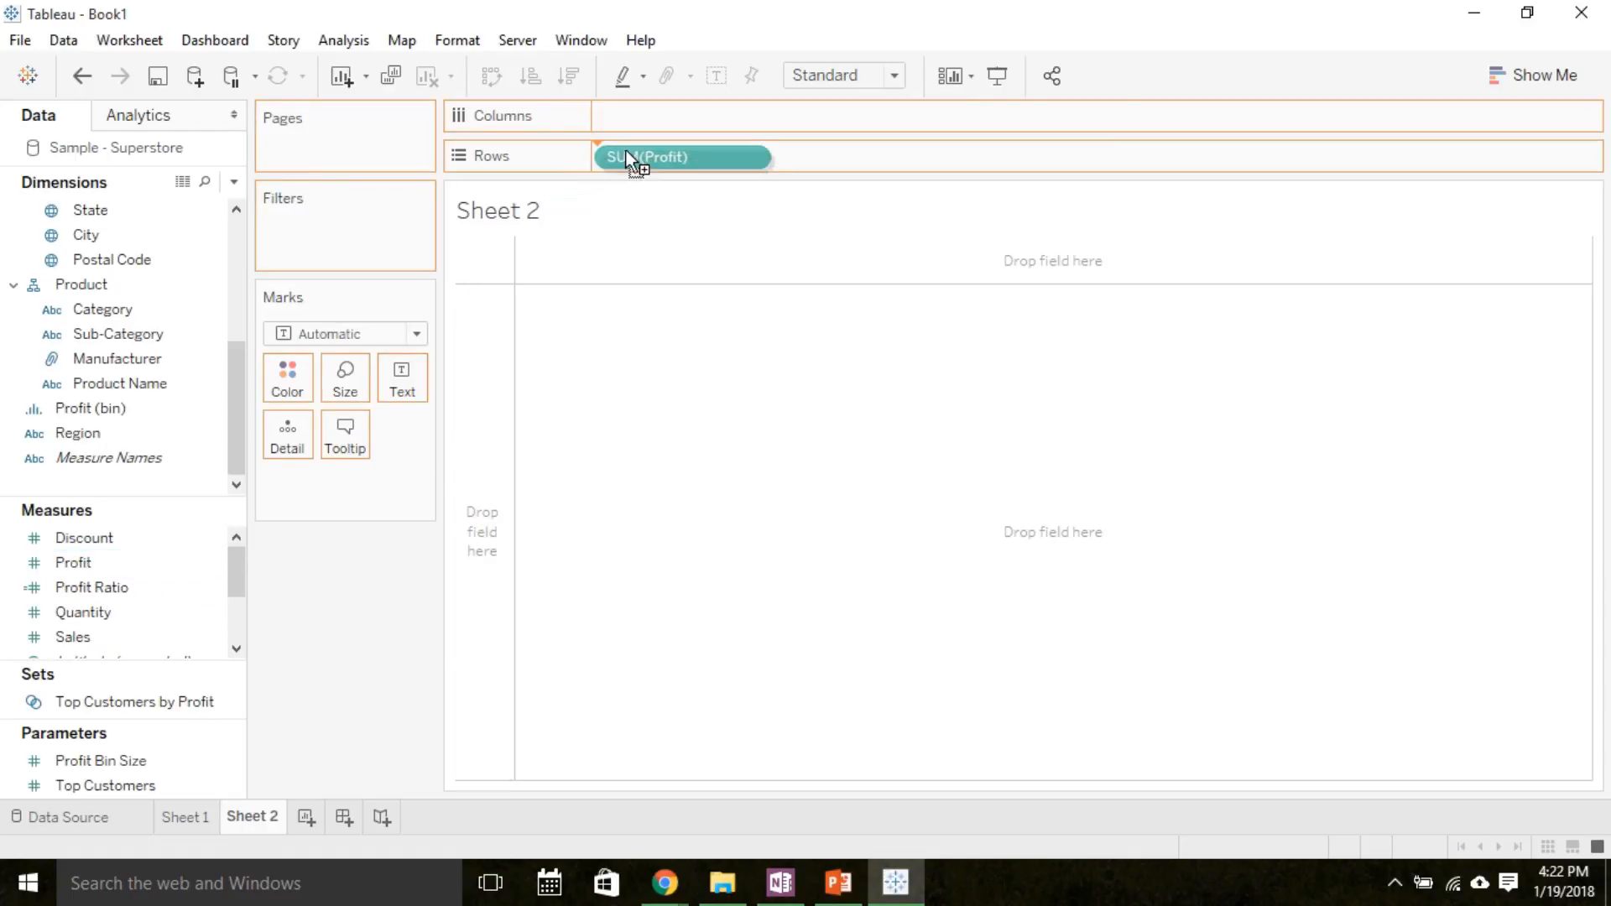
pyautogui.moveTo(681, 156); pyautogui.dragTo(681, 116)
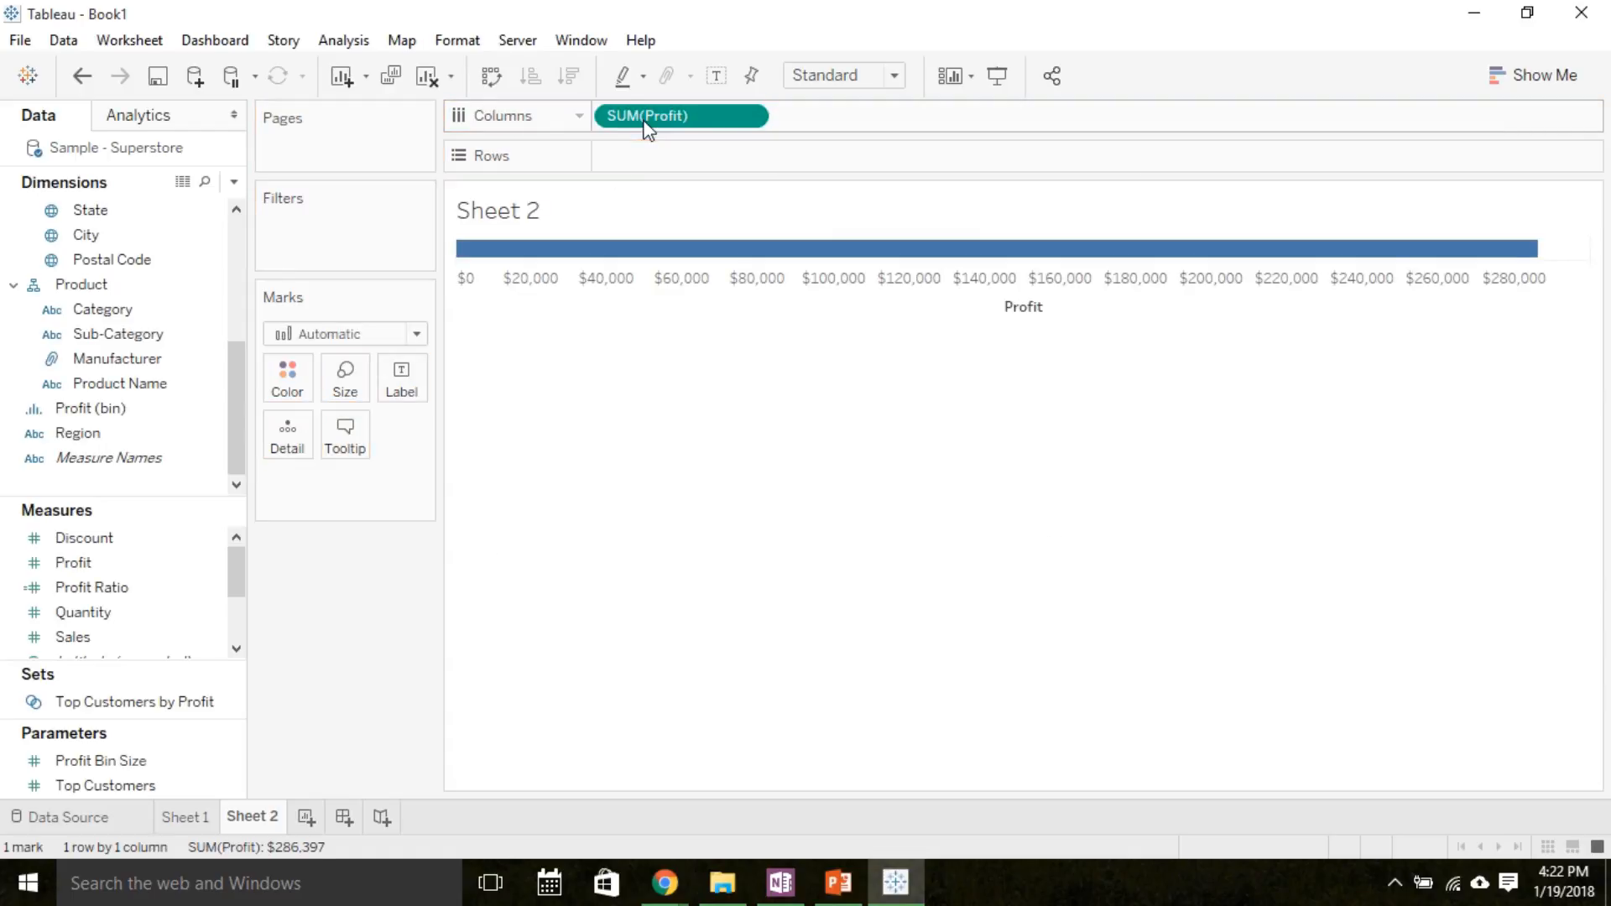
pyautogui.moveTo(1015, 249)
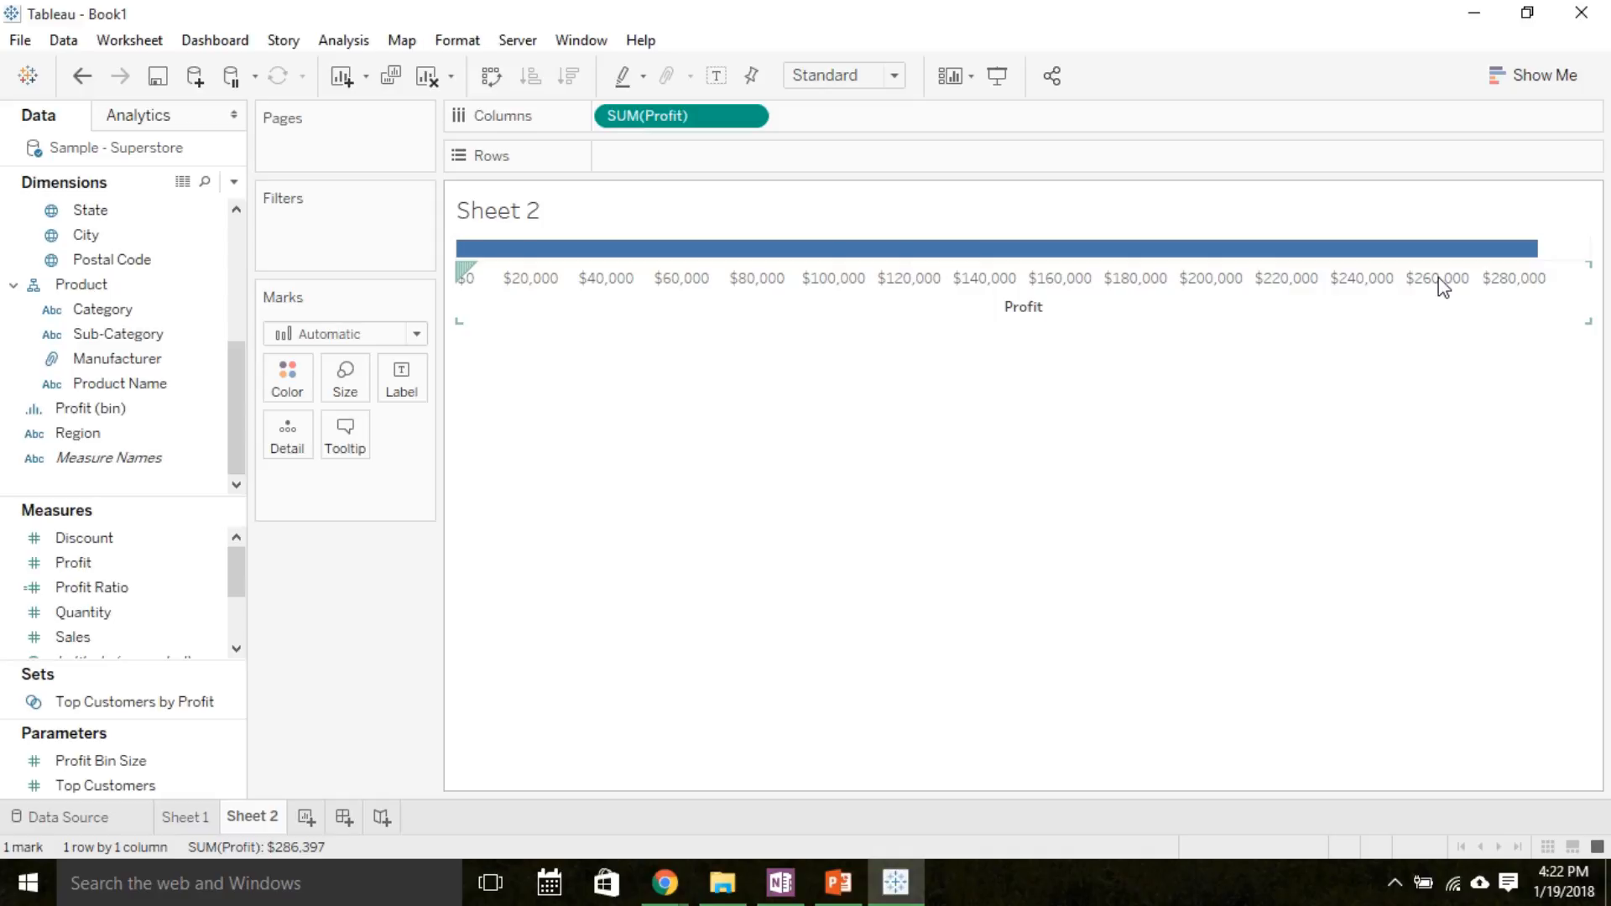
pyautogui.click(1535, 76)
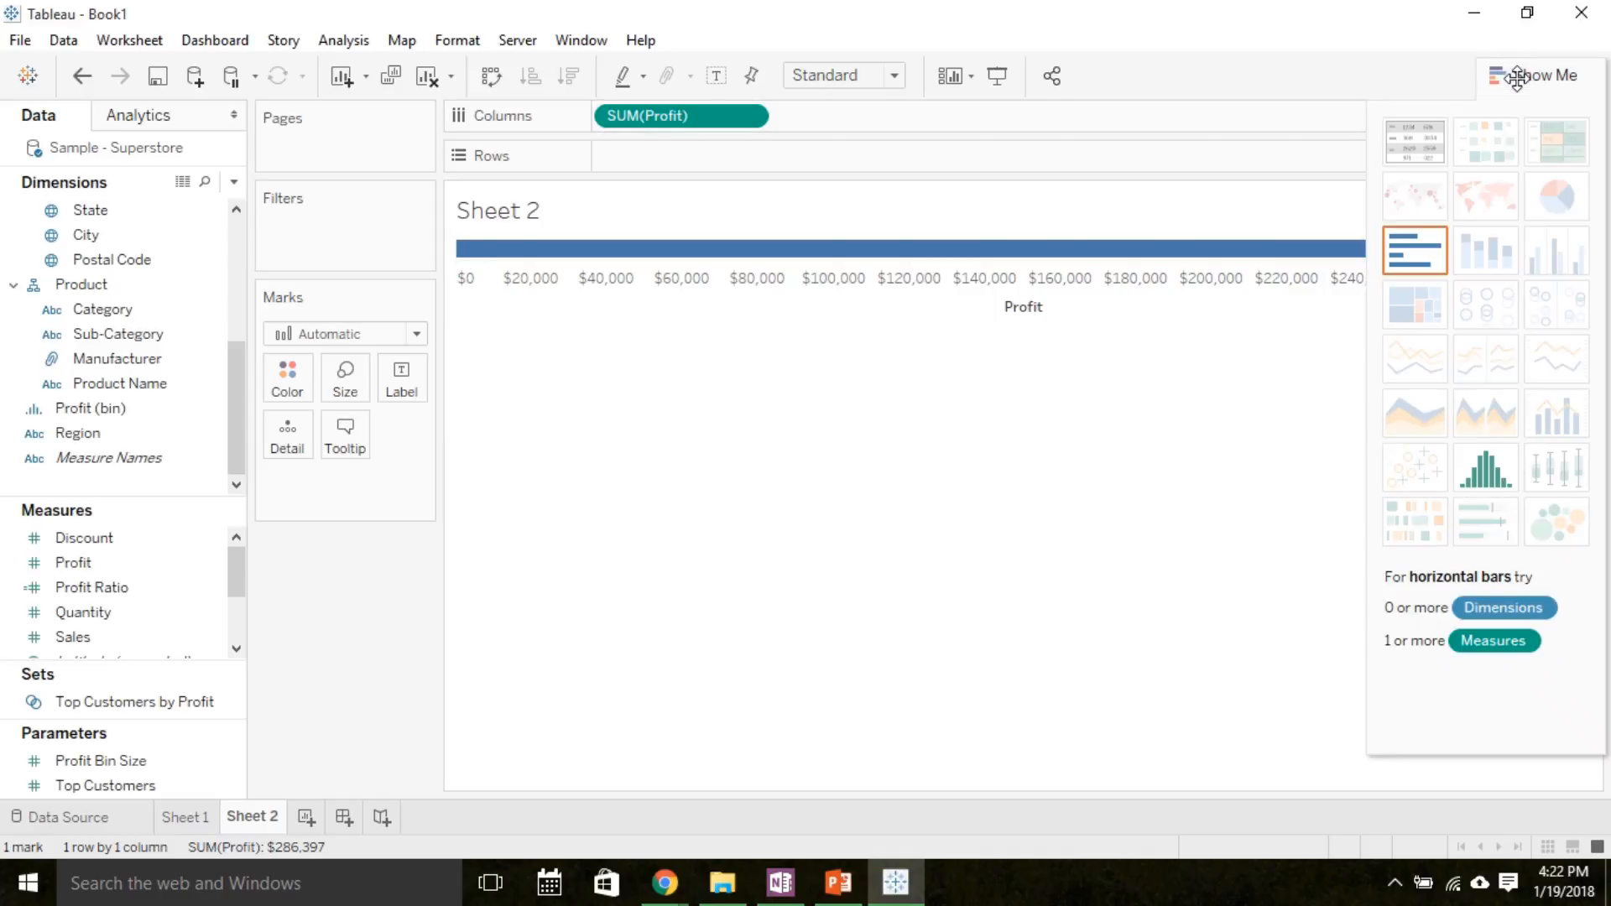
pyautogui.moveTo(1510, 153)
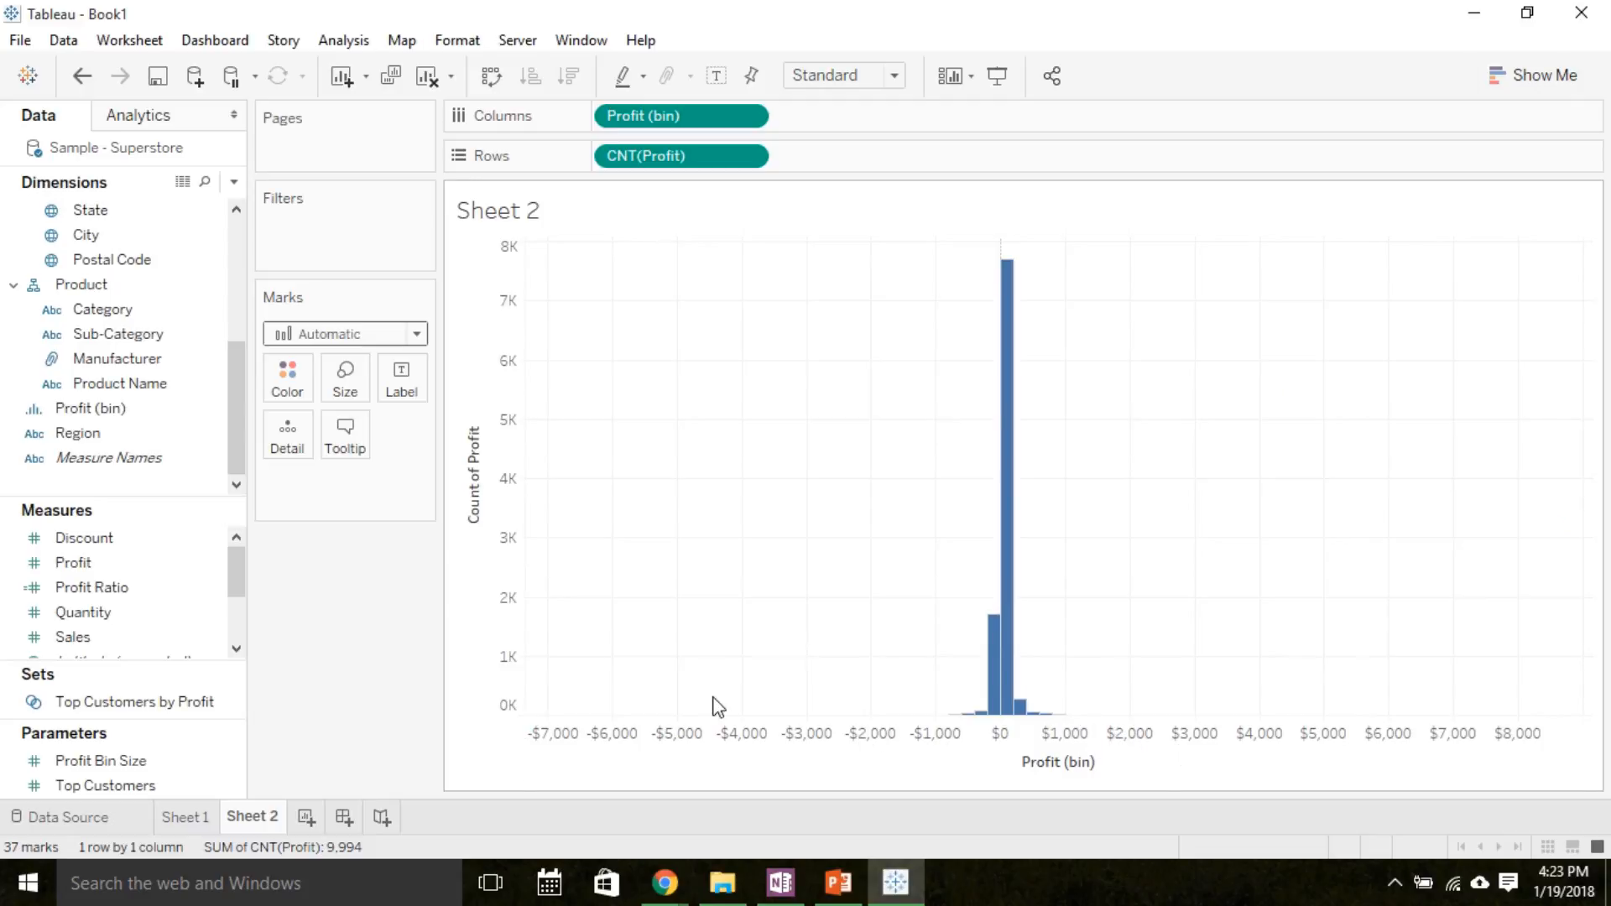
pyautogui.moveTo(72, 817)
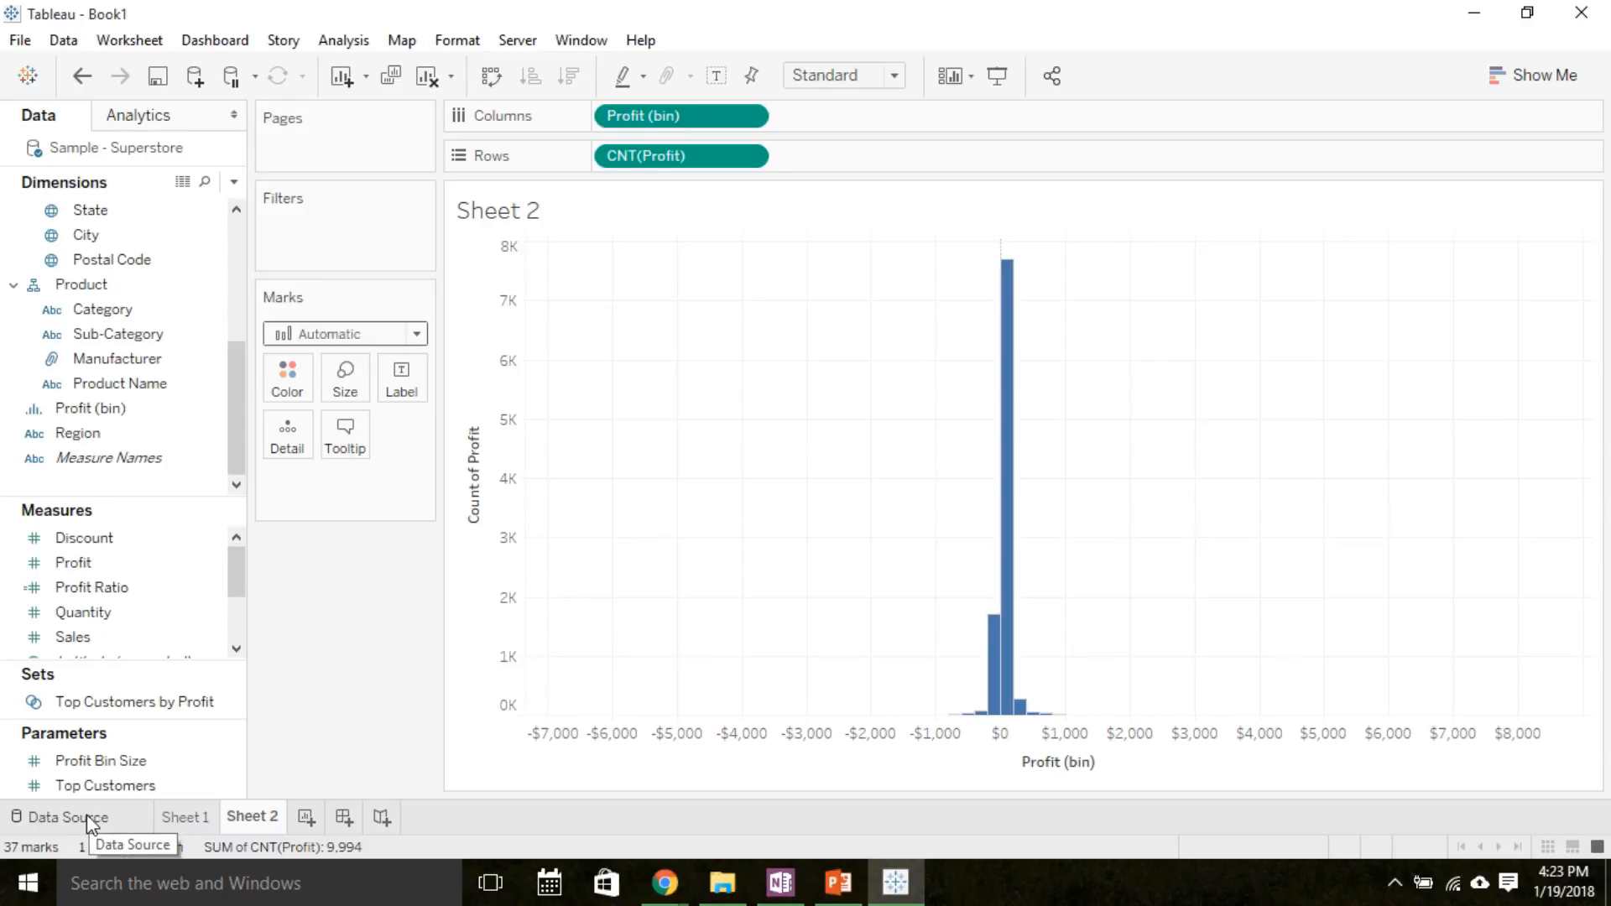
# - On the Data Source page, sort the Superstore rows by Profit, browse them, then return to Sheet 2
pyautogui.click(67, 816)
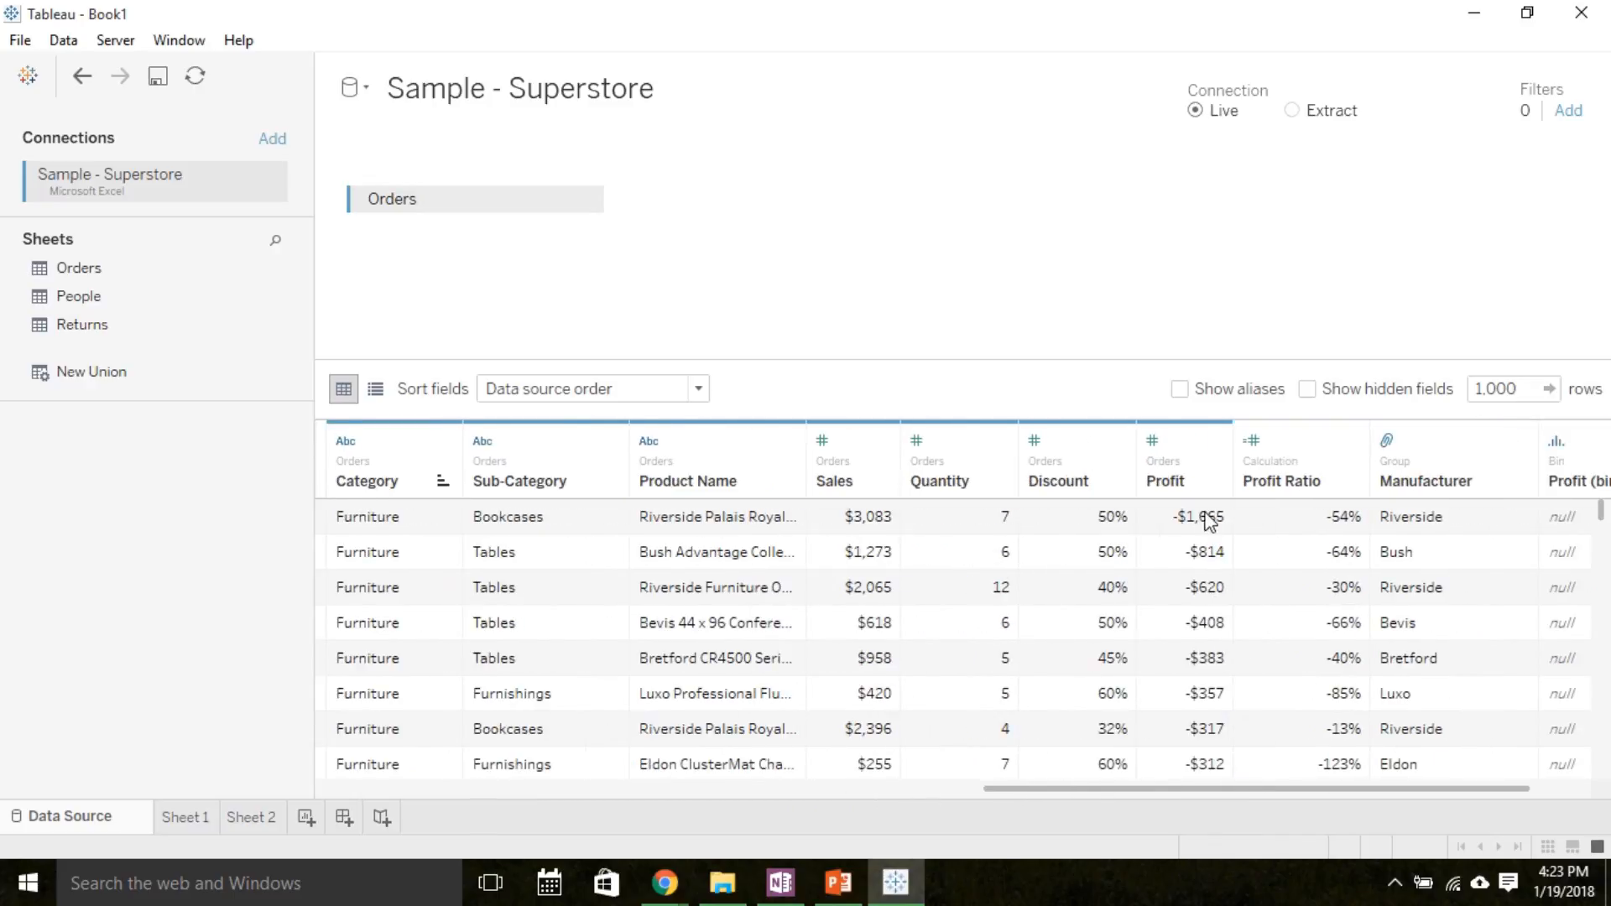
pyautogui.moveTo(1215, 481)
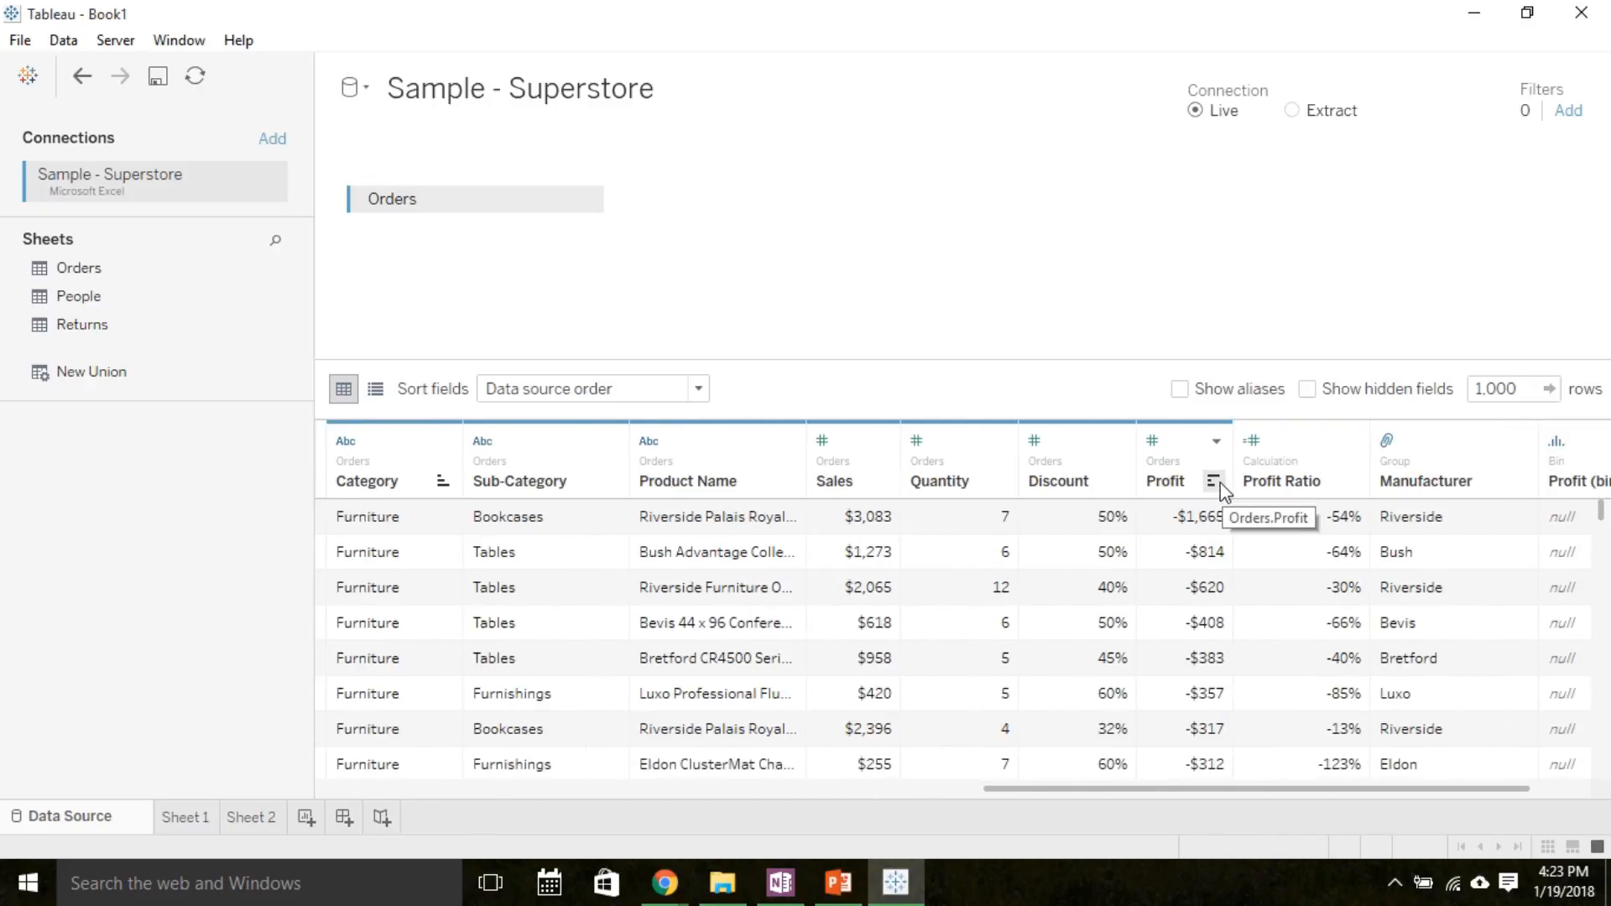
pyautogui.click(1214, 481)
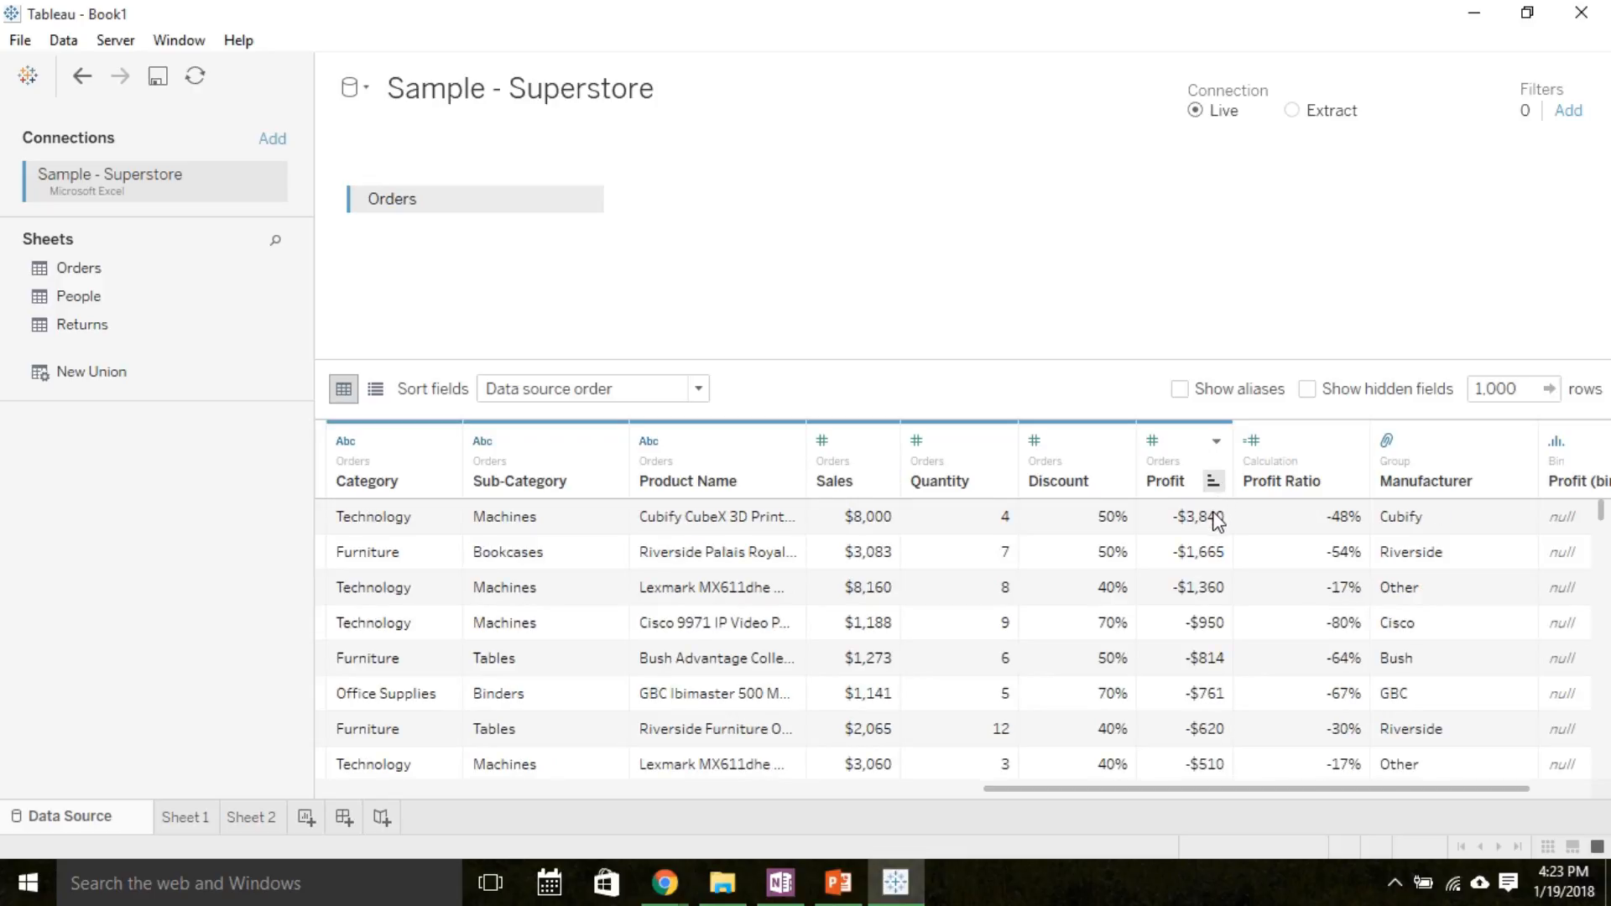
pyautogui.moveTo(1210, 525)
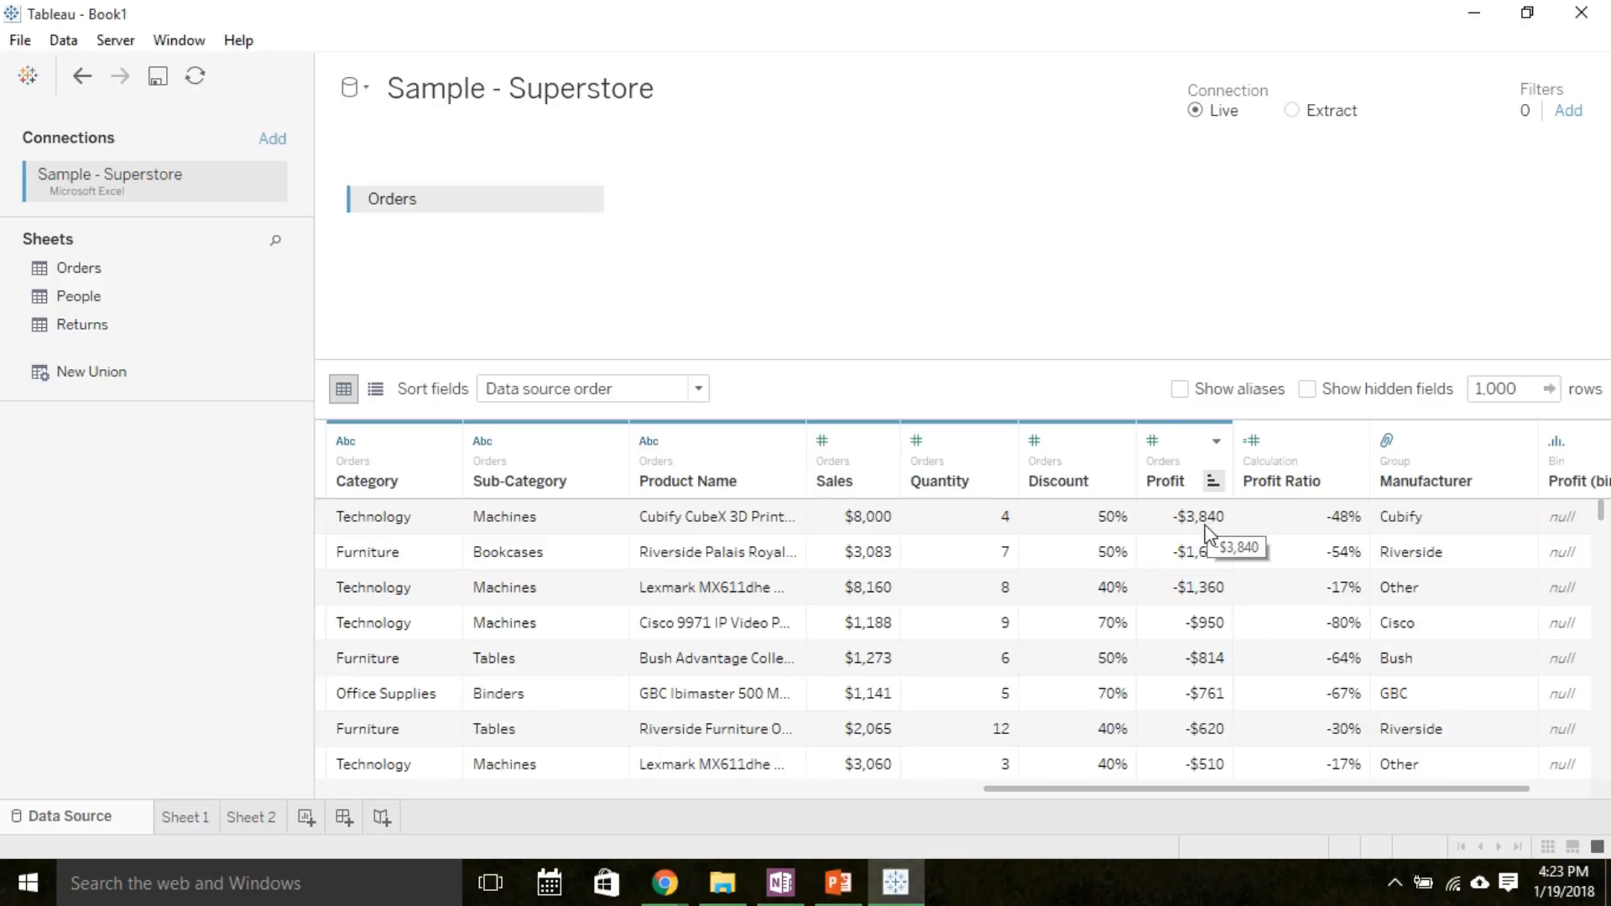
pyautogui.moveTo(1216, 532)
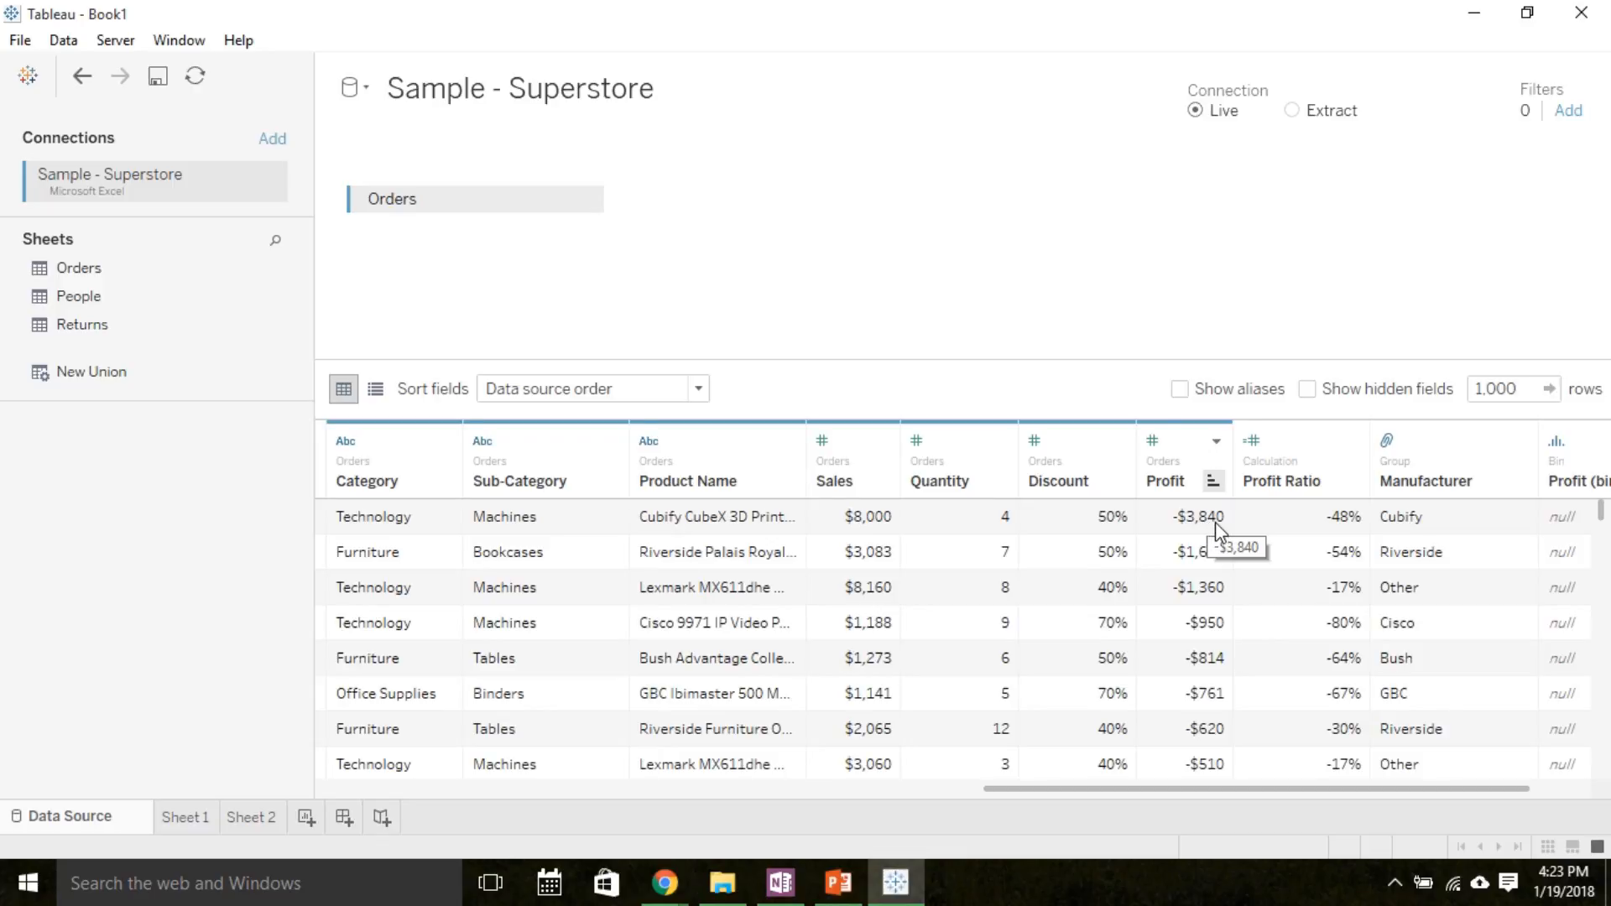
pyautogui.scroll(-3)
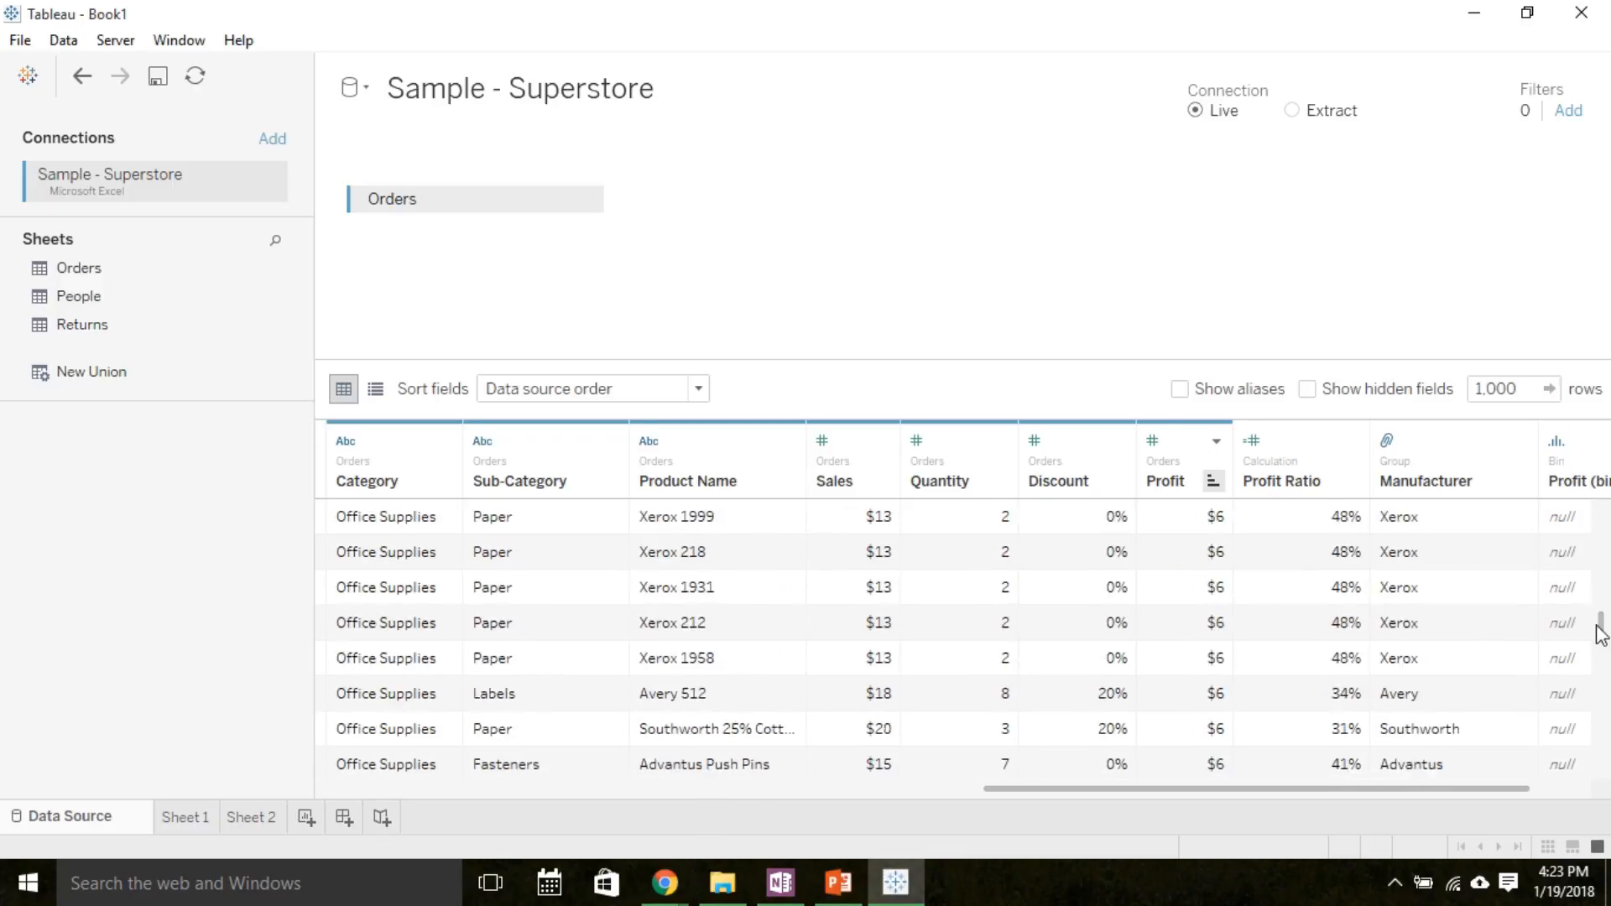
pyautogui.scroll(-3)
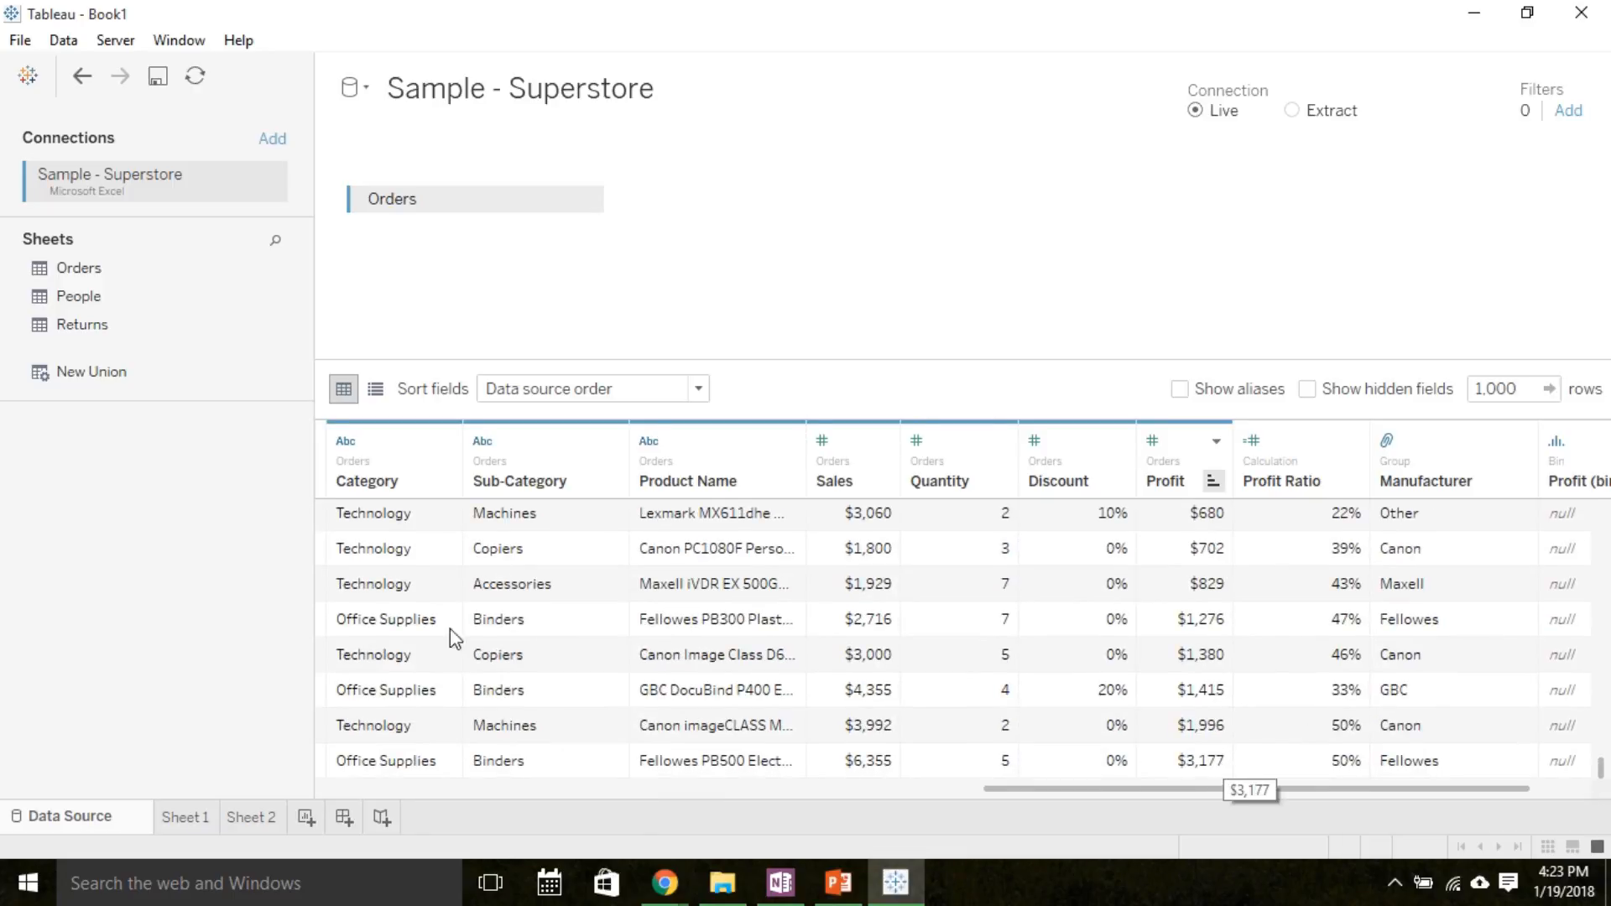
pyautogui.click(250, 817)
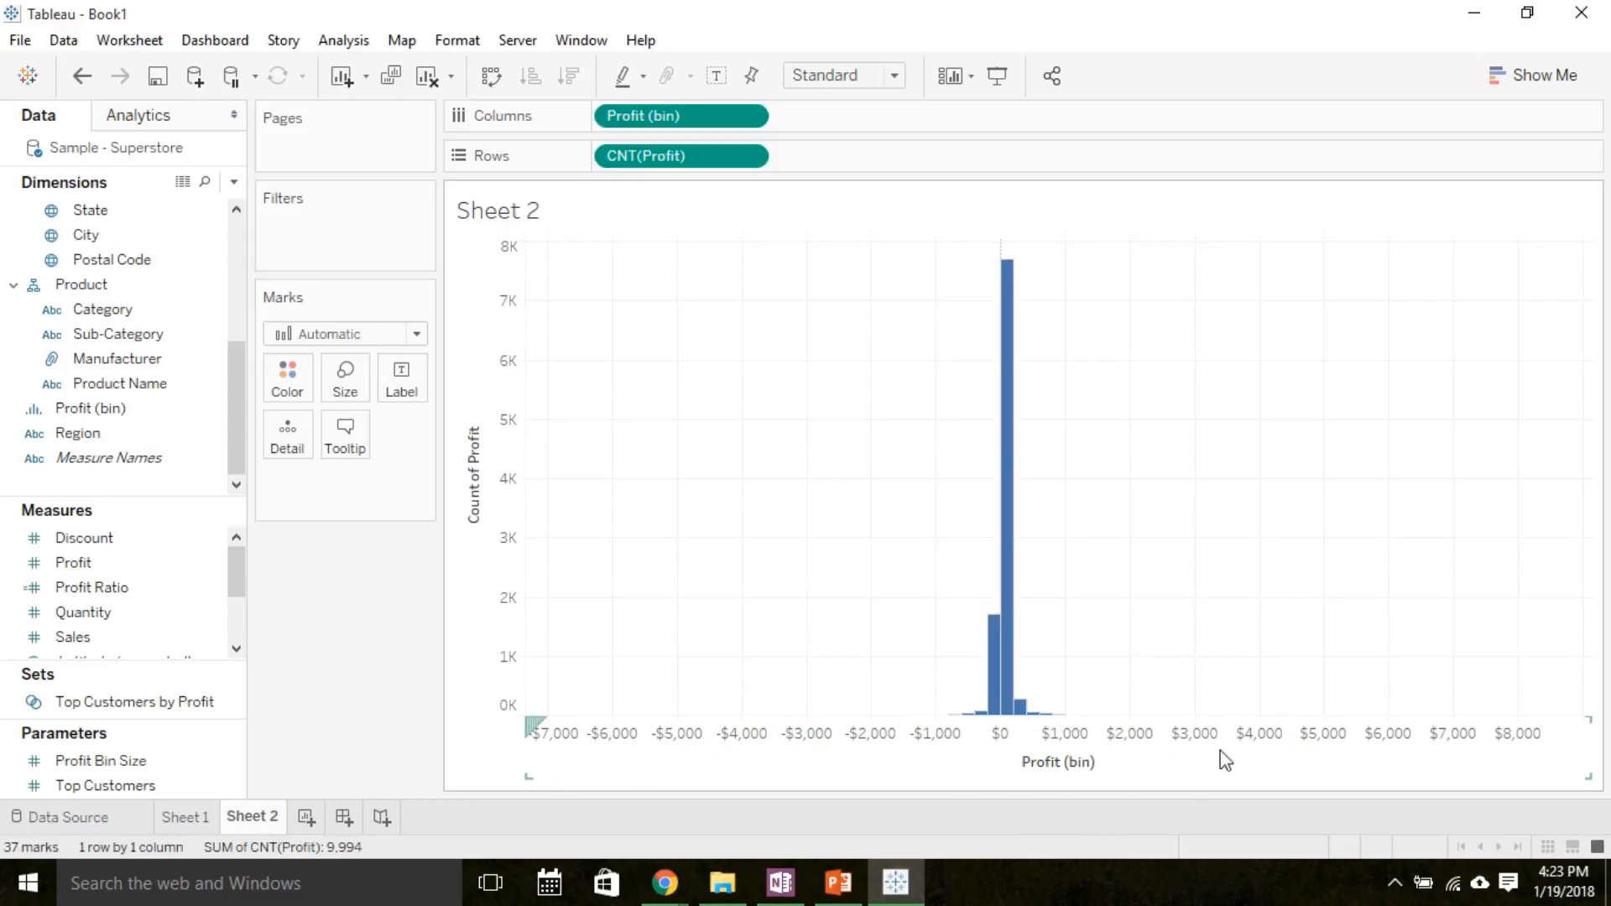
pyautogui.moveTo(1104, 760)
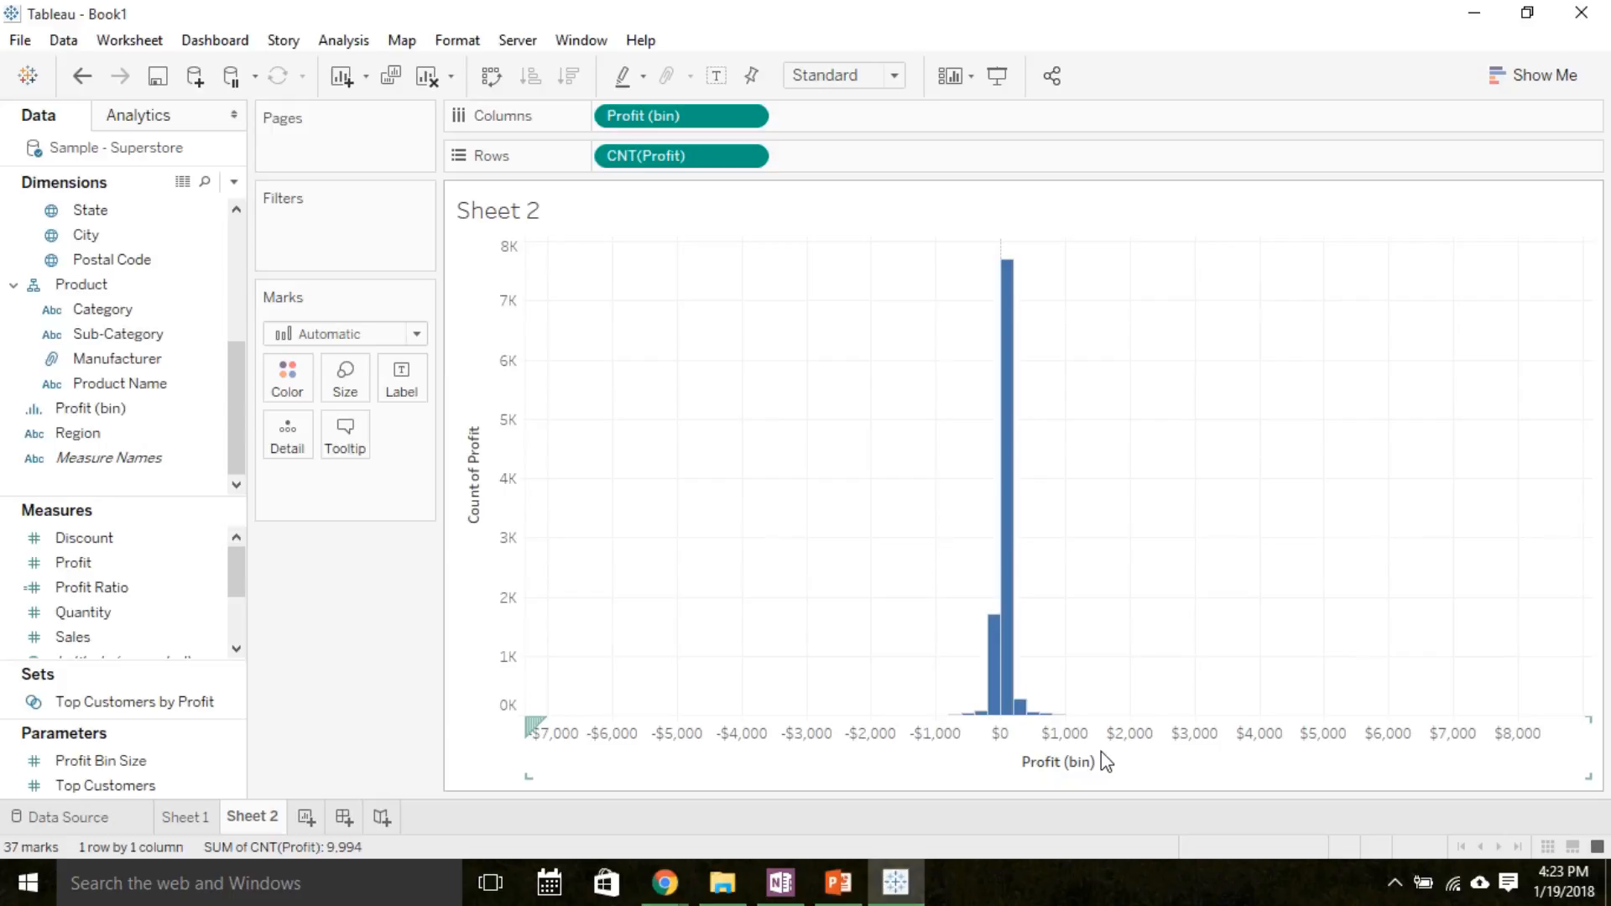
# - Fix the Profit (bin) axis range from -4000 to 3500 via Edit Axis
pyautogui.rightClick(1055, 733)
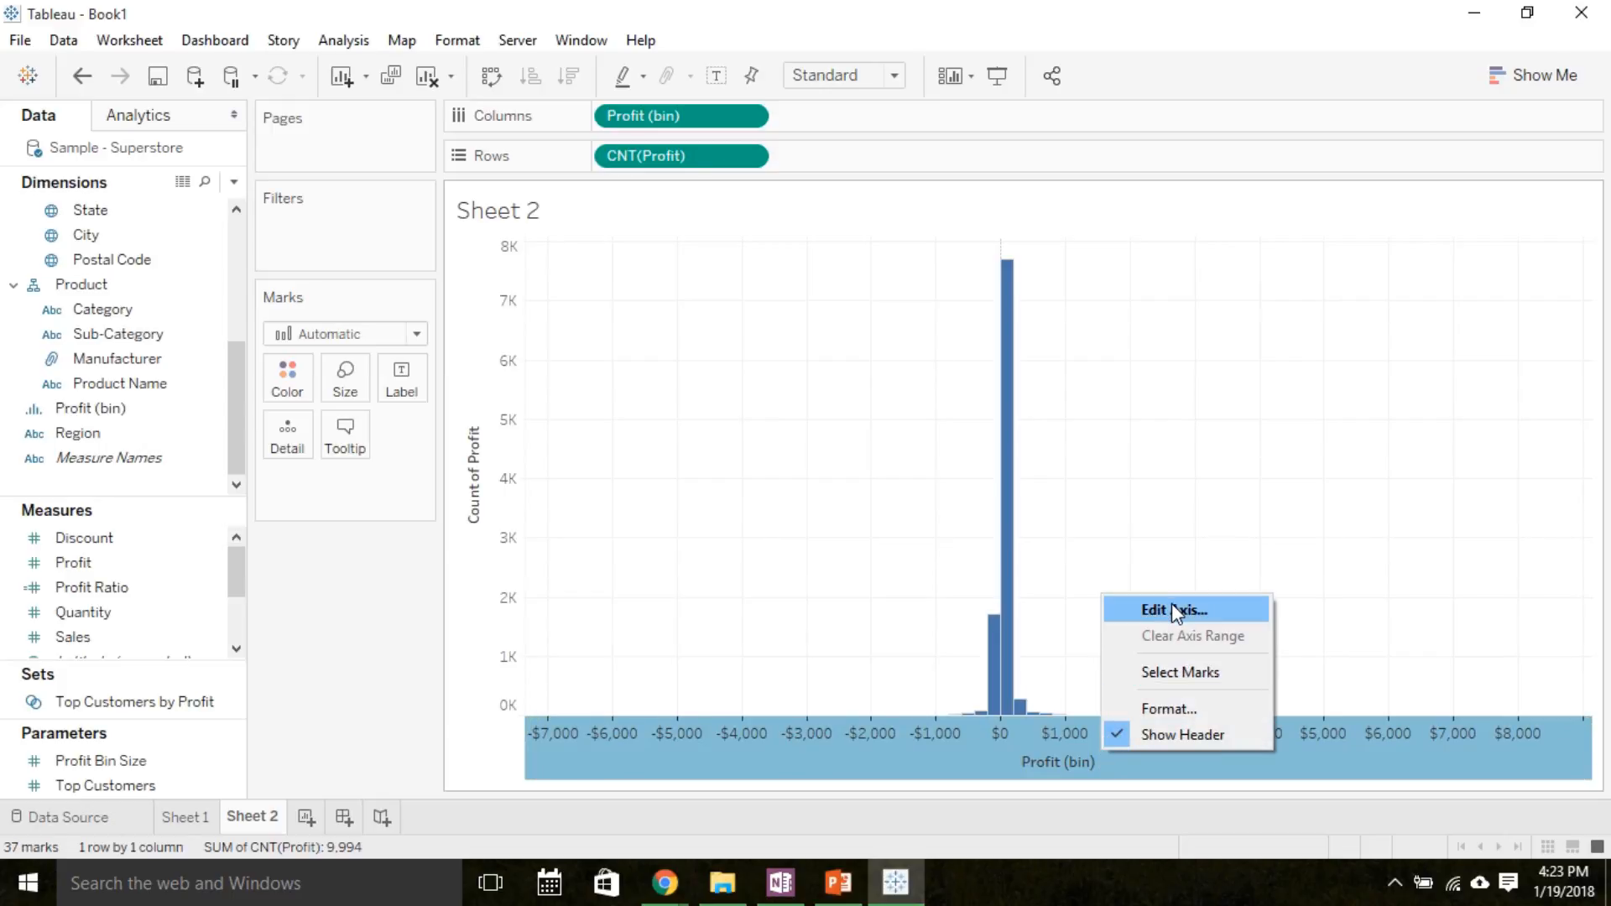
pyautogui.click(1167, 609)
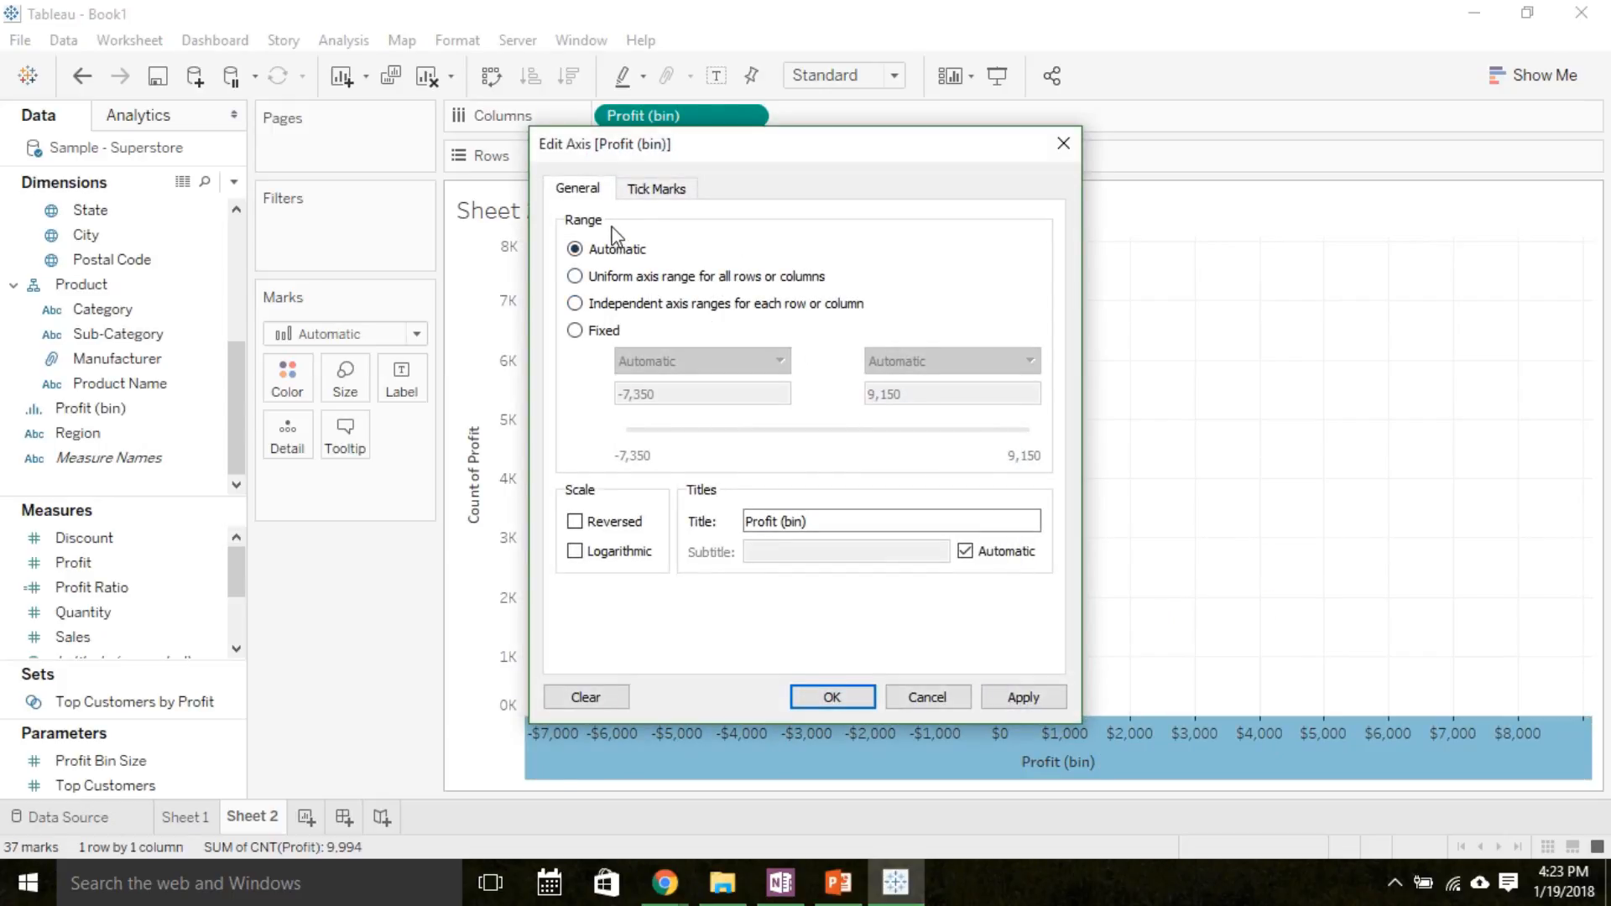
pyautogui.click(576, 331)
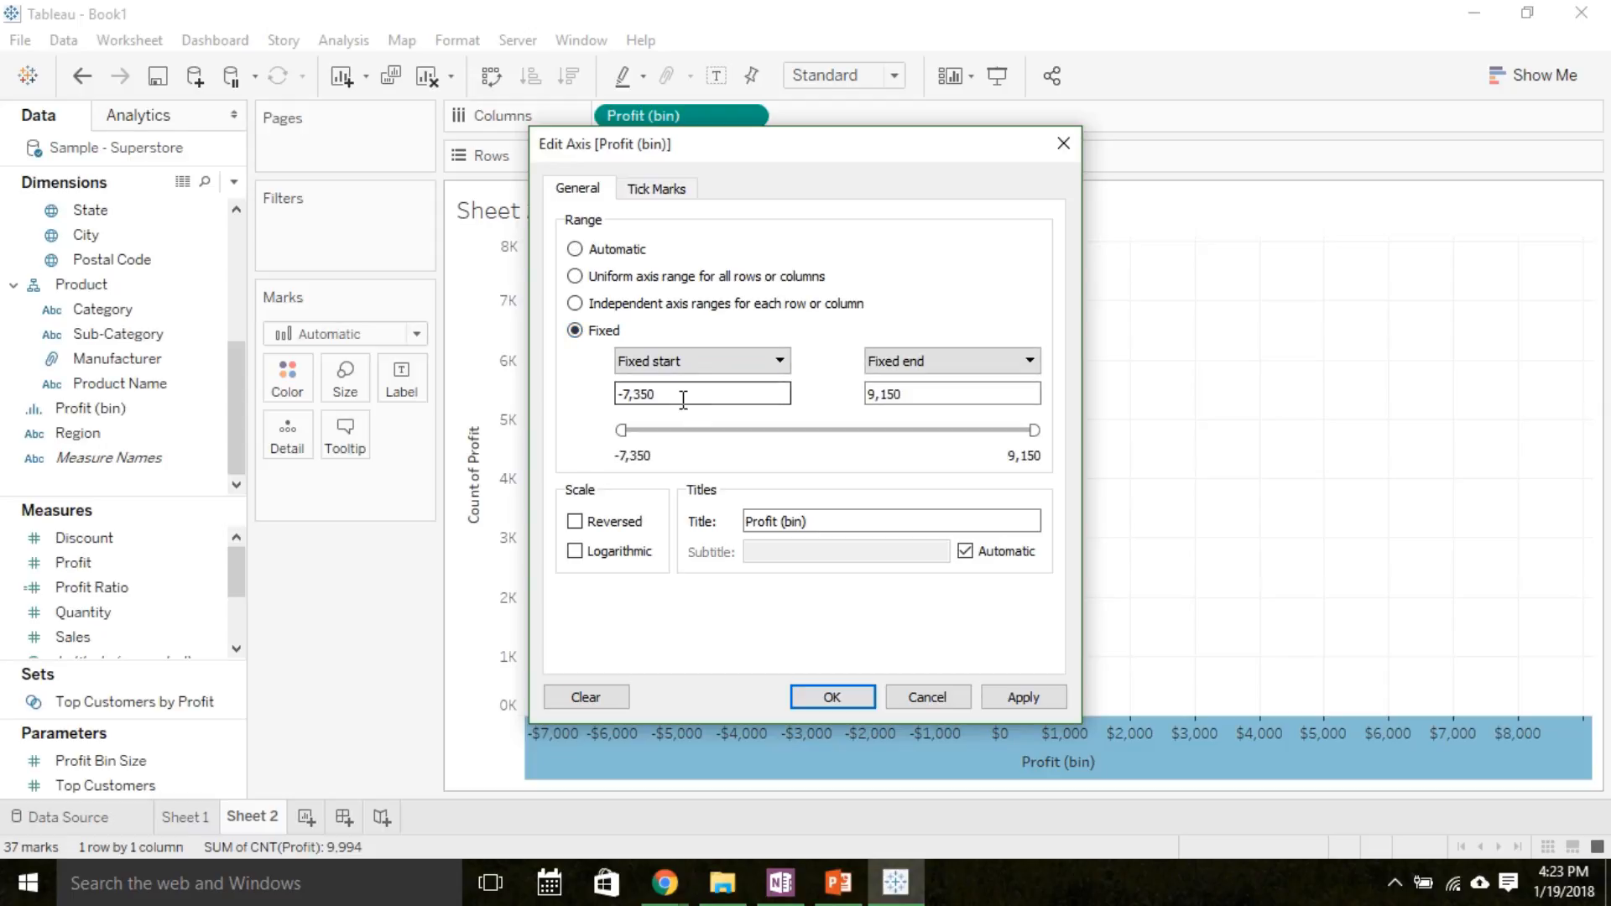
pyautogui.tripleClick(702, 392)
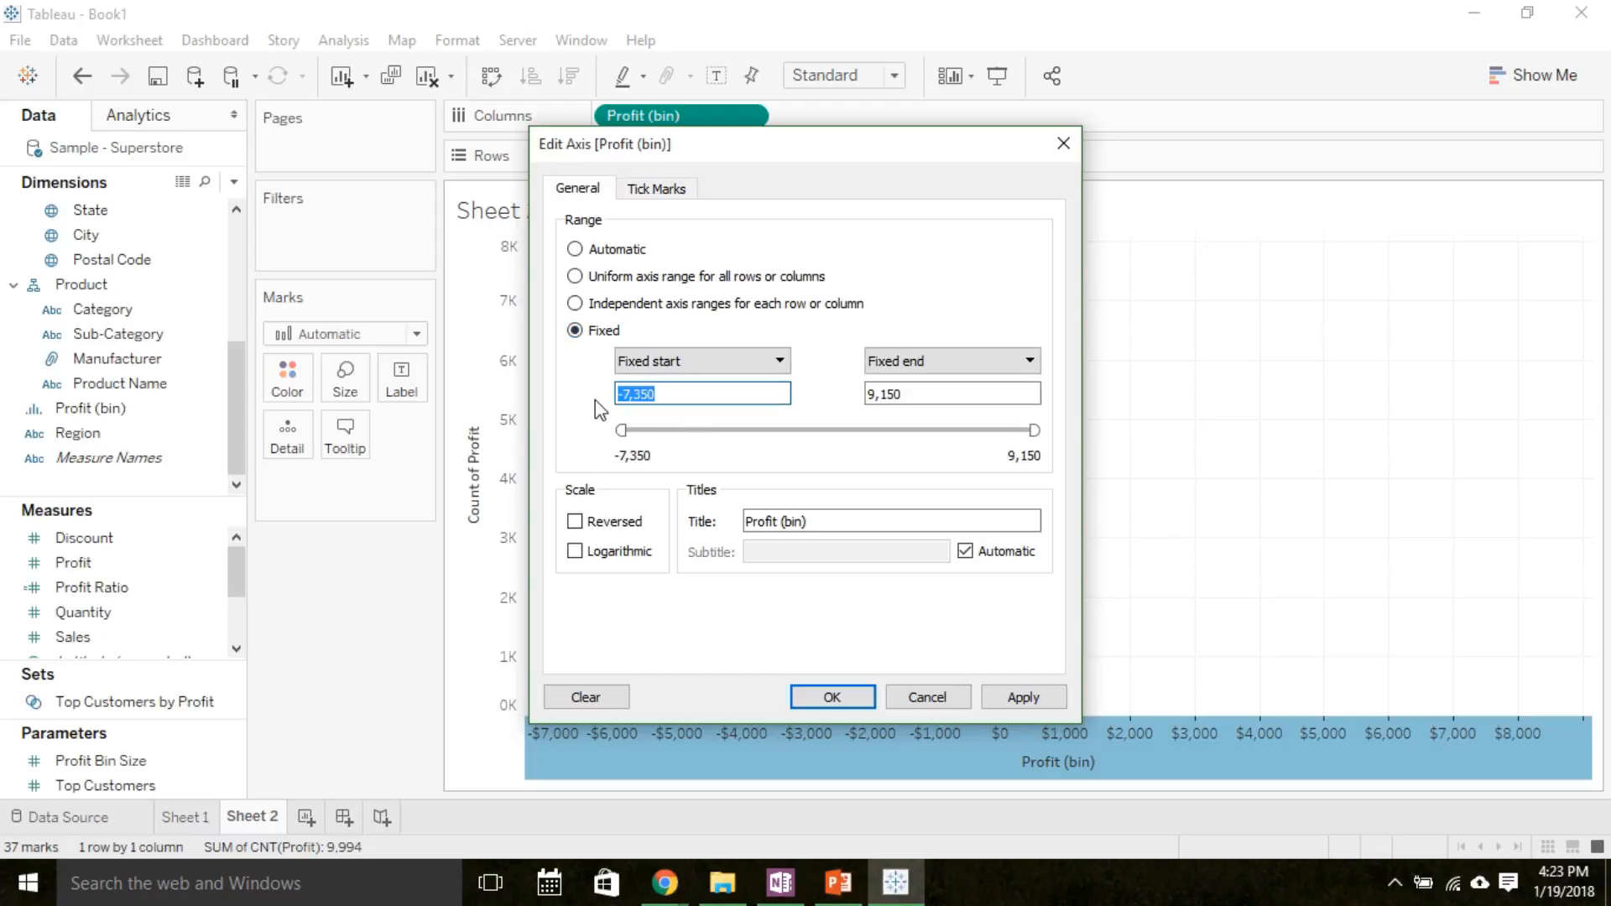
pyautogui.write('-4000')
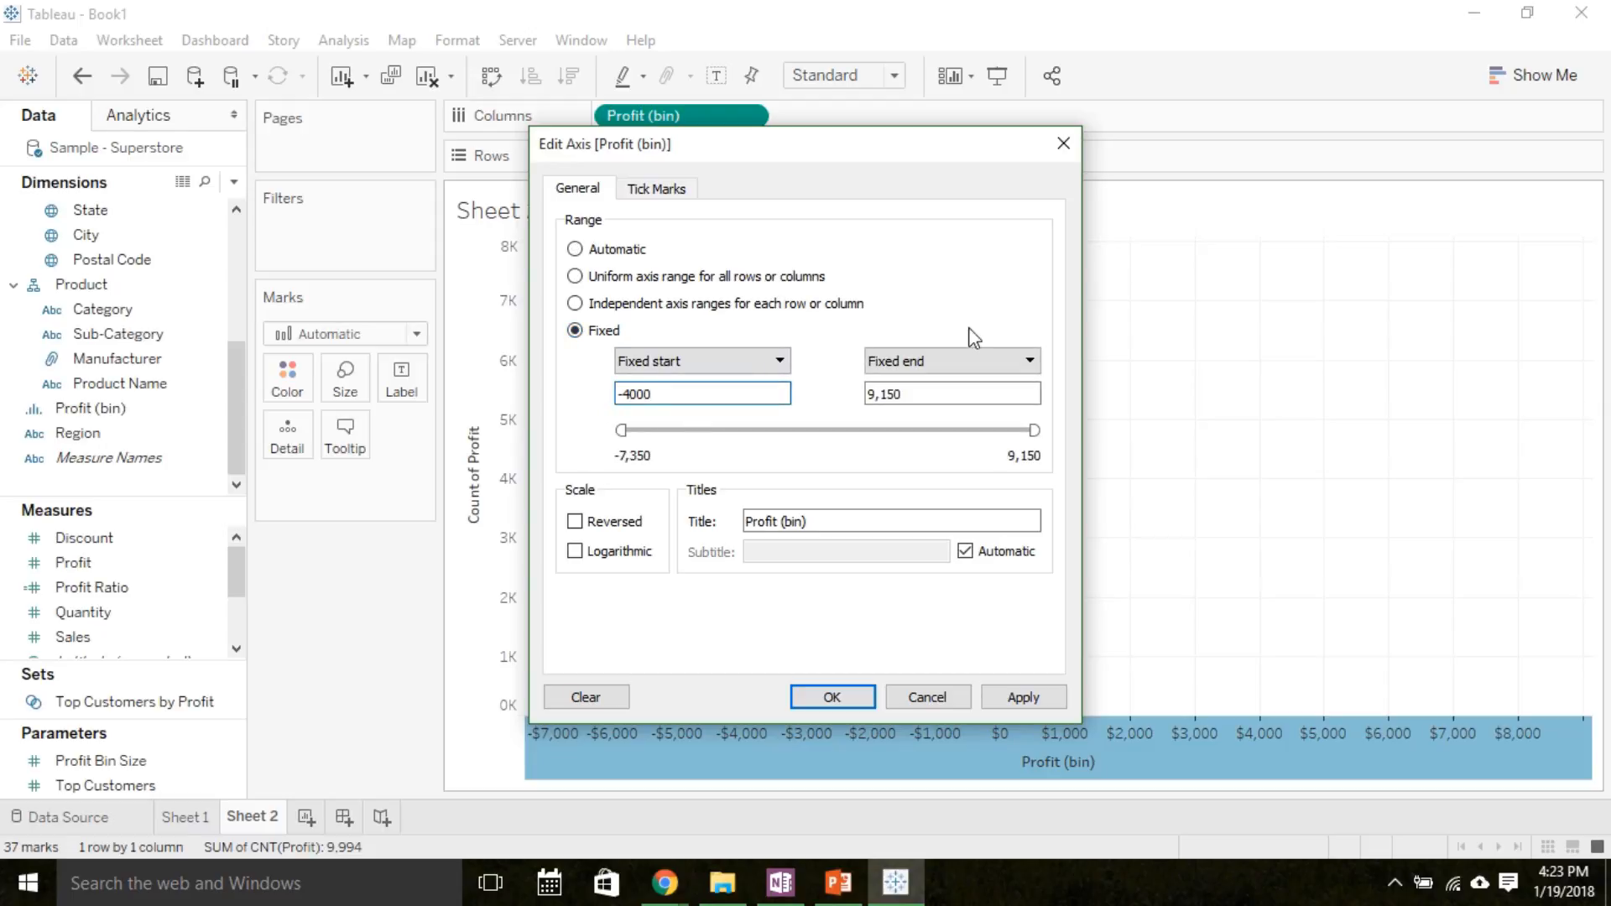
pyautogui.click(949, 393)
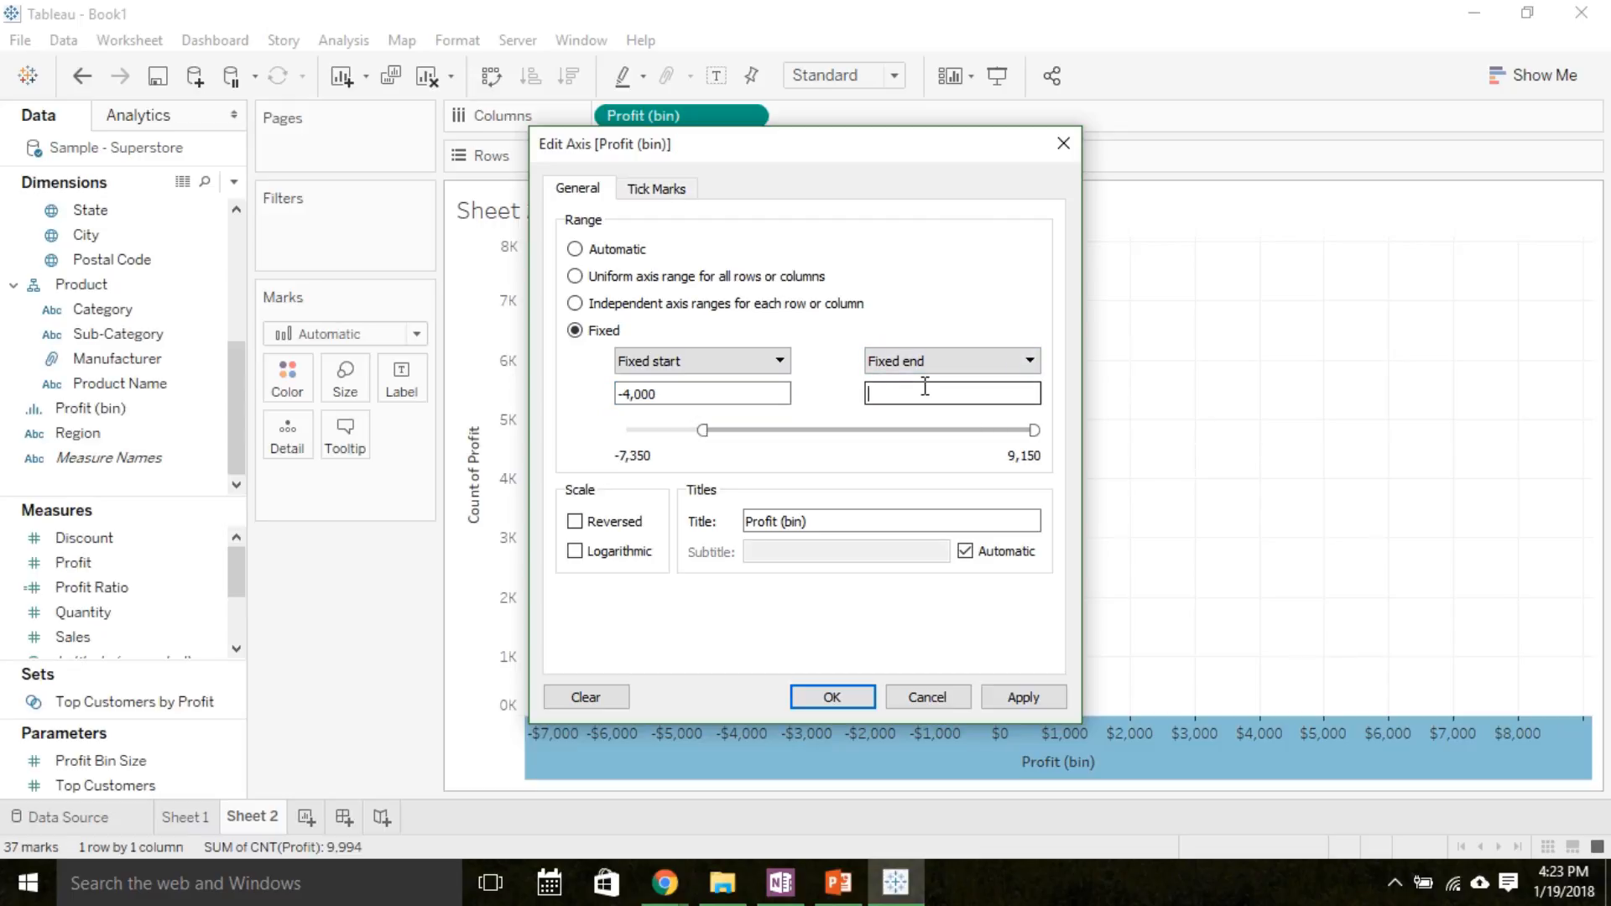
pyautogui.write('3500')
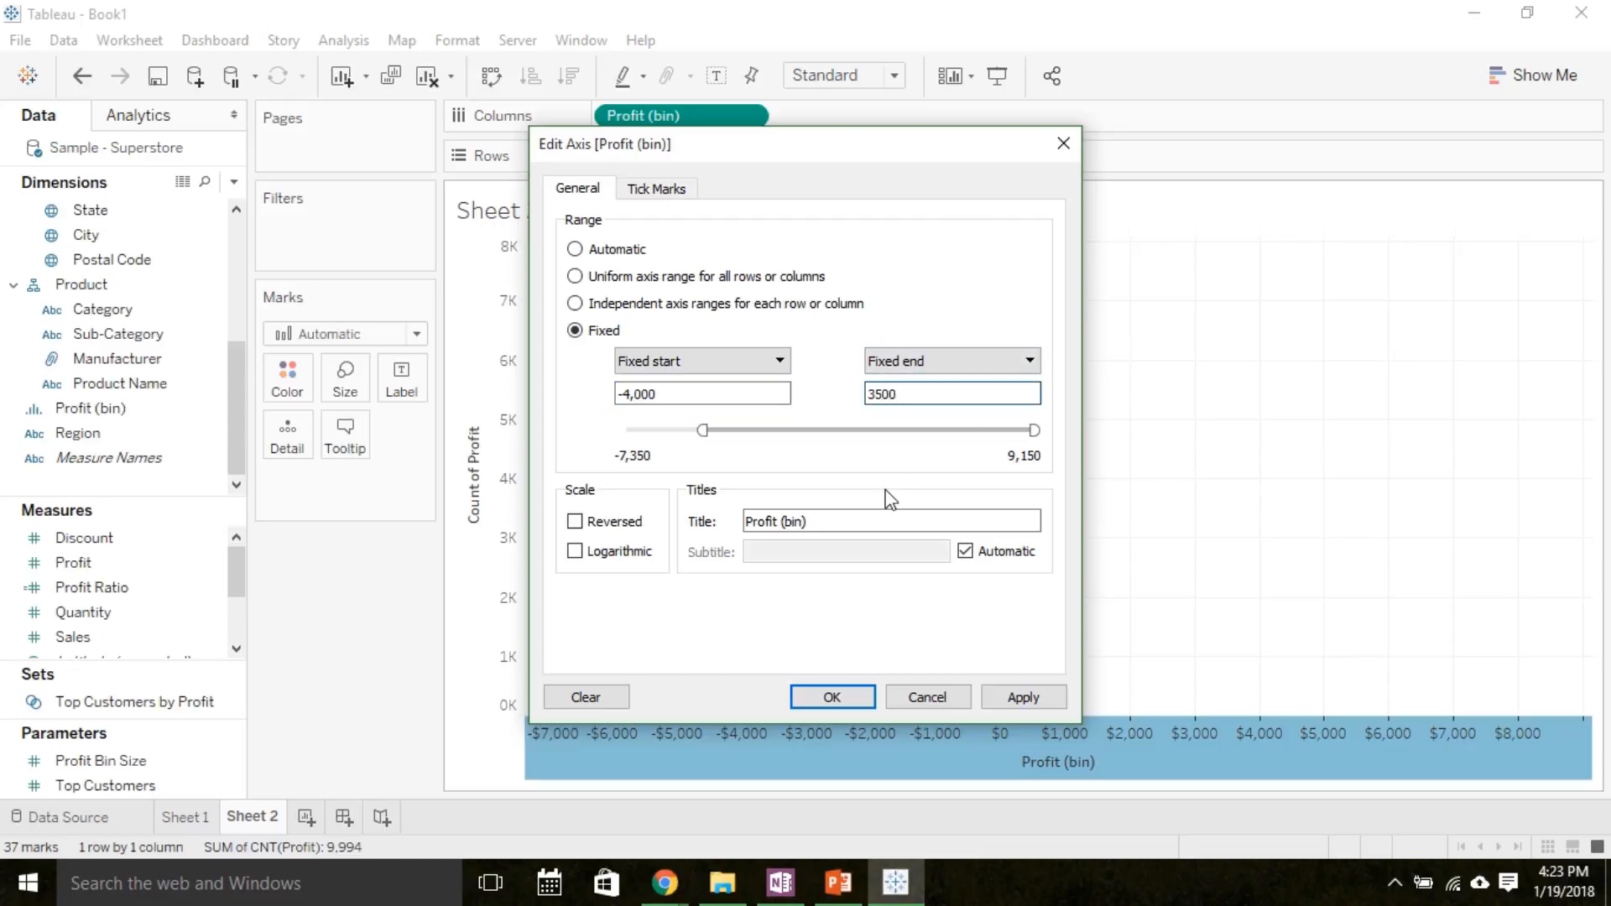
pyautogui.click(1022, 696)
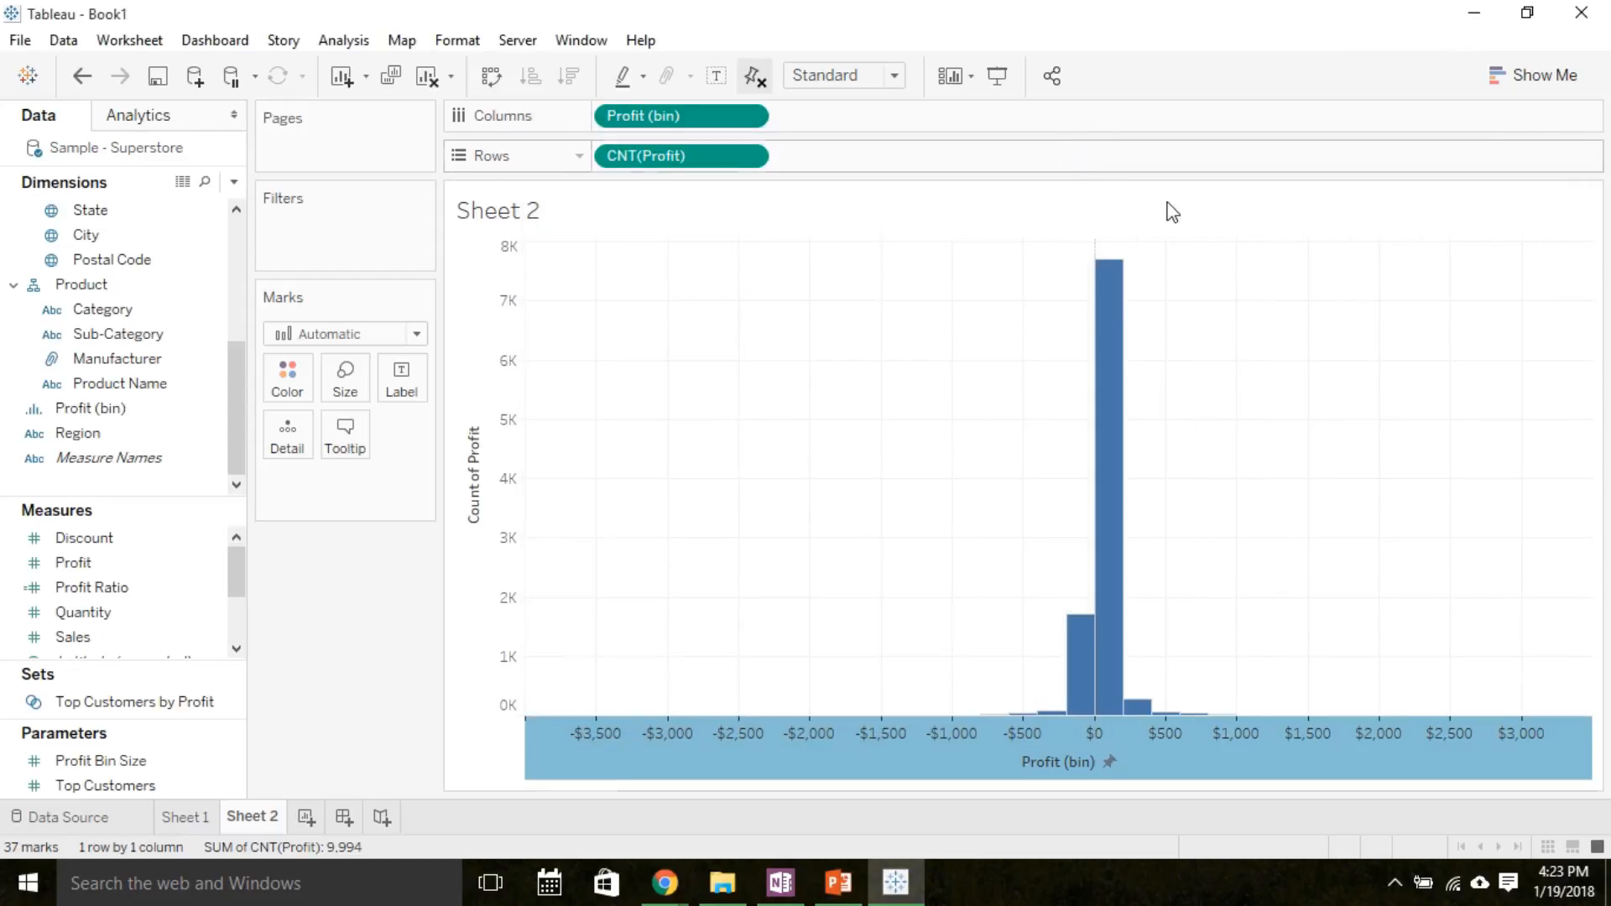
pyautogui.moveTo(1304, 351)
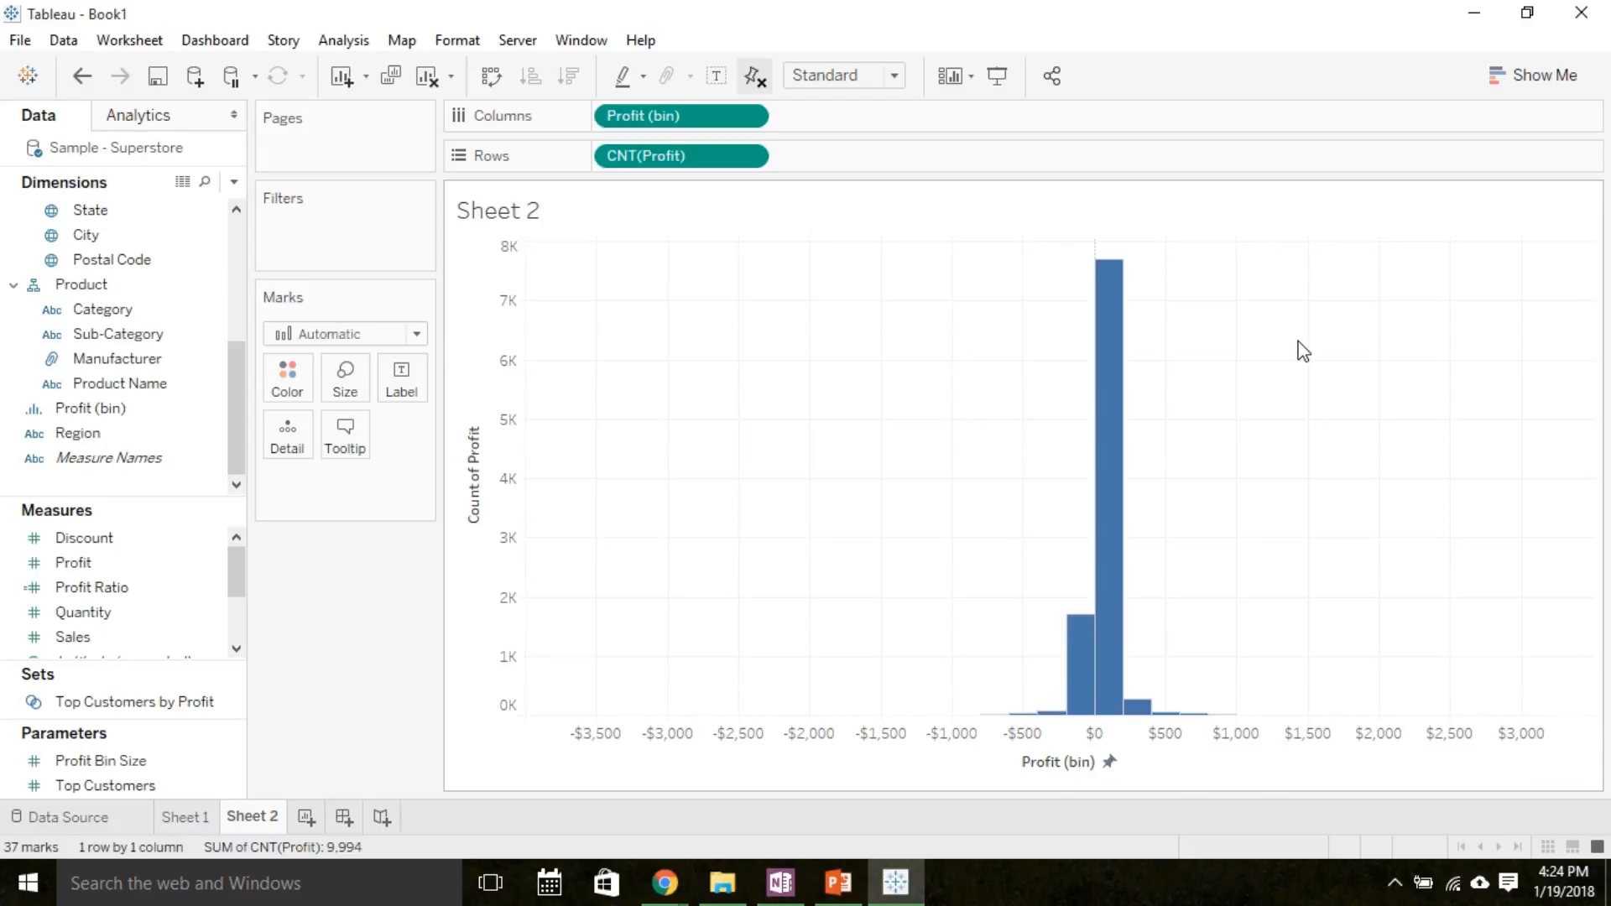
pyautogui.moveTo(1207, 428)
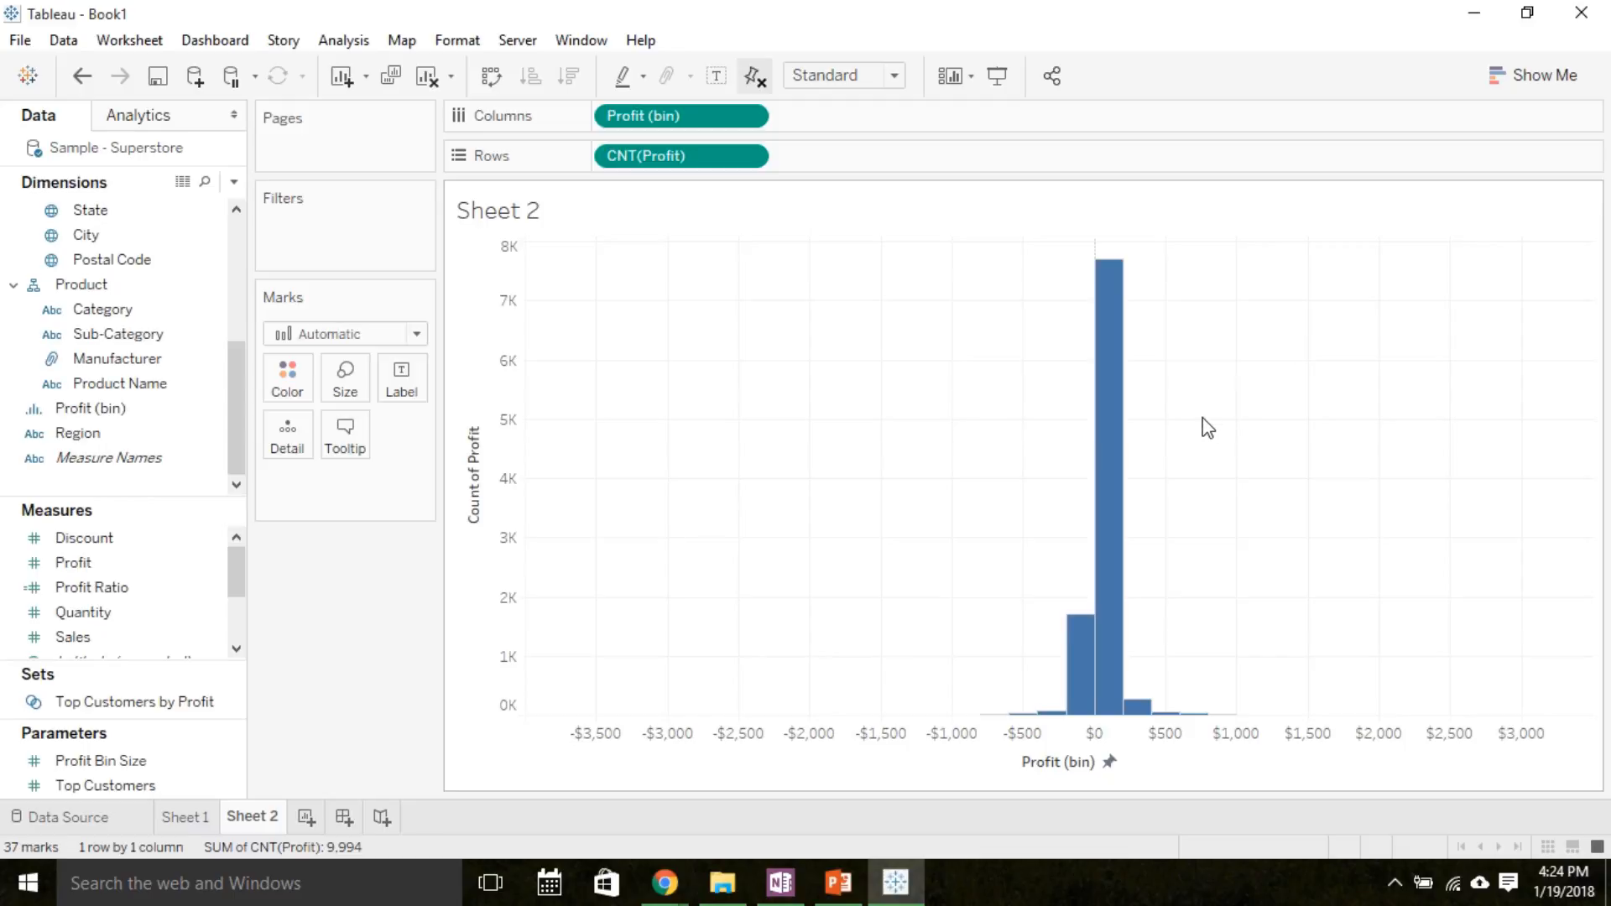
pyautogui.moveTo(749, 332)
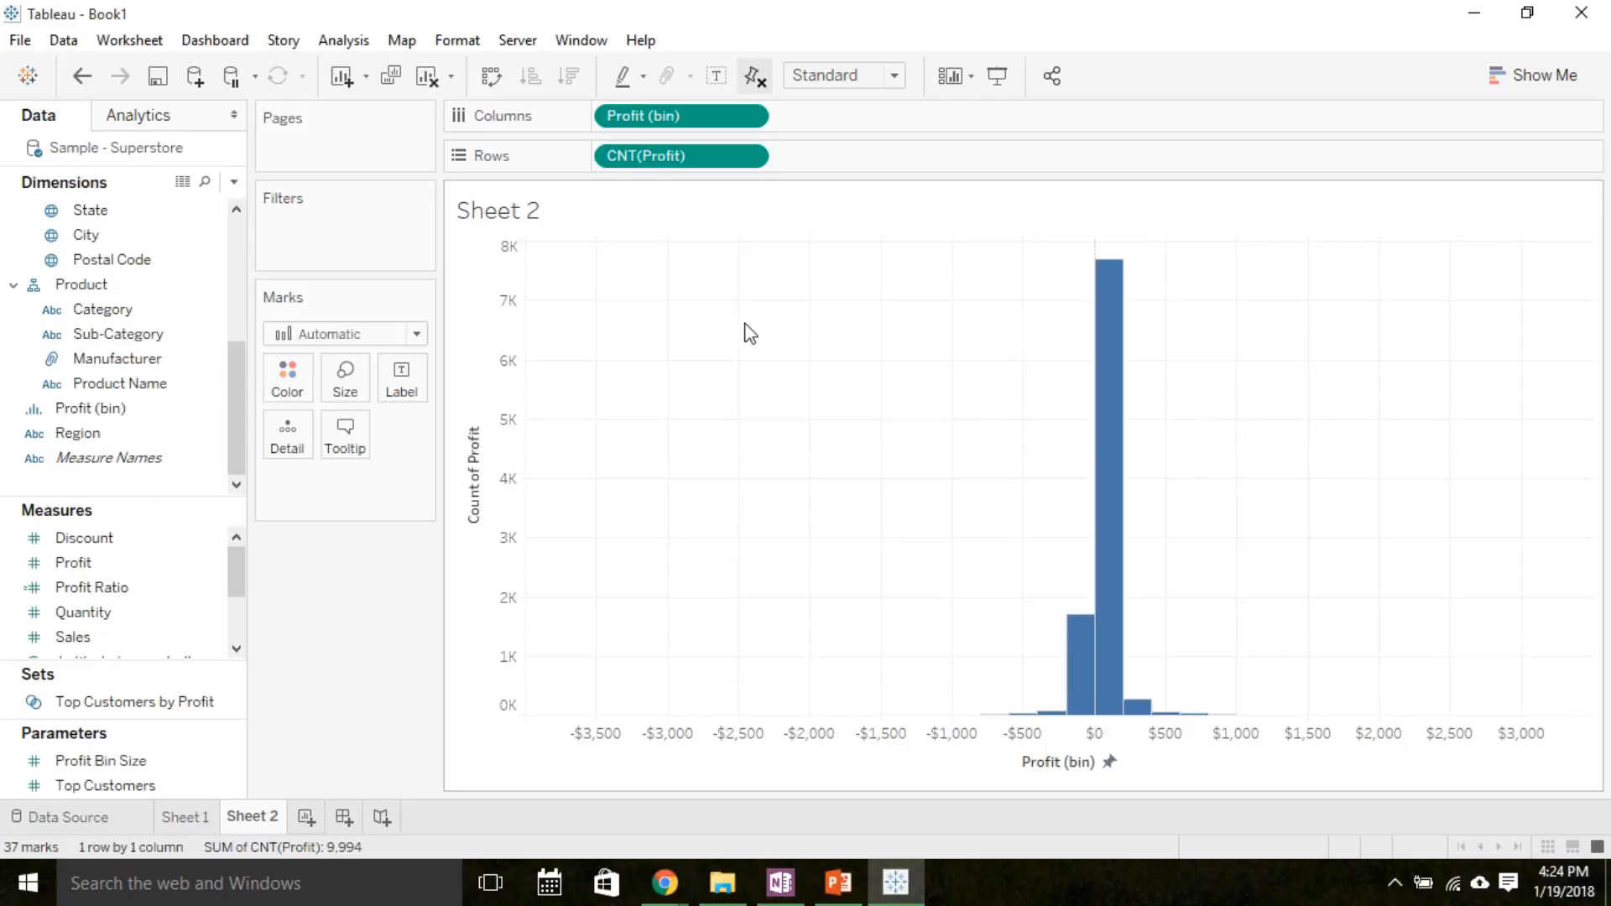
# - Add Category to Rows, giving one histogram panel per Category
pyautogui.click(101, 309)
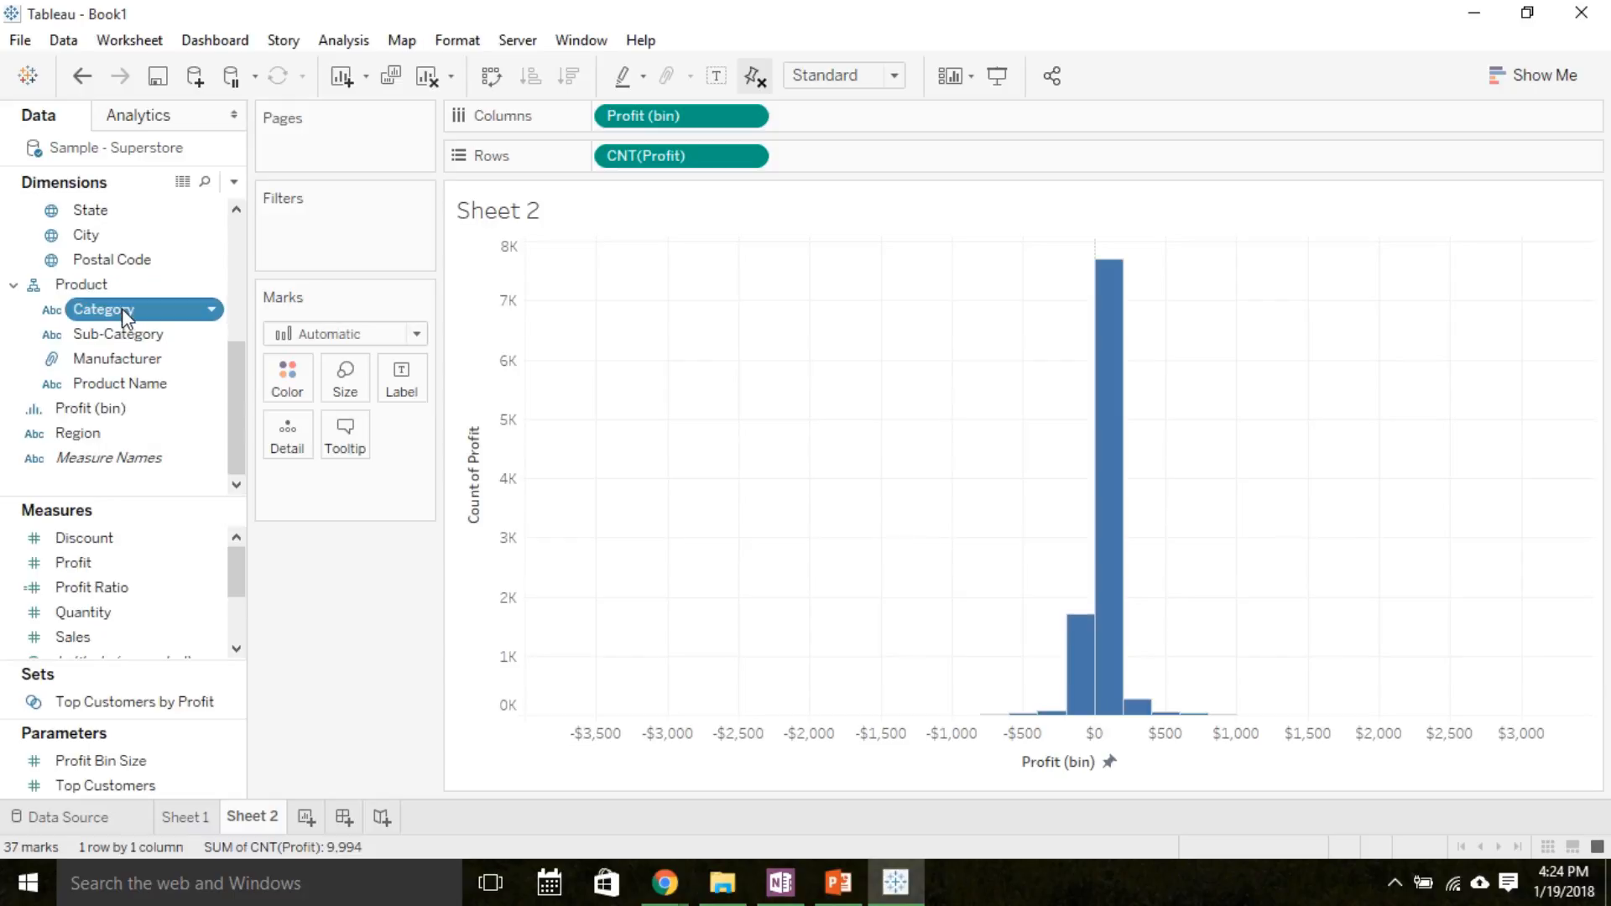
pyautogui.doubleClick(102, 309)
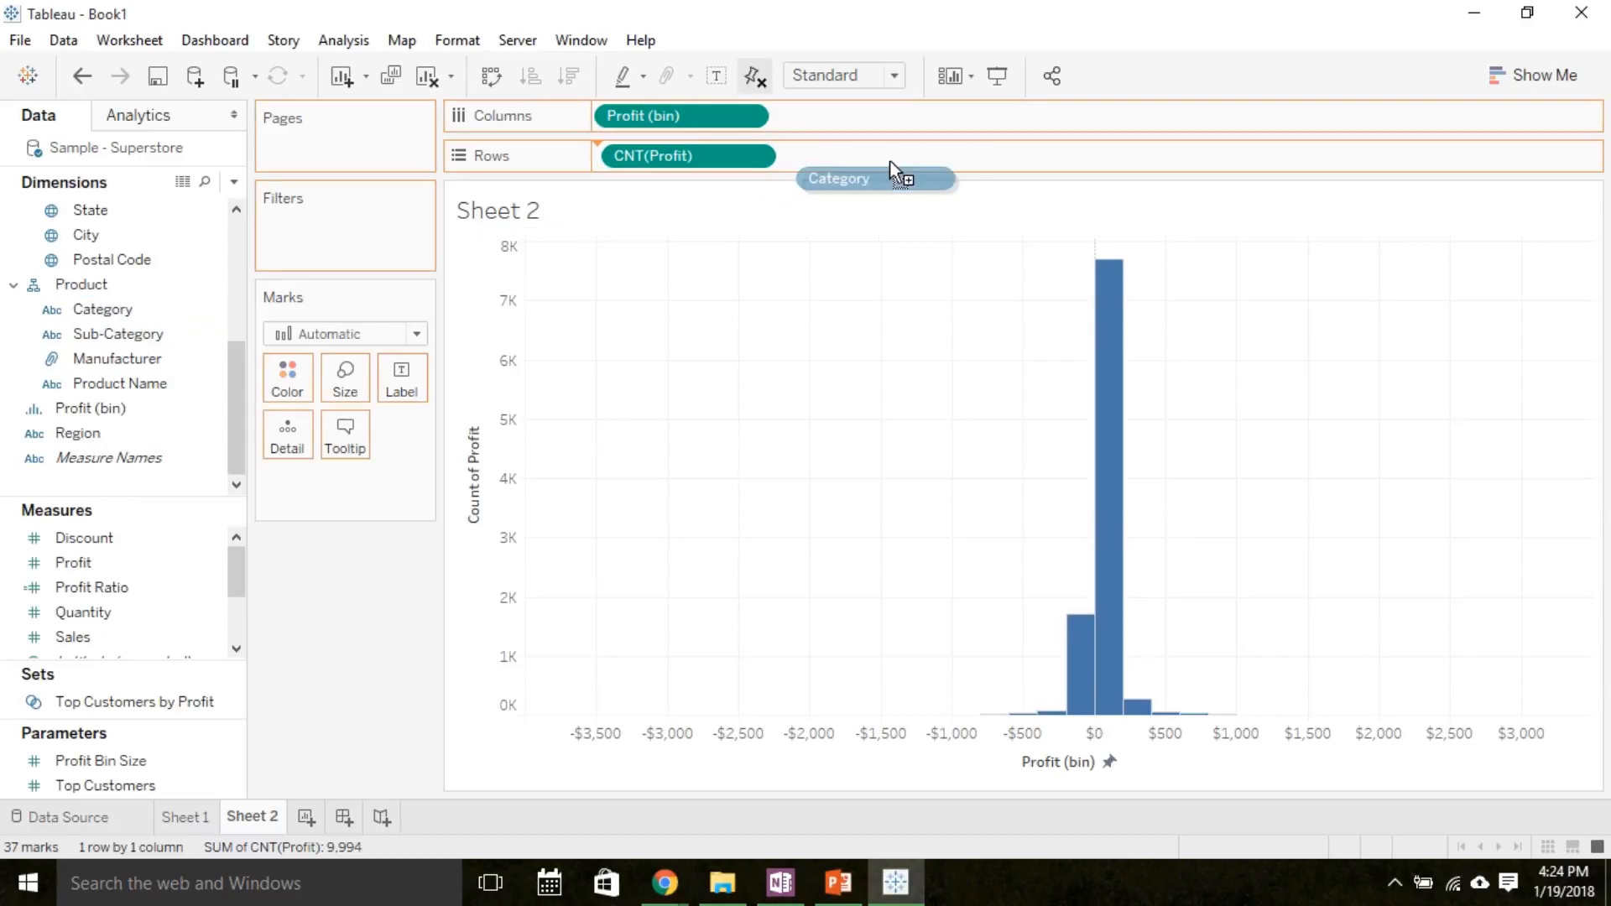
pyautogui.moveTo(875, 178); pyautogui.dragTo(657, 155)
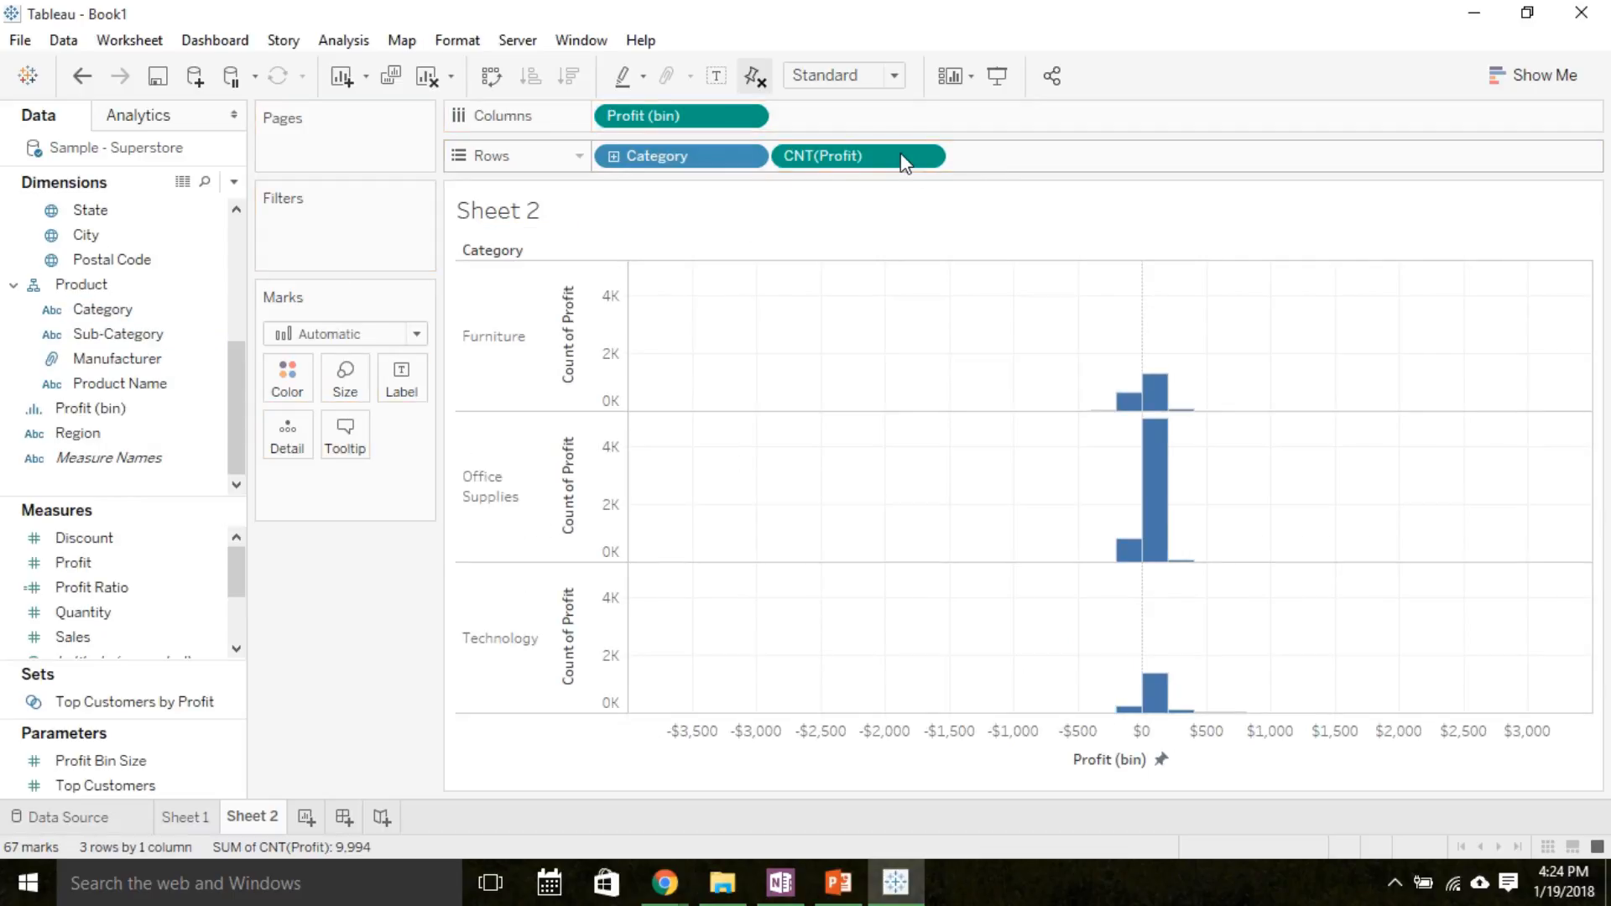
pyautogui.moveTo(1123, 276)
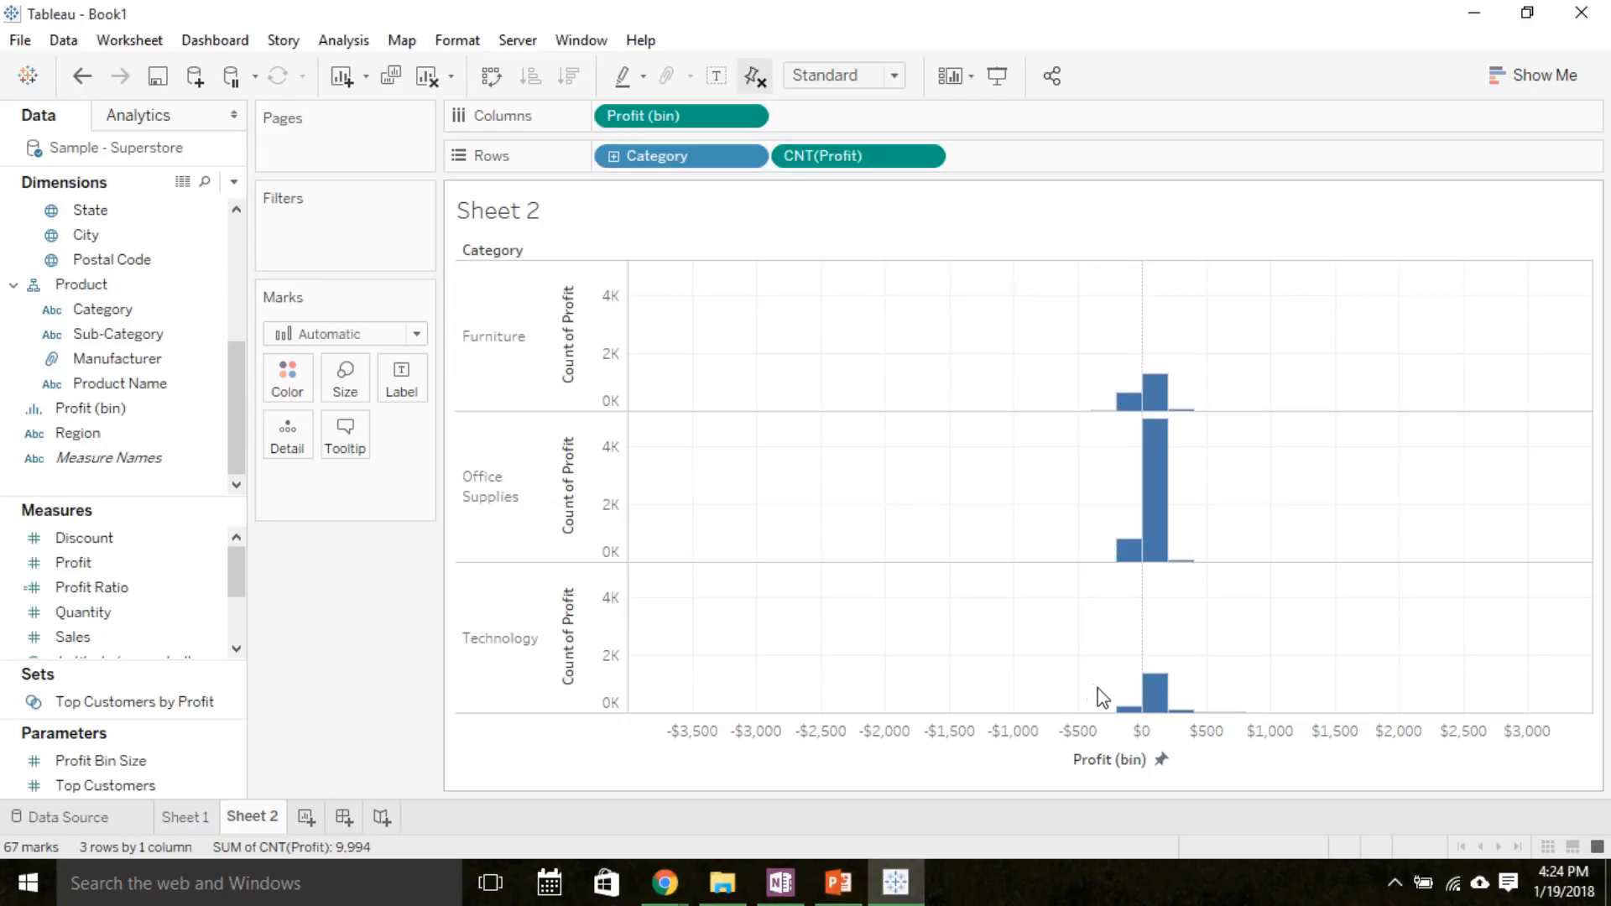
pyautogui.moveTo(1237, 701)
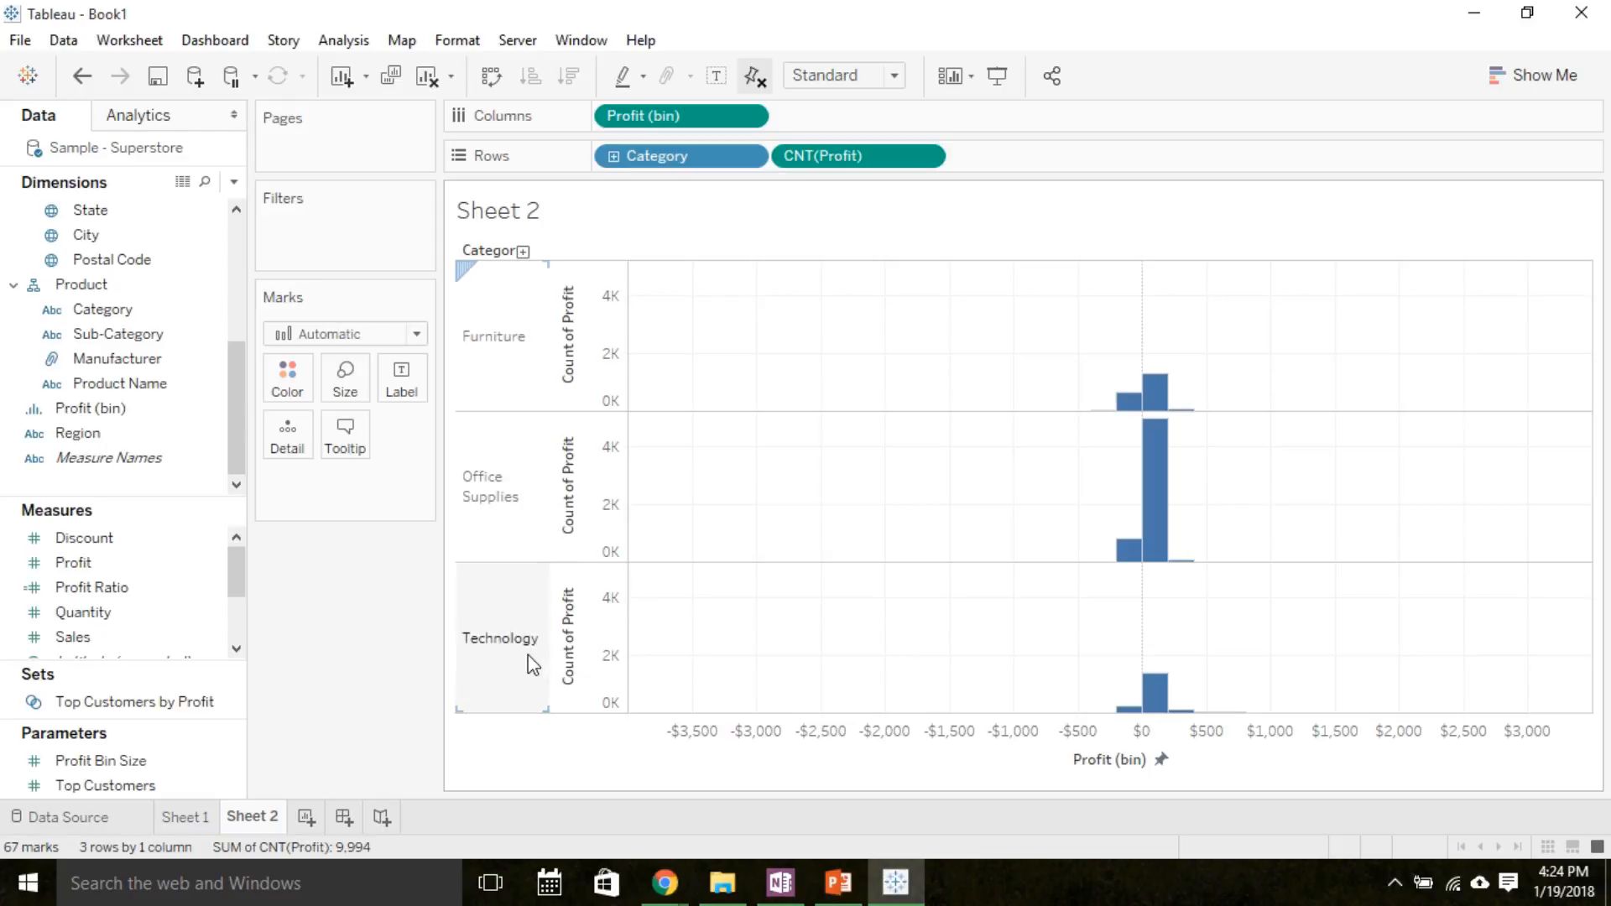
pyautogui.moveTo(519, 497)
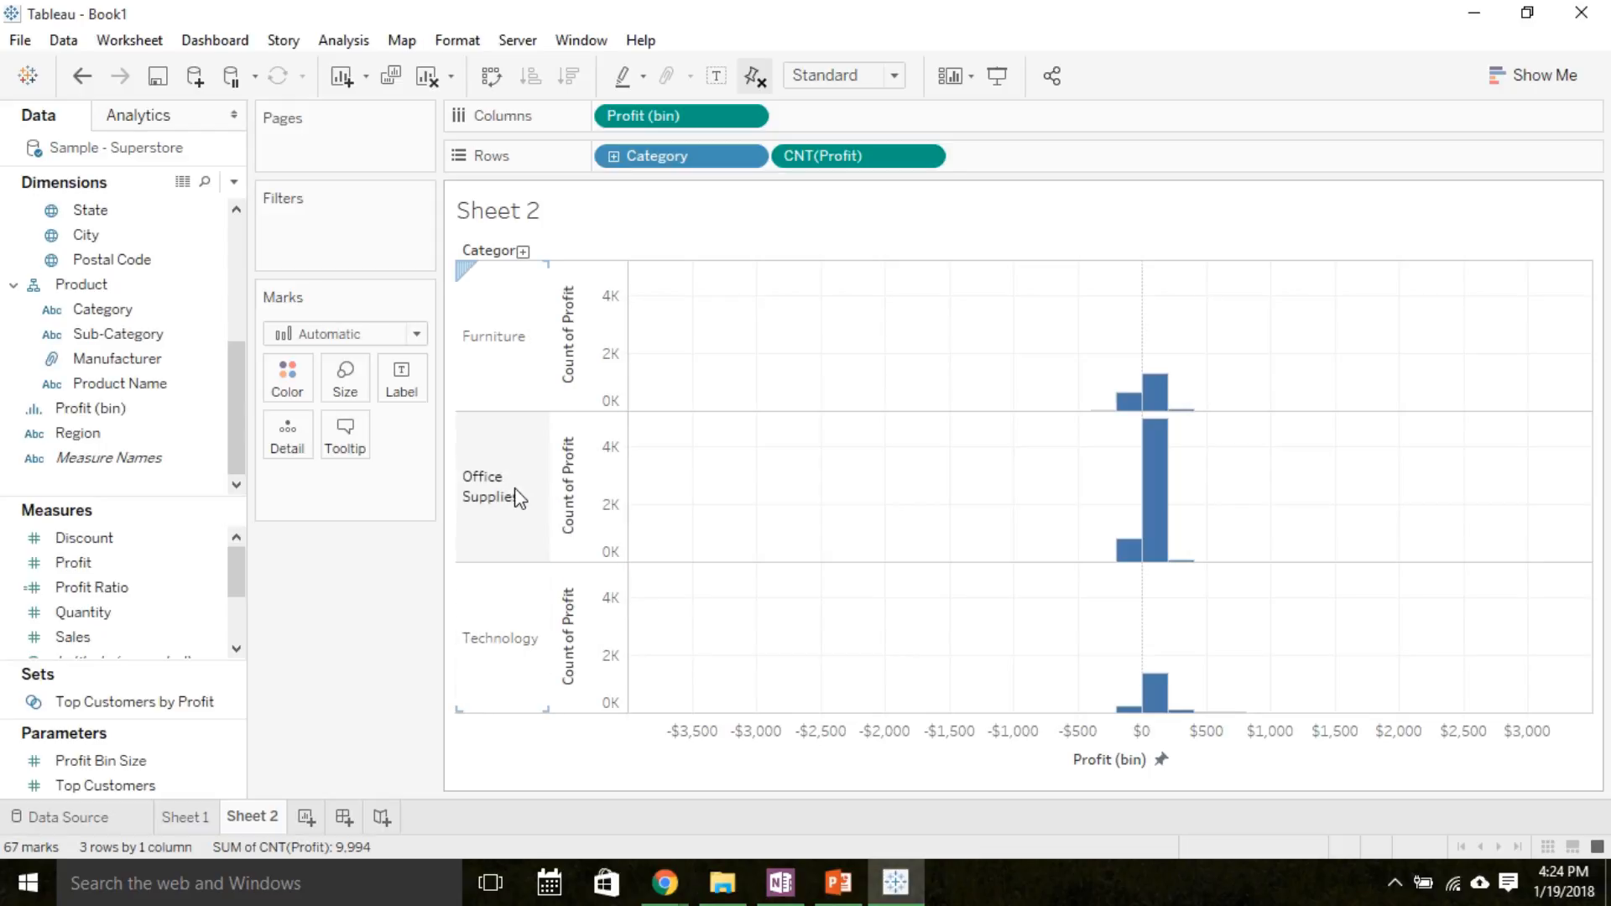
pyautogui.moveTo(529, 373)
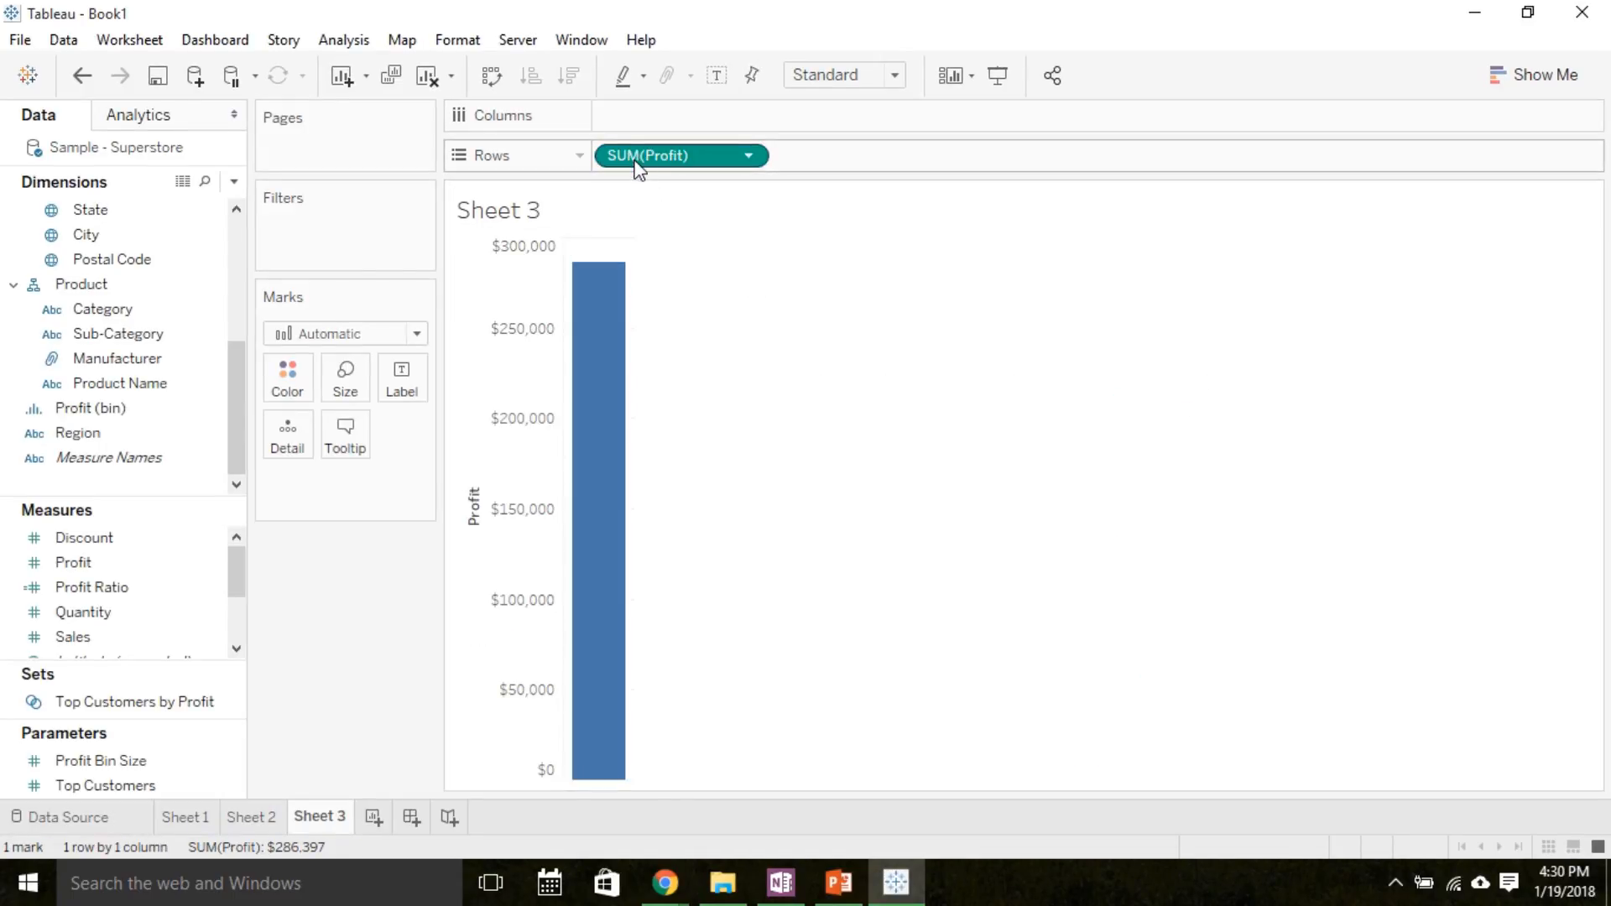
pyautogui.moveTo(610, 359)
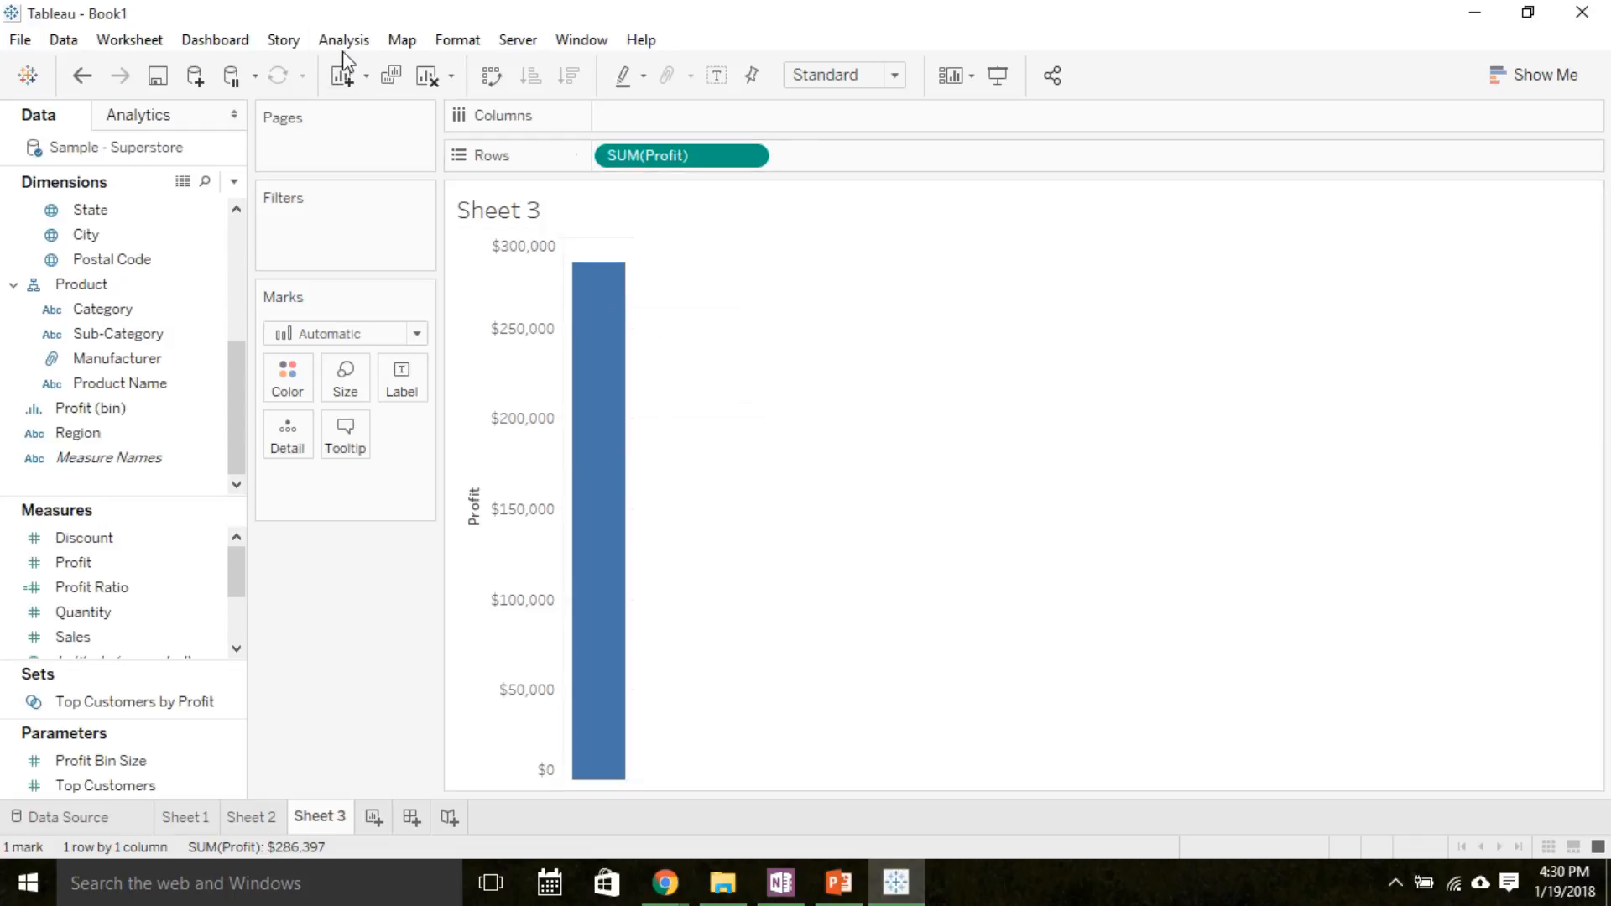
pyautogui.moveTo(342, 40)
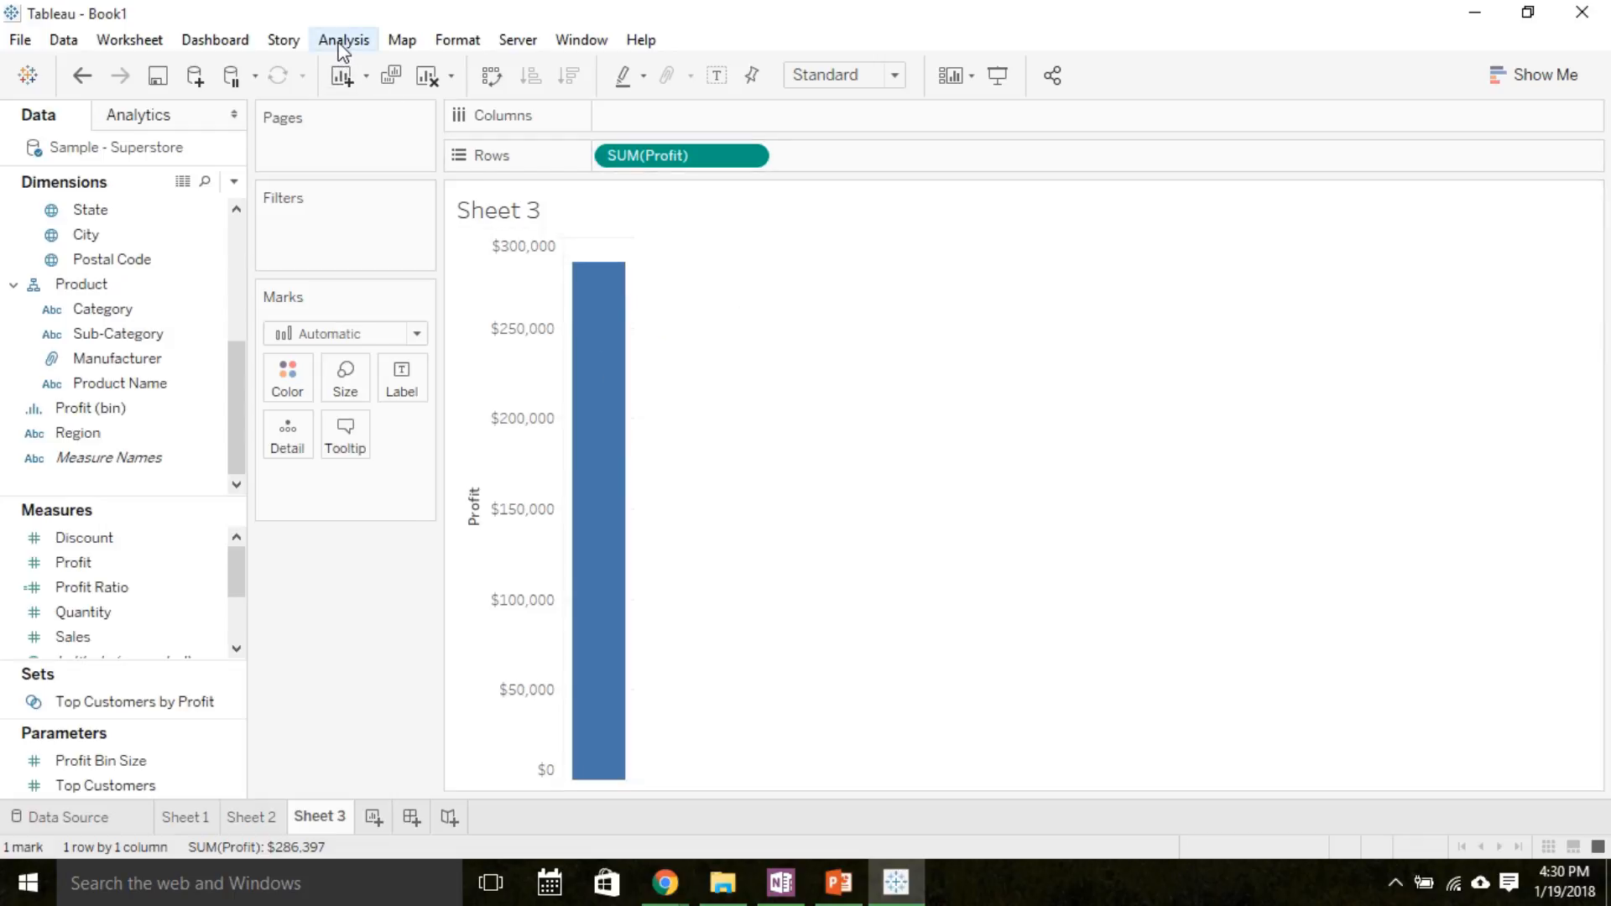
# - Turn off Aggregate Measures under Analysis so every profit record plots as its own mark
pyautogui.click(344, 39)
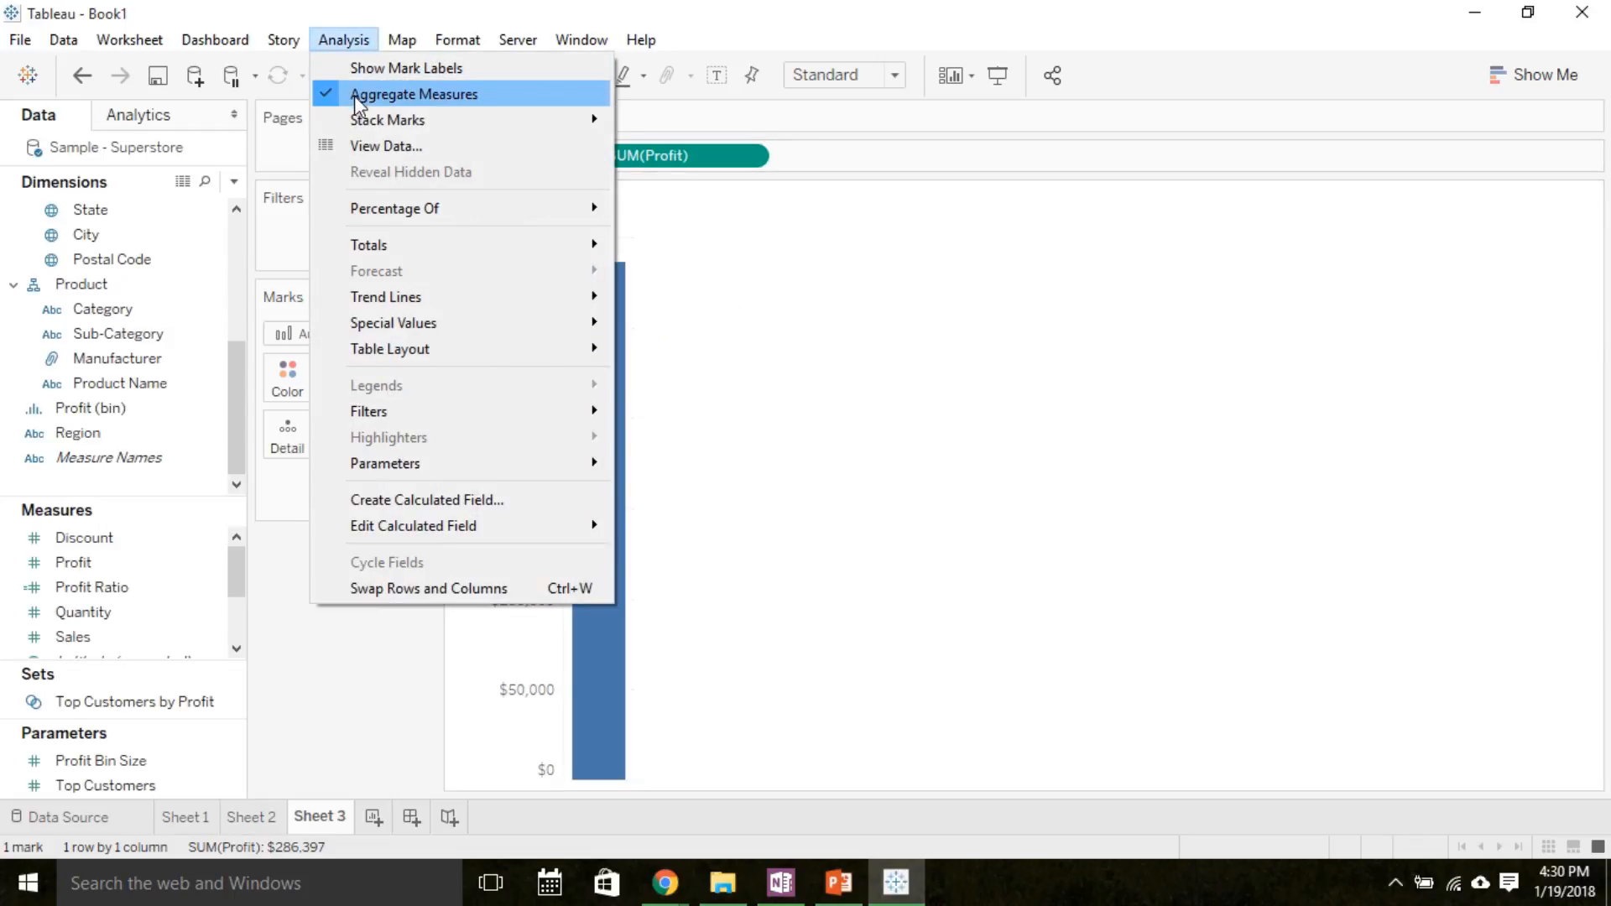
pyautogui.click(415, 94)
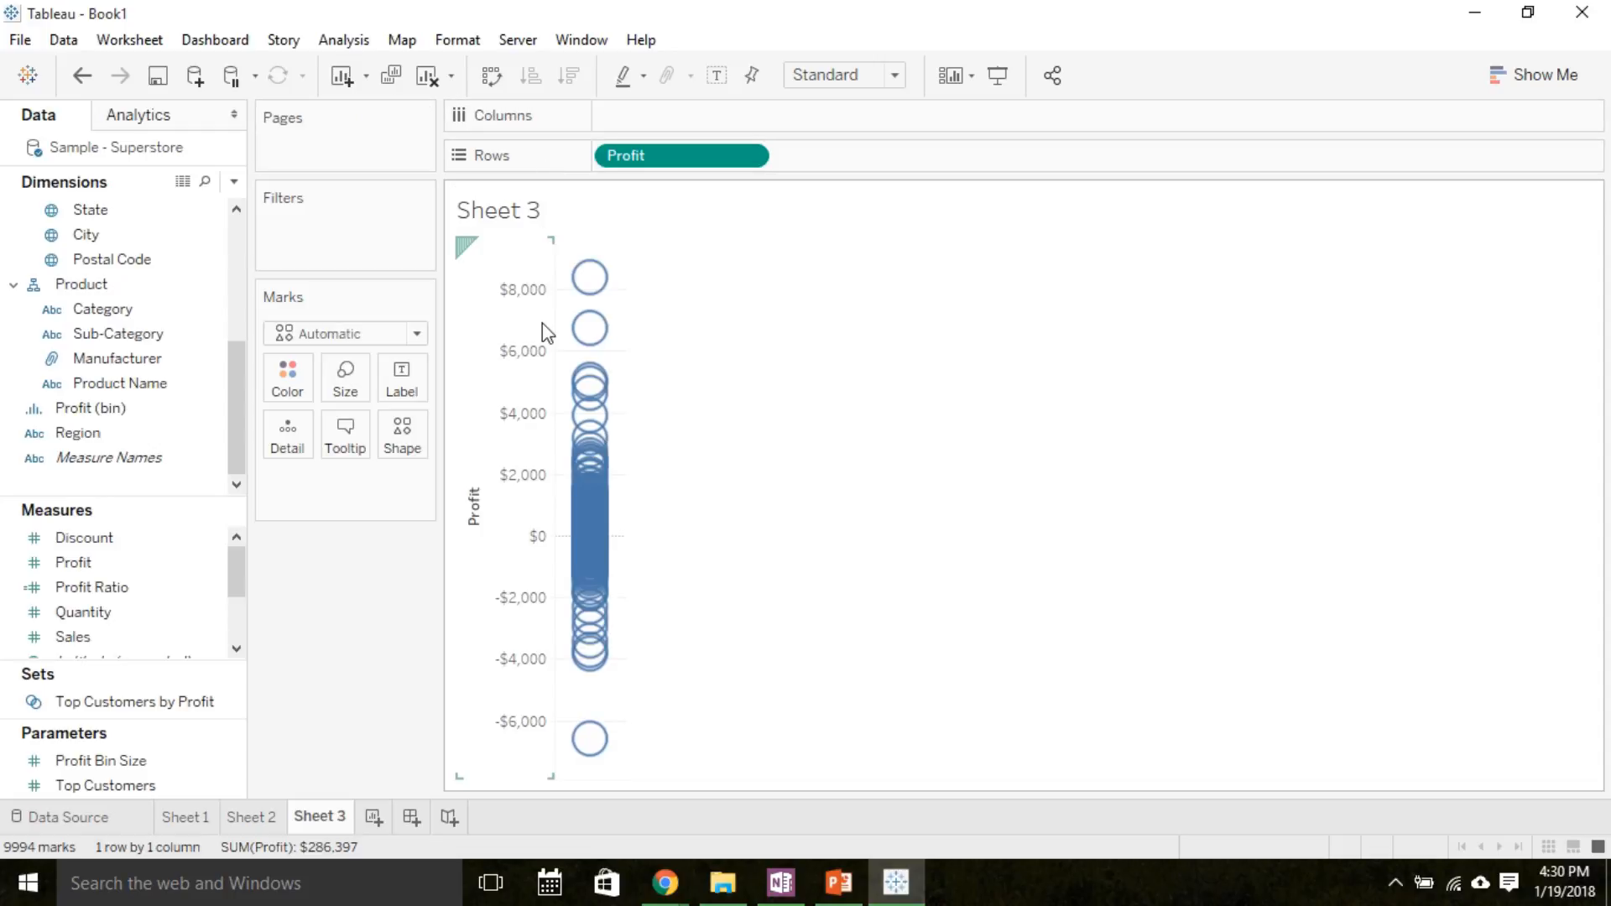
pyautogui.moveTo(594, 483)
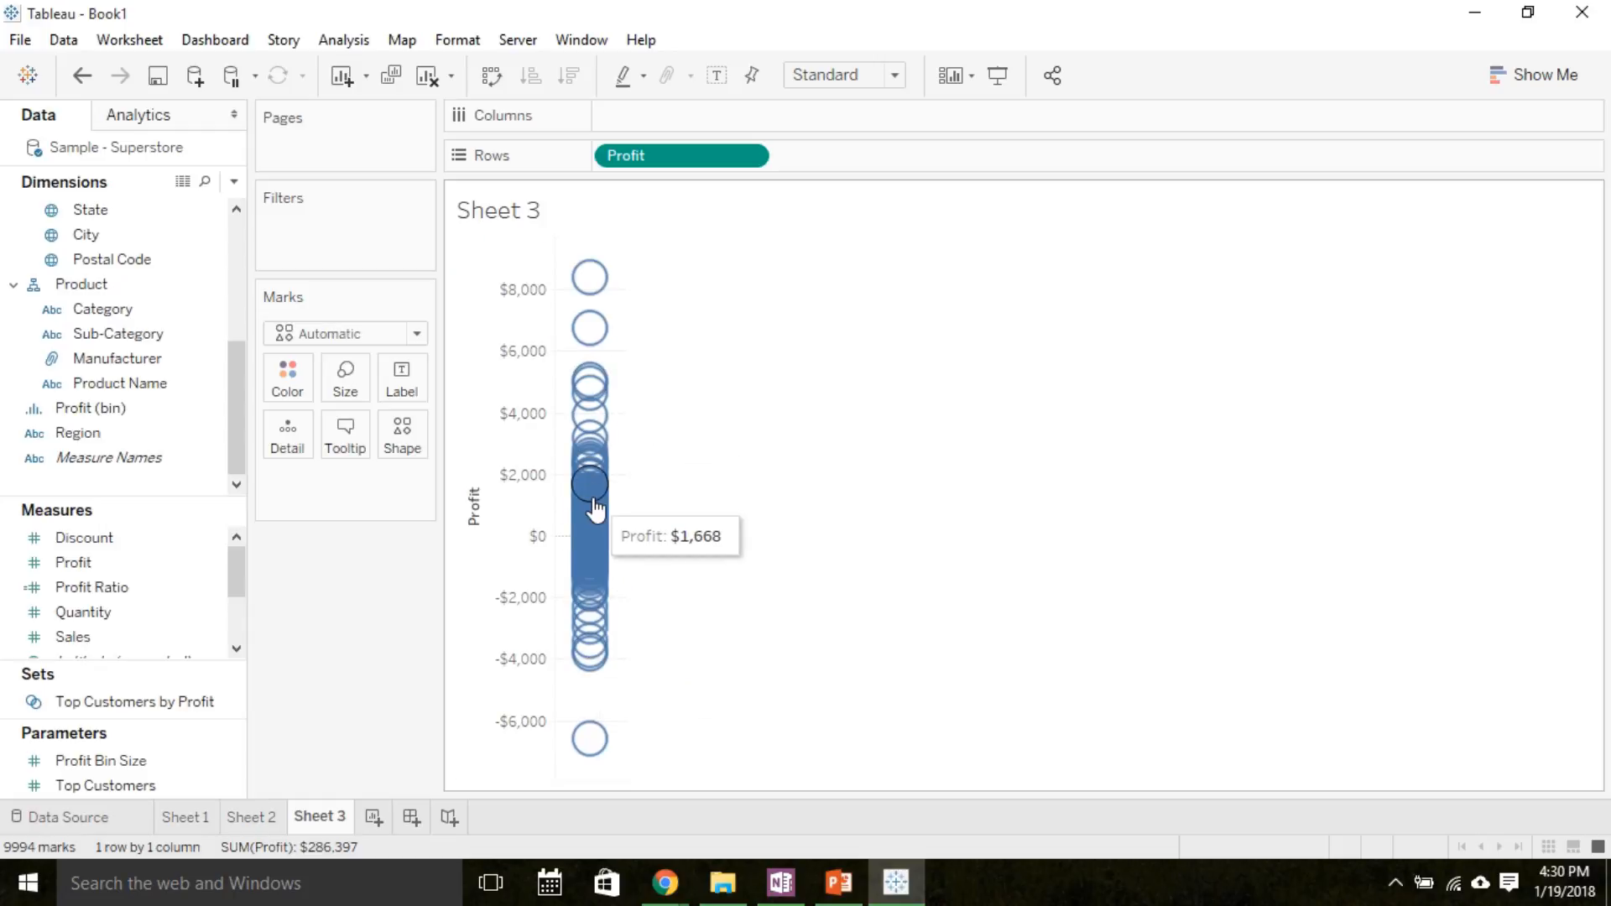
pyautogui.moveTo(1507, 113)
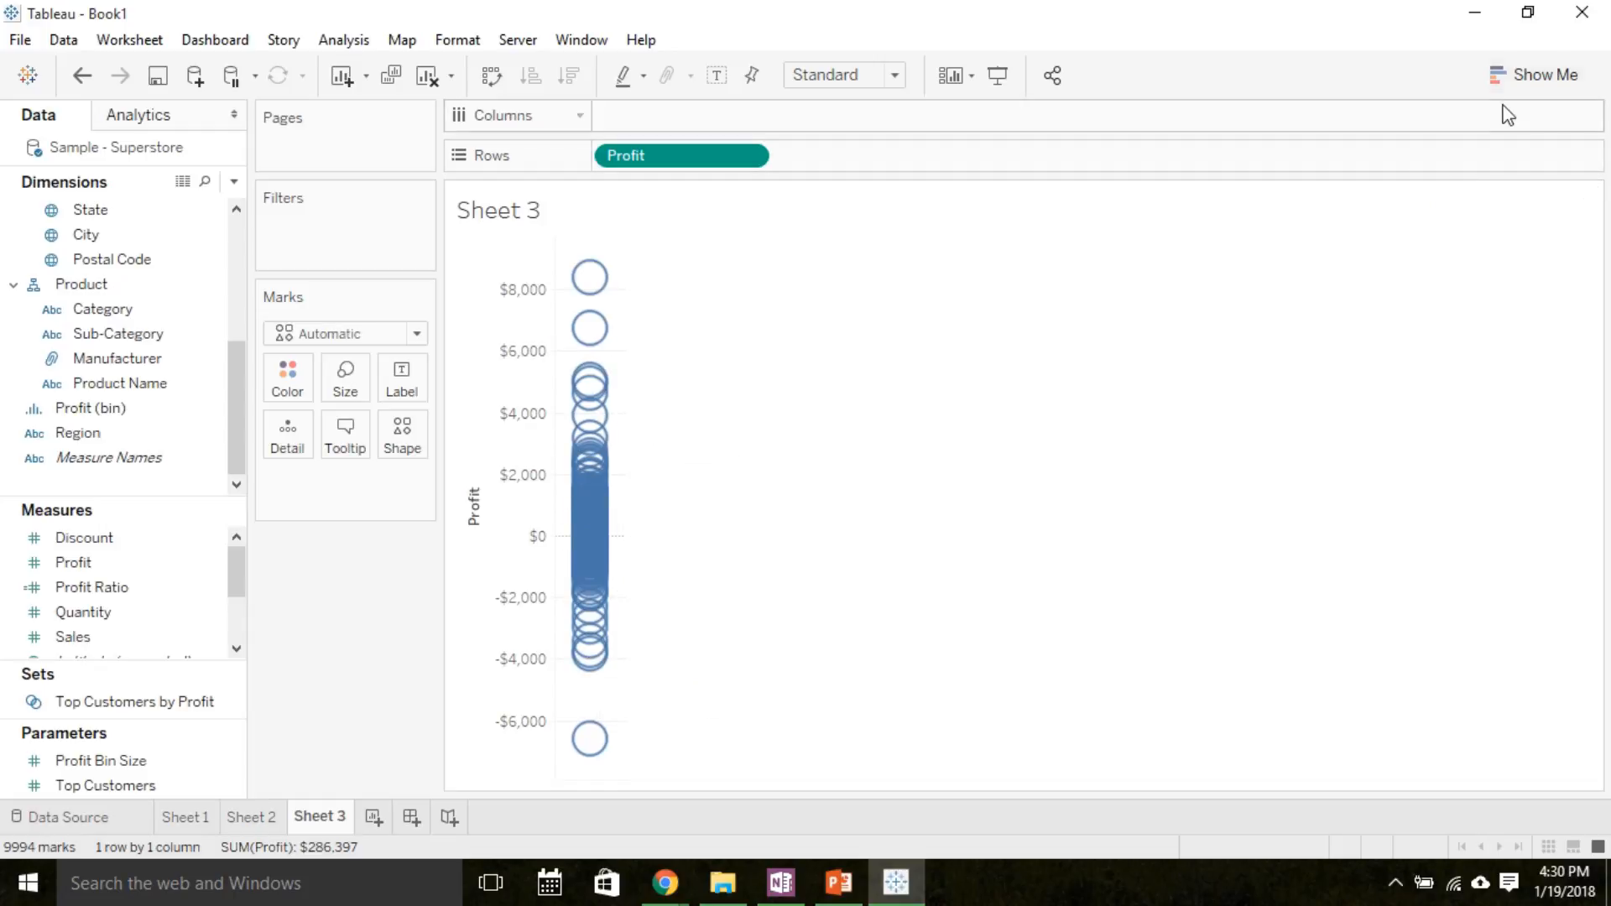
# - Switch Sheet 3 to the box-and-whisker chart type from Show Me
pyautogui.click(1535, 74)
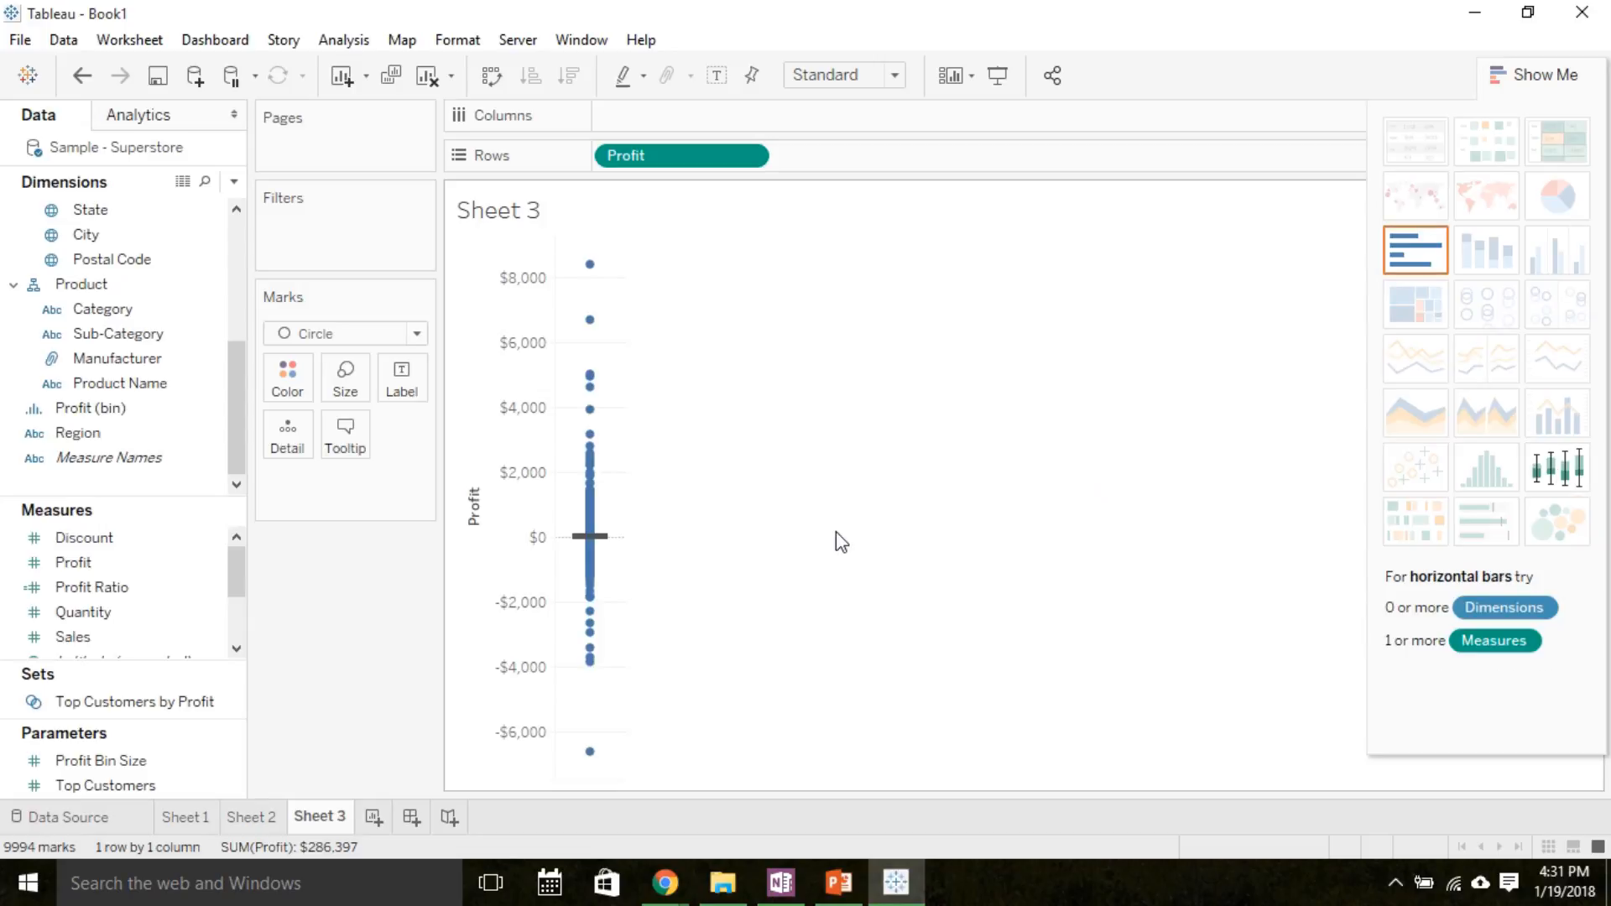
pyautogui.click(102, 309)
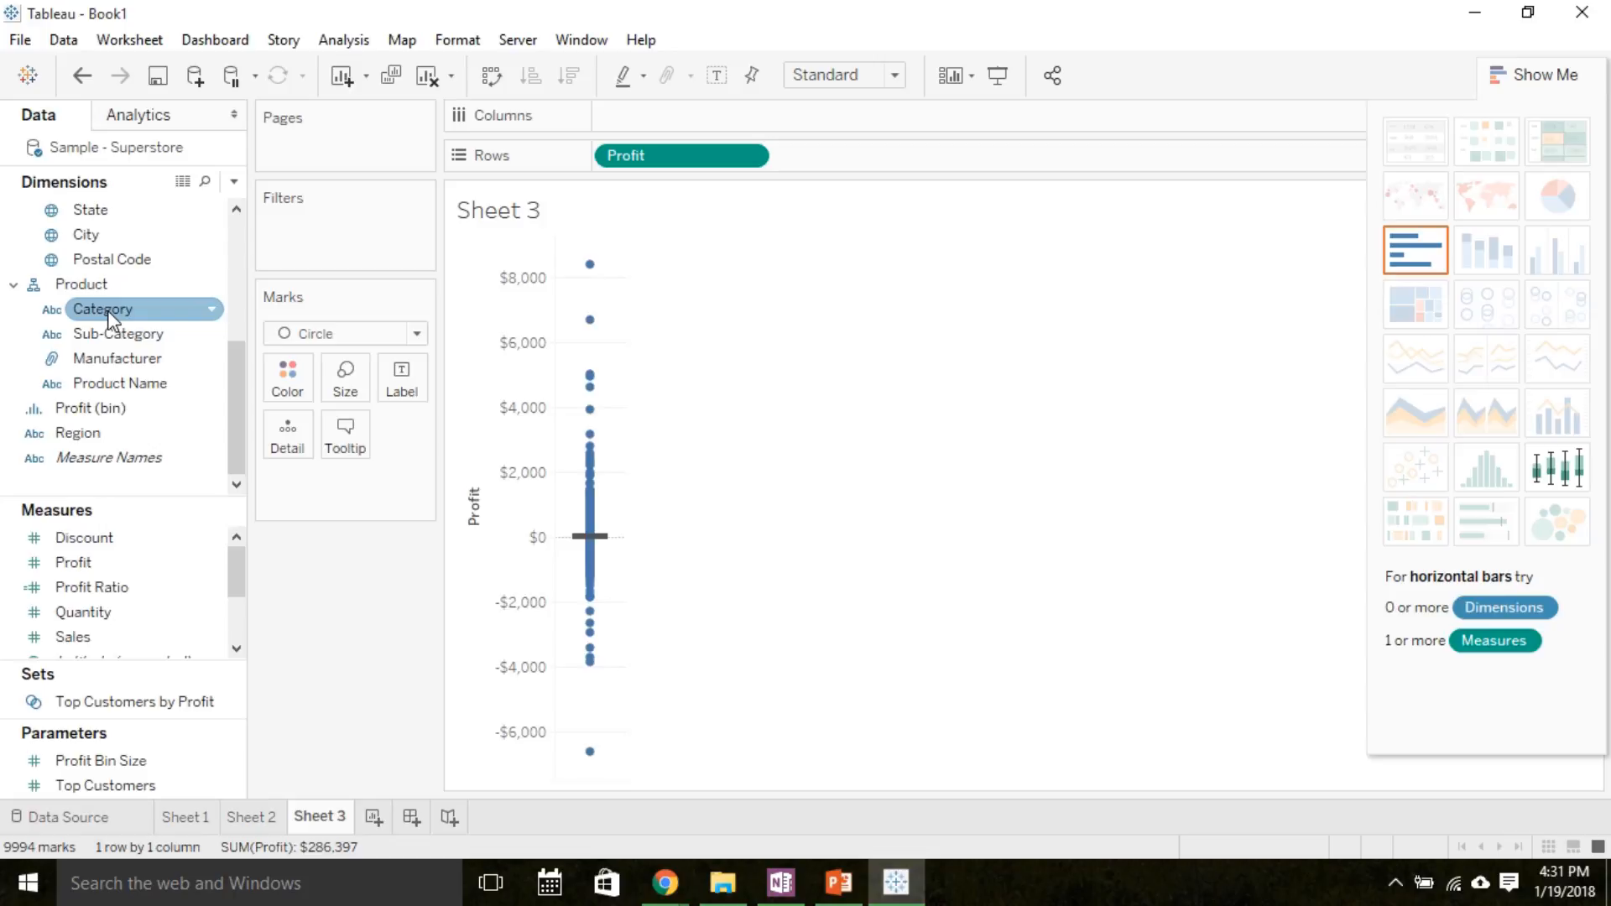
# - Place Category on Columns to get Furniture, Office Supplies and Technology box plots
pyautogui.moveTo(104, 308); pyautogui.dragTo(643, 121)
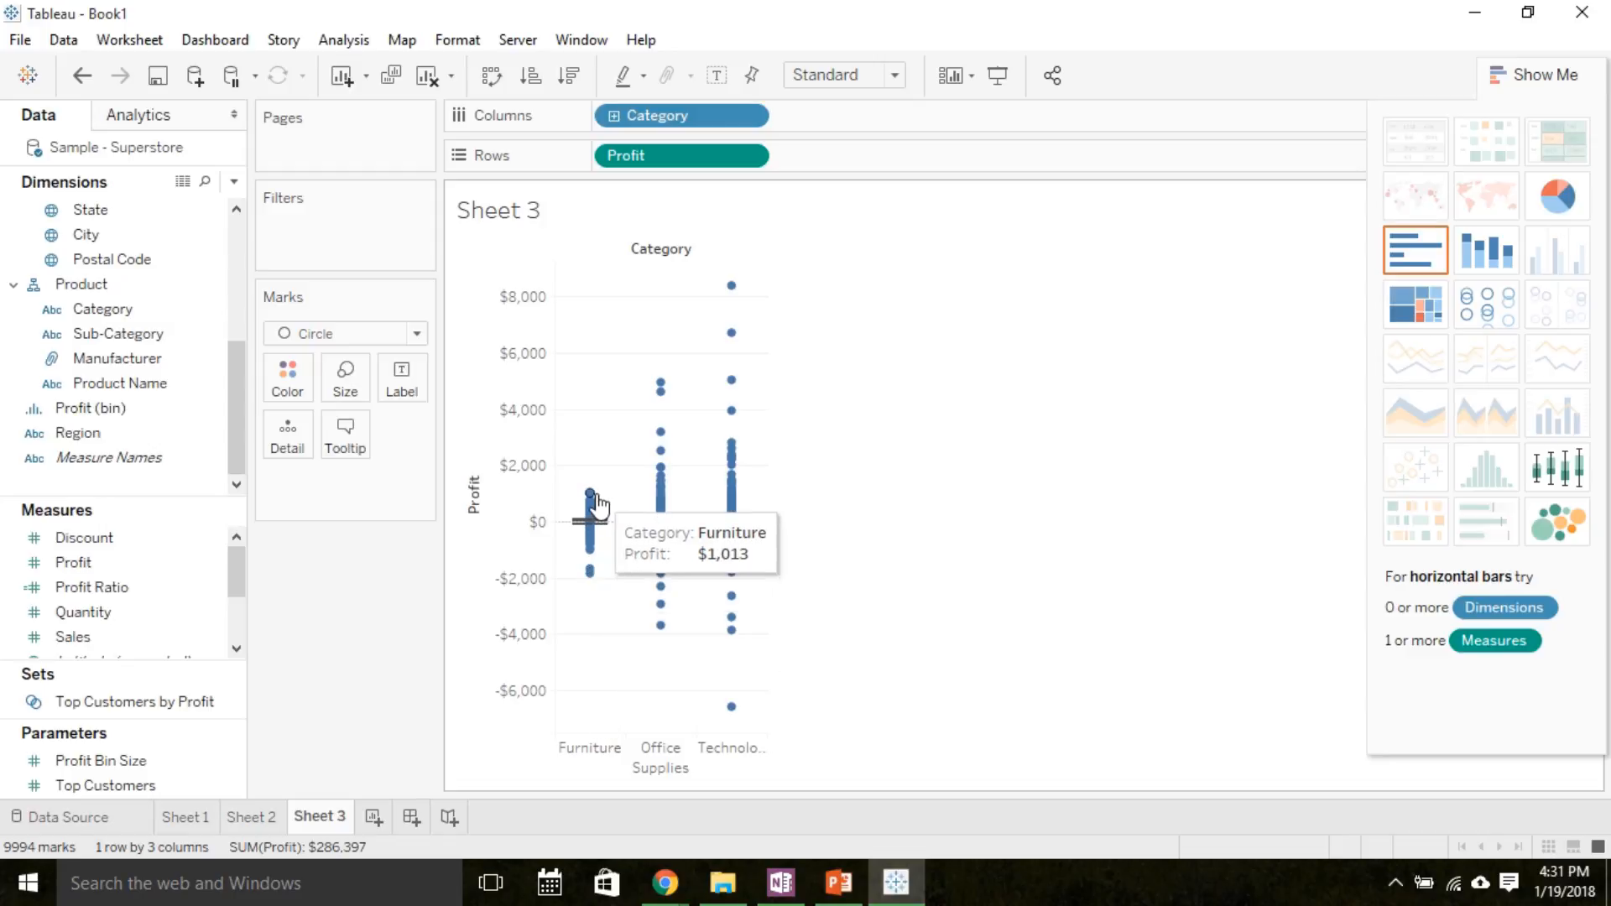
pyautogui.moveTo(658, 601)
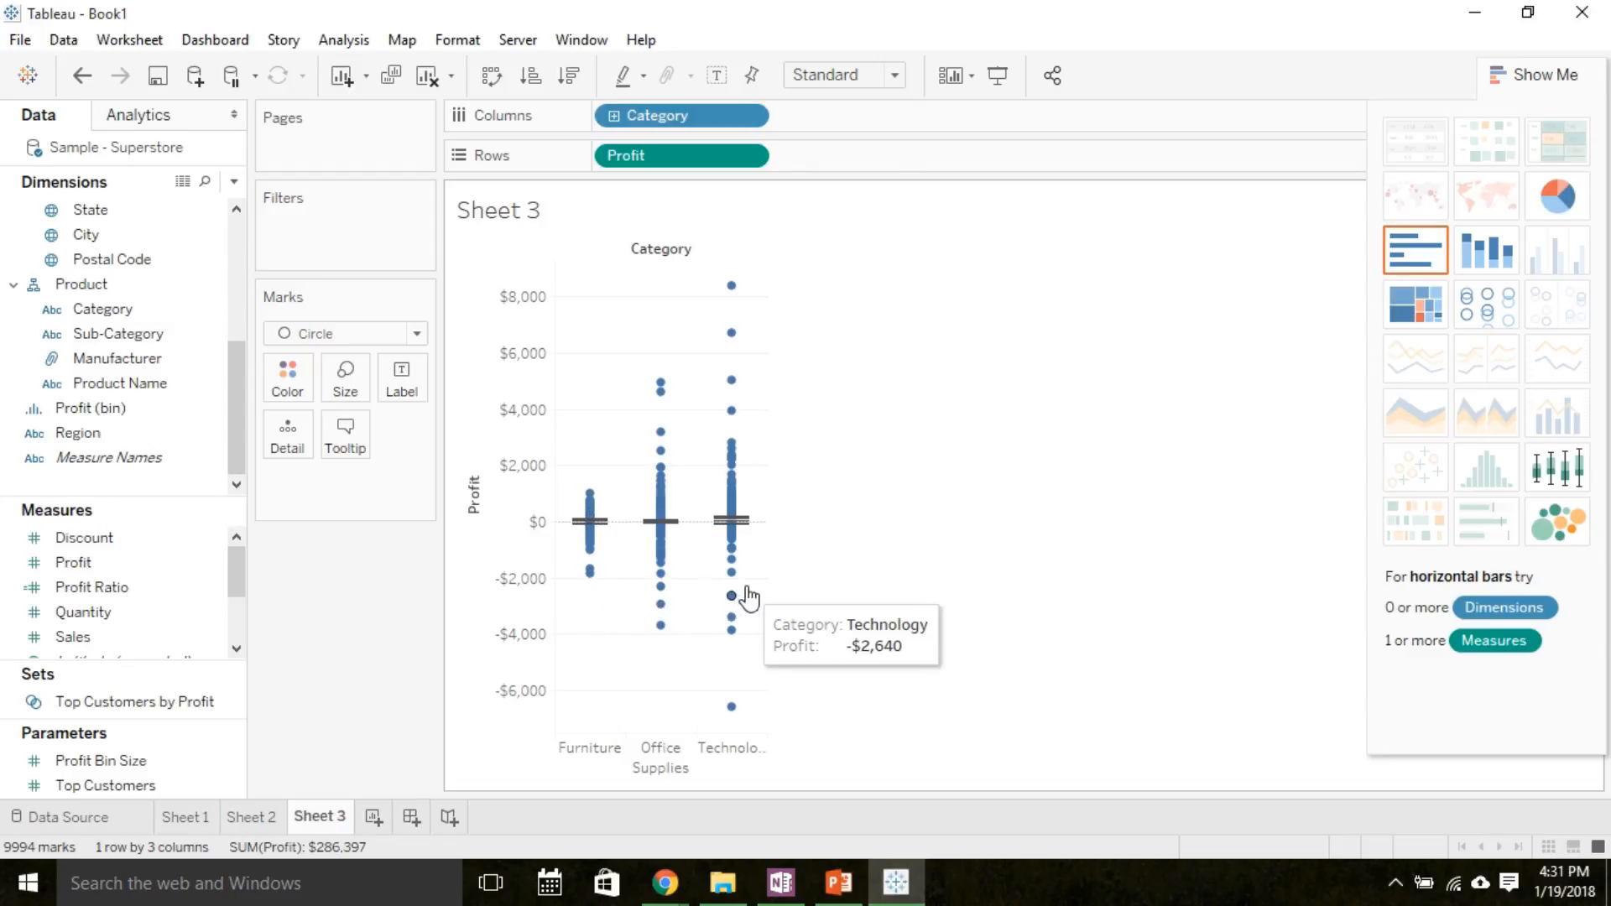
pyautogui.moveTo(872, 587)
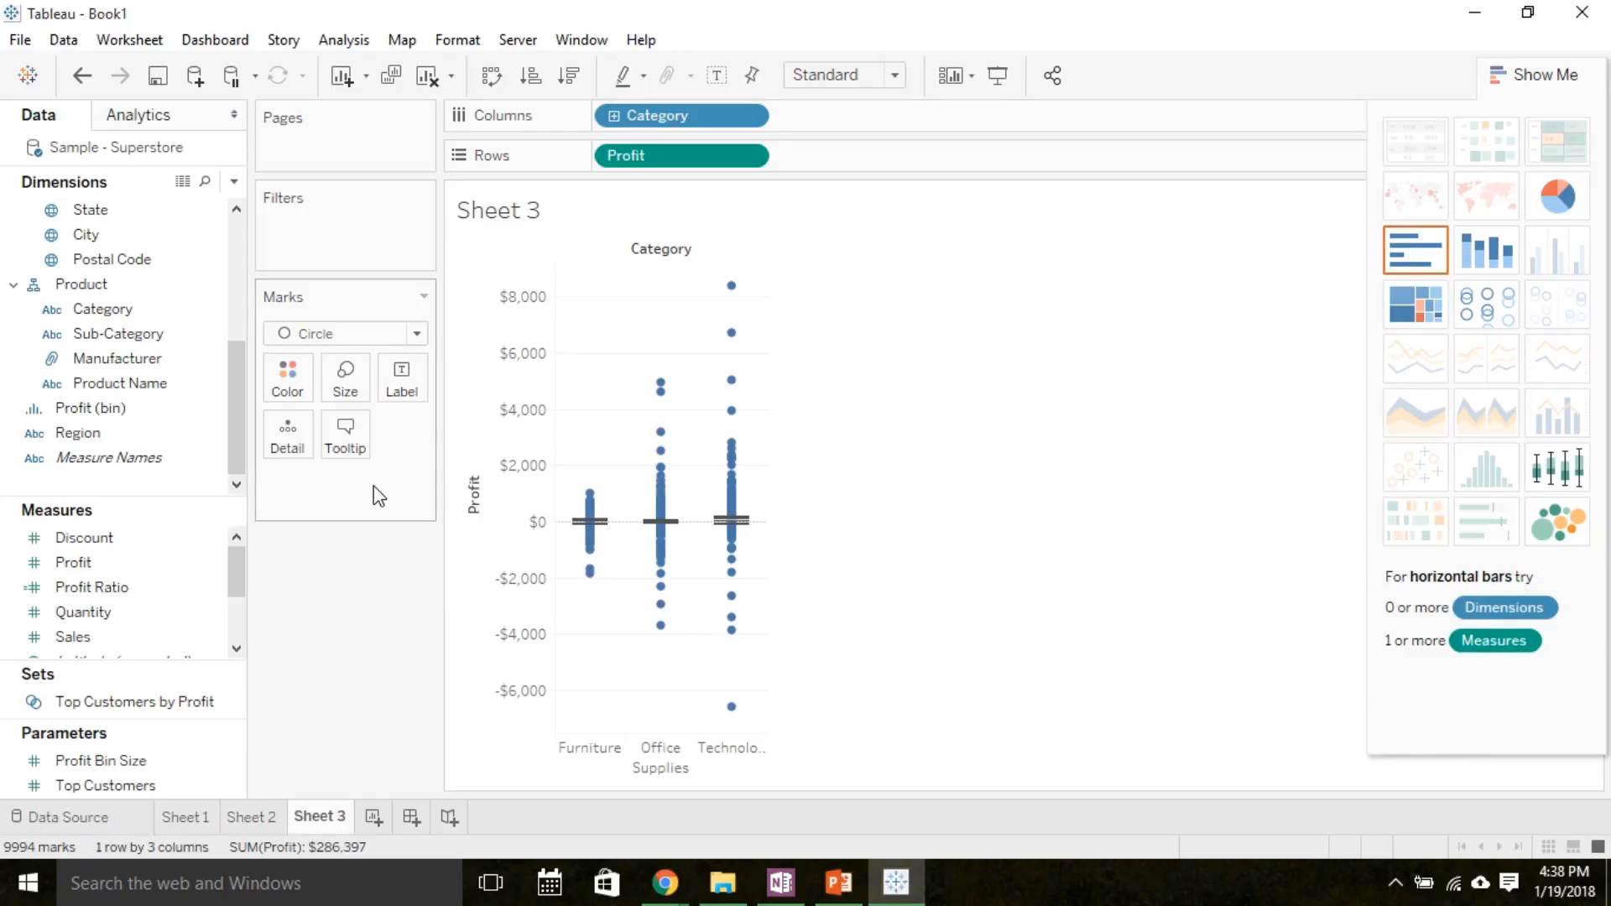
pyautogui.moveTo(347, 795)
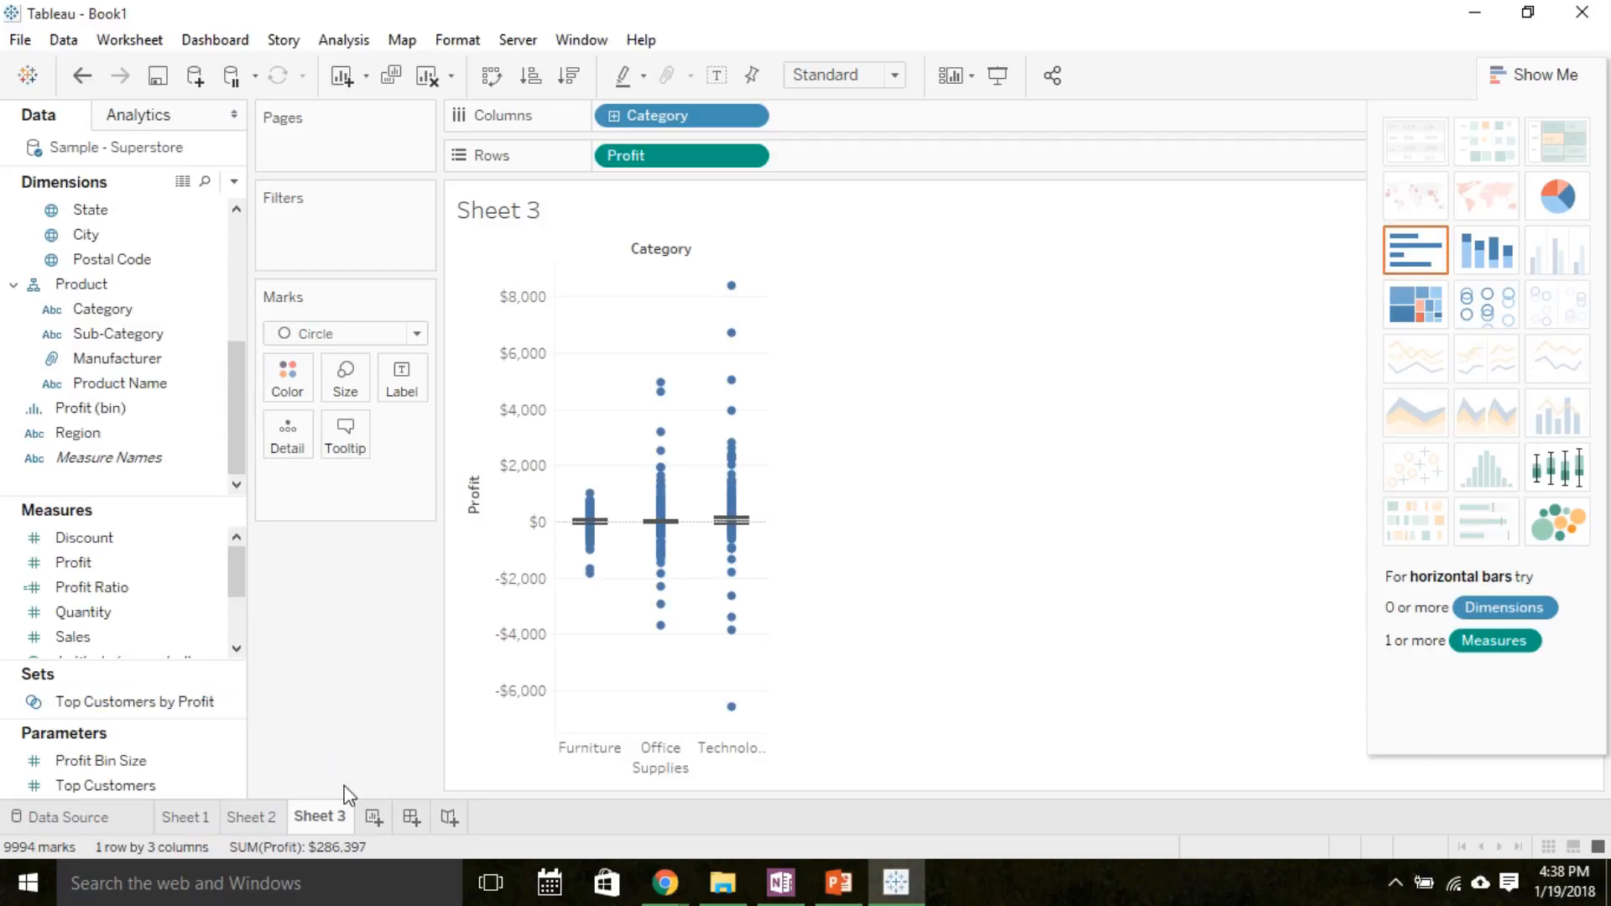
pyautogui.moveTo(372, 821)
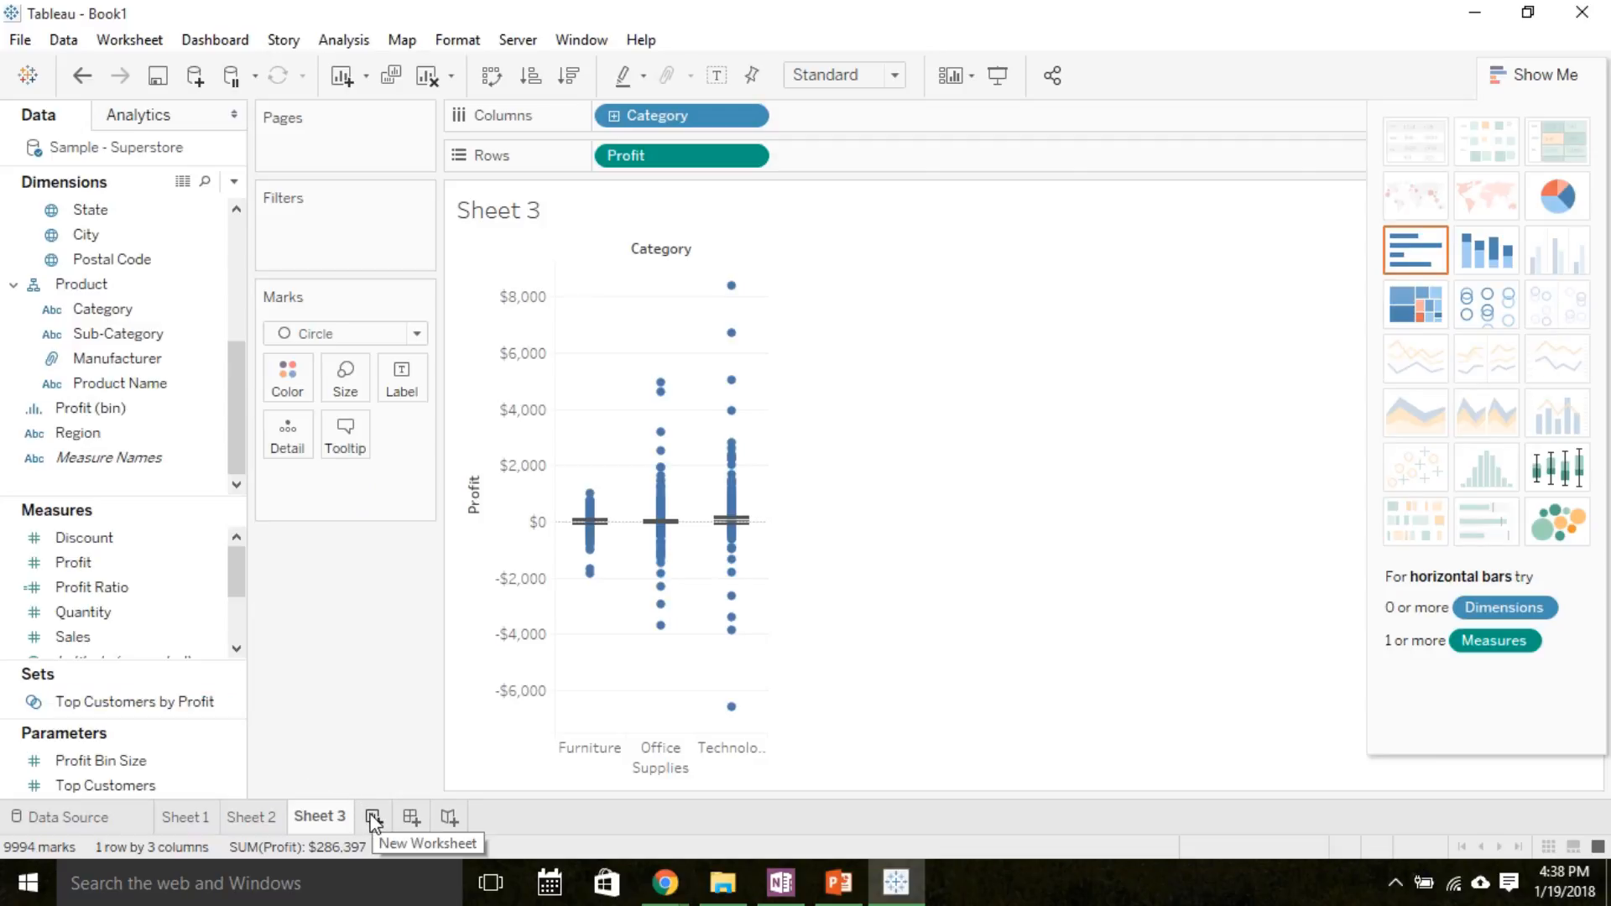
# - Create Sheet 4 and lay Quantity out as the horizontal axis
pyautogui.click(372, 817)
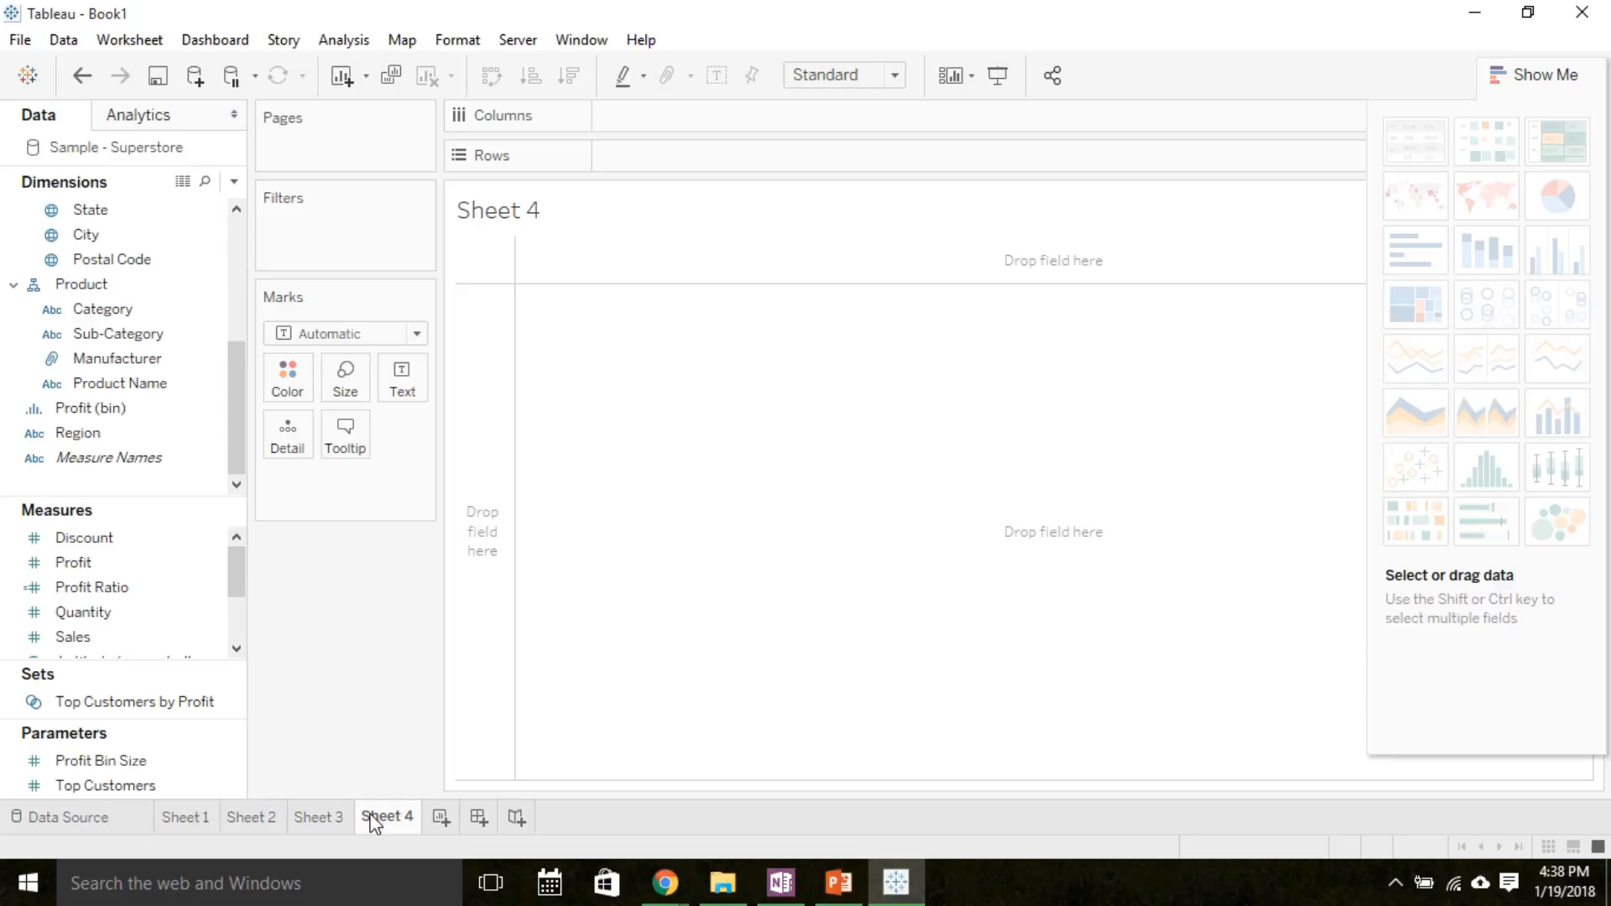
pyautogui.click(91, 587)
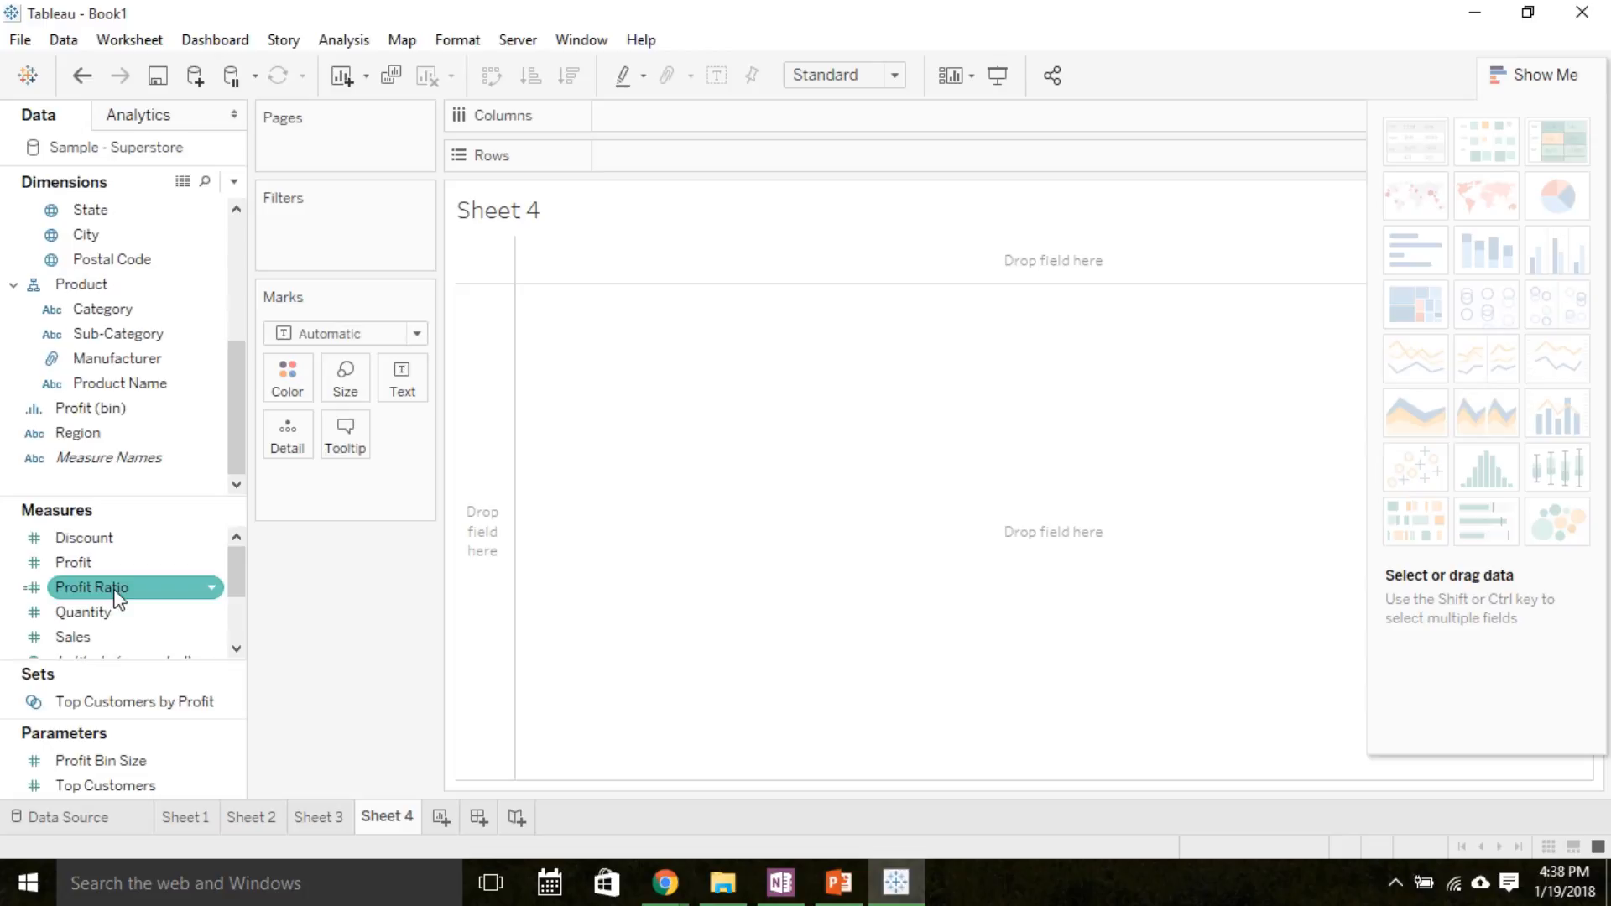
pyautogui.click(342, 39)
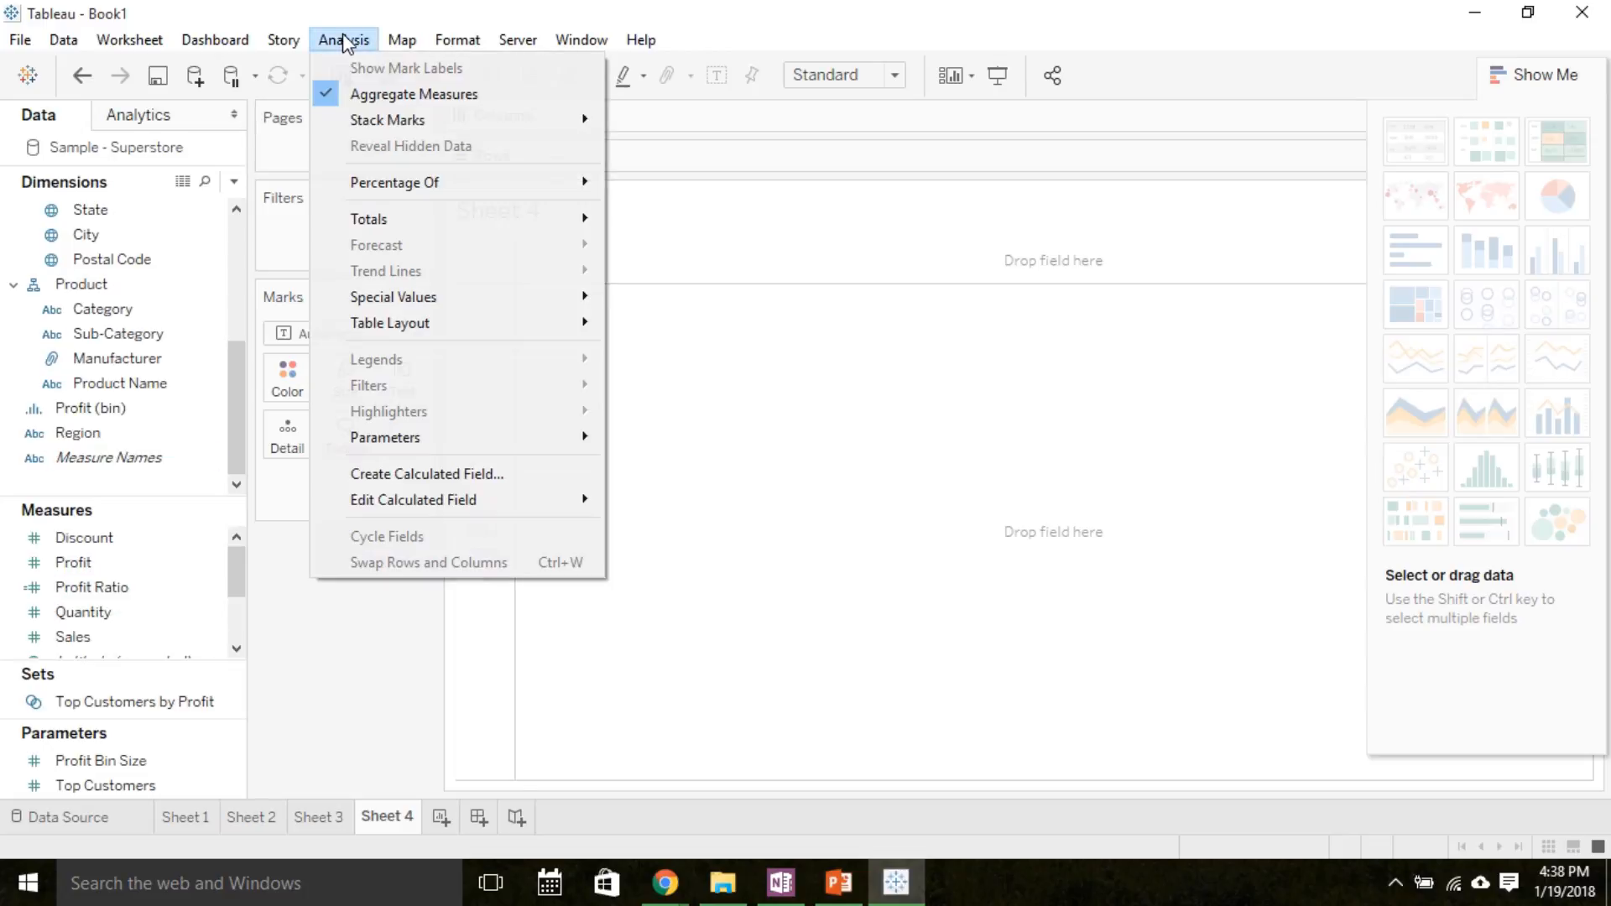
pyautogui.moveTo(414, 93)
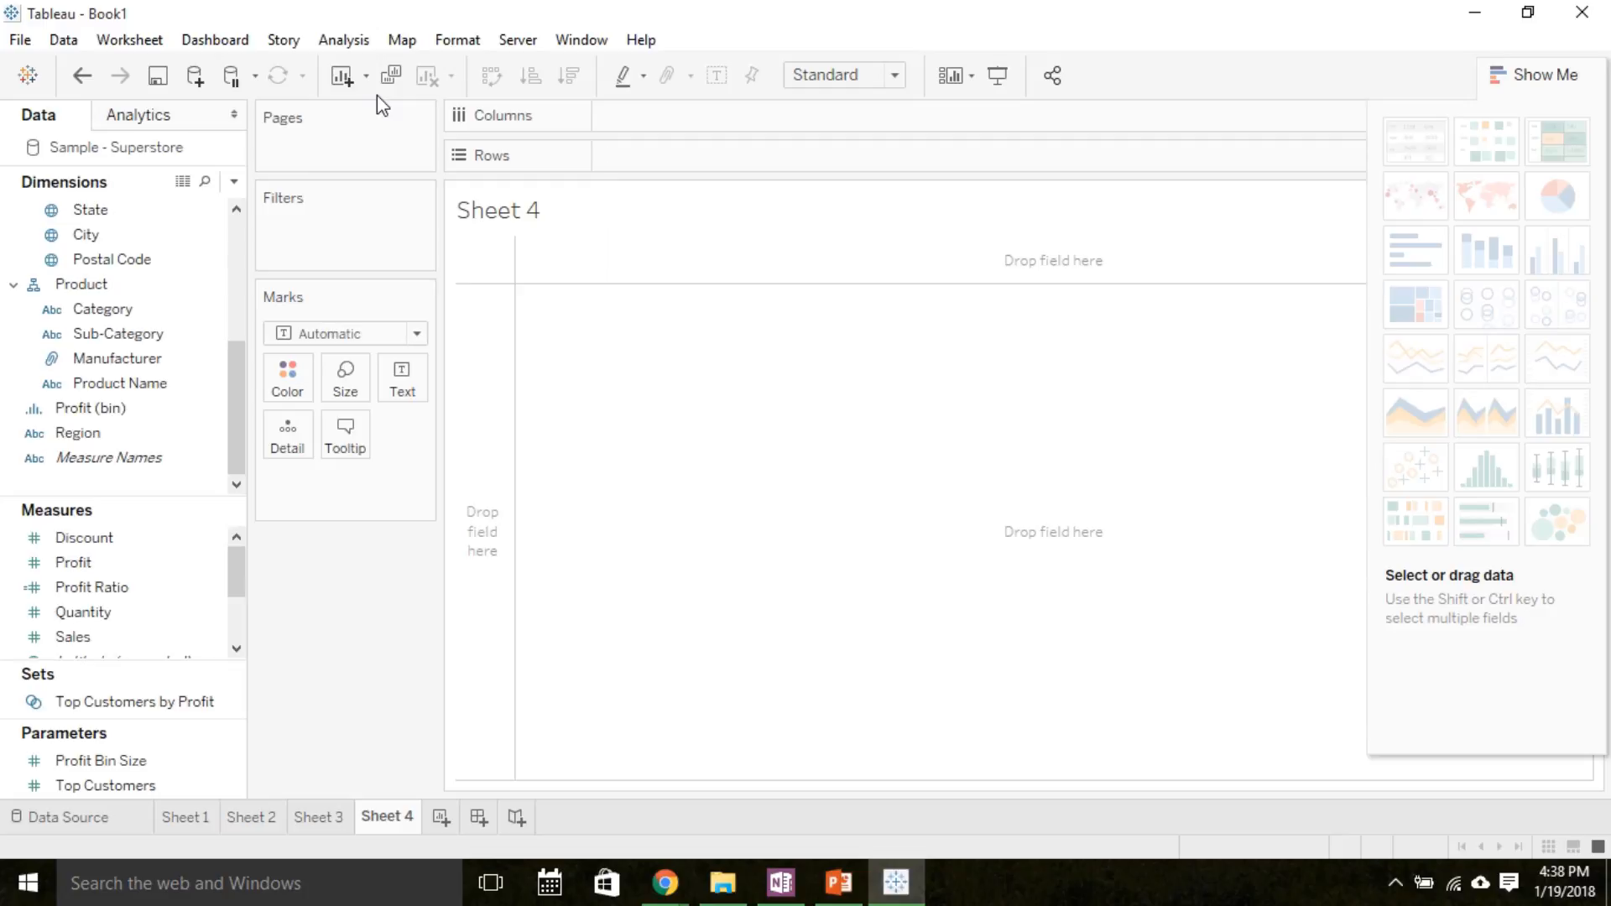
pyautogui.click(82, 613)
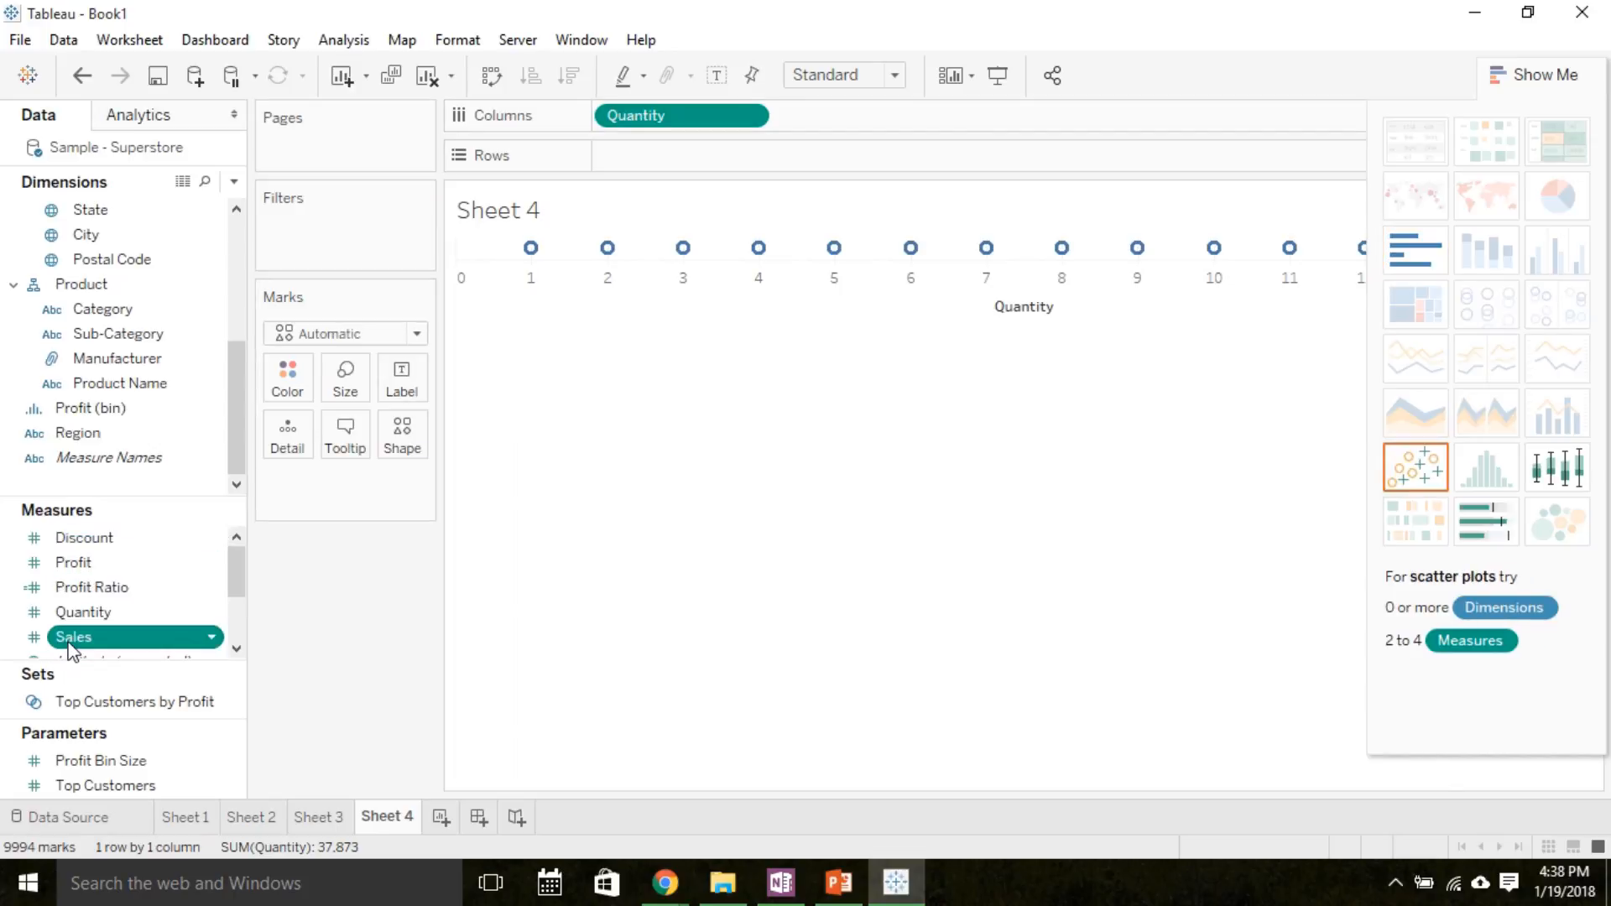
# - Add Sales to Rows, making a Sales-versus-Quantity scatter plot
pyautogui.moveTo(74, 636); pyautogui.dragTo(680, 154)
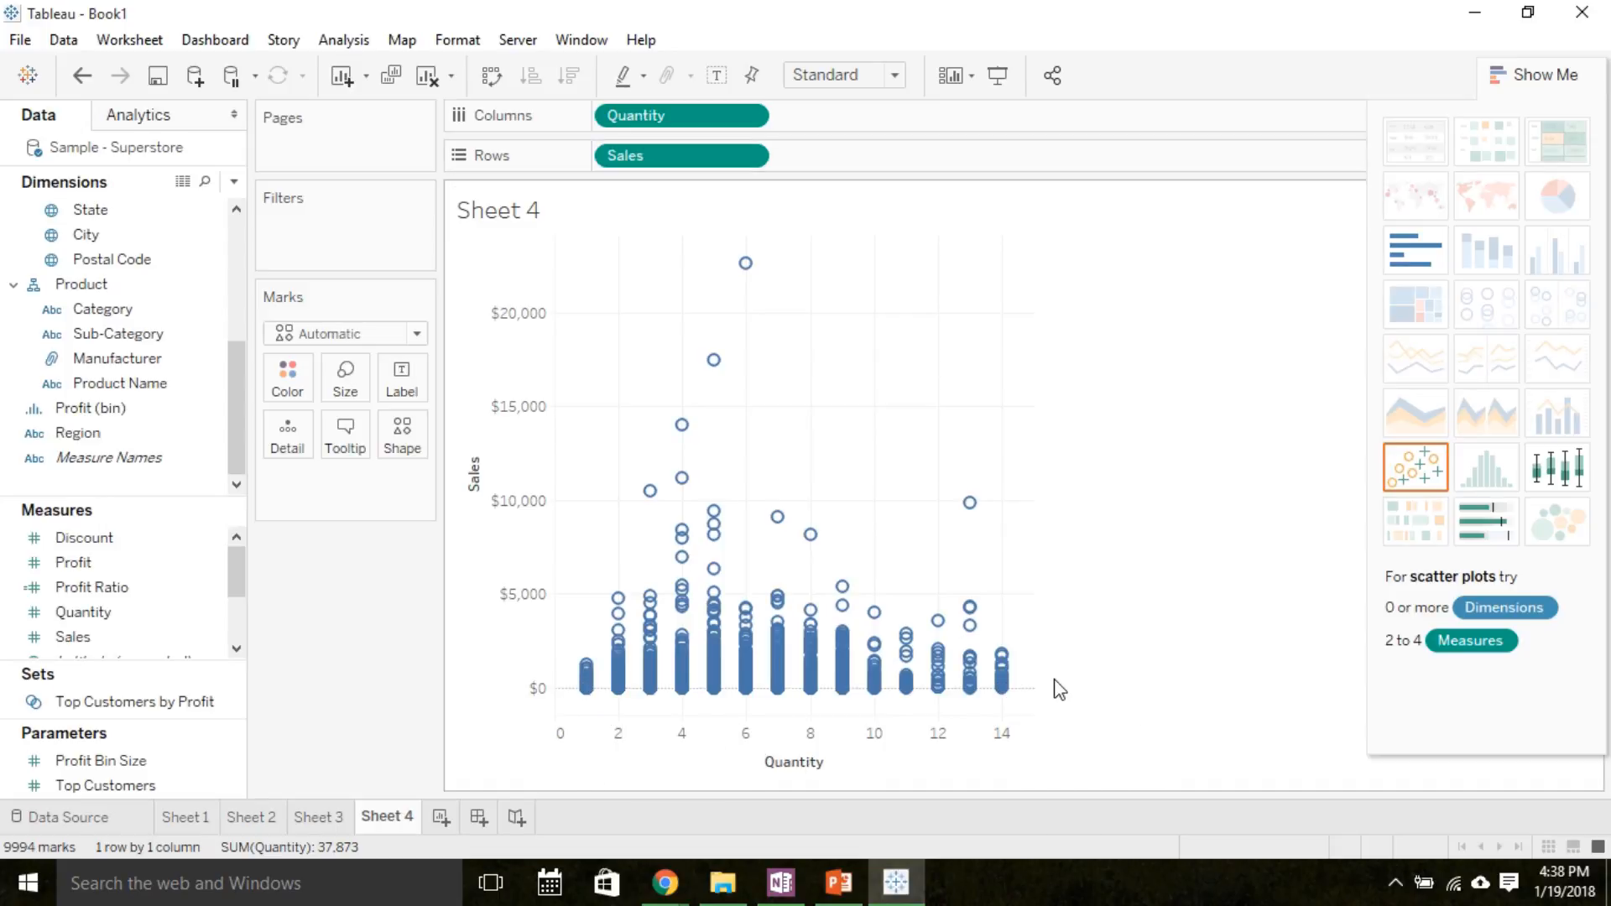
pyautogui.moveTo(460, 408)
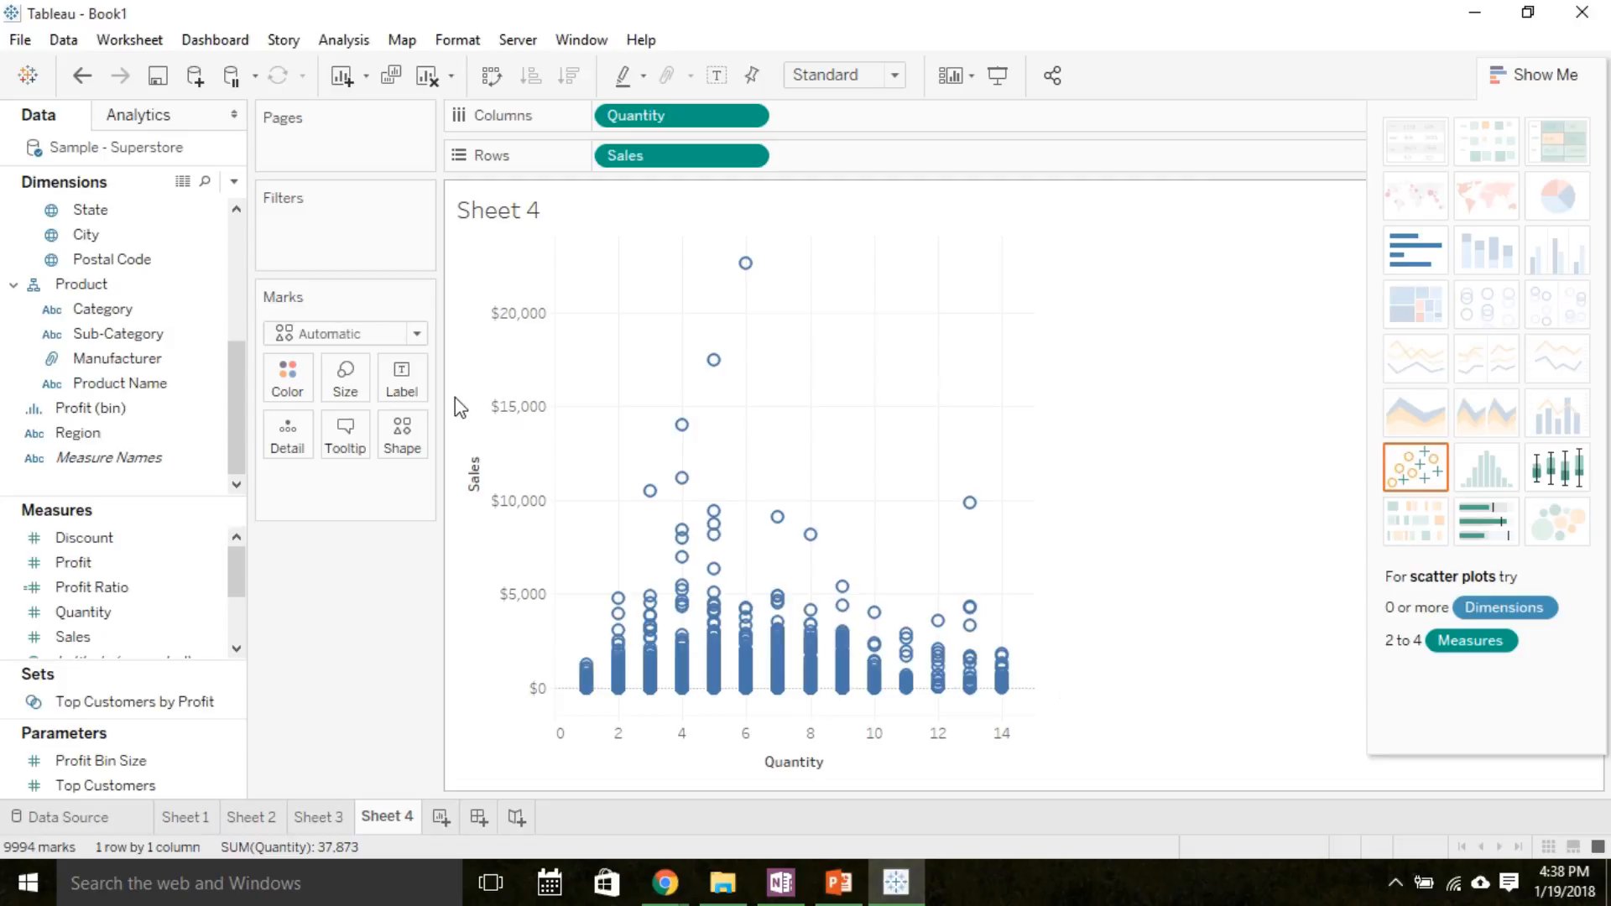
pyautogui.moveTo(159, 126)
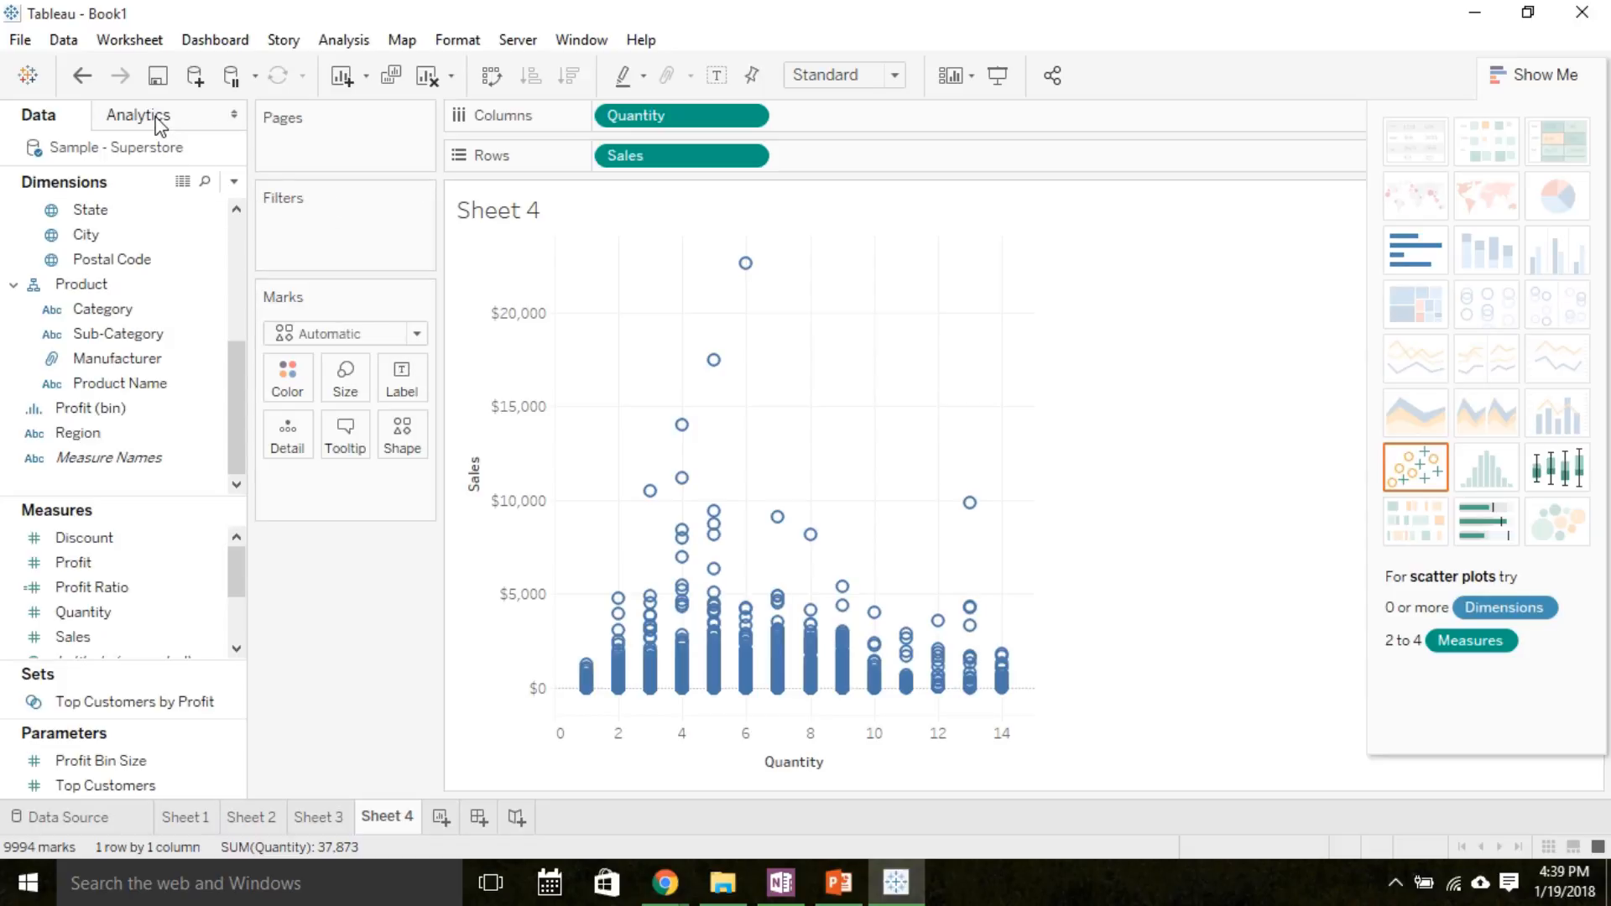
# - From the Analytics pane, drop a Linear trend line onto the scatter plot
pyautogui.click(140, 116)
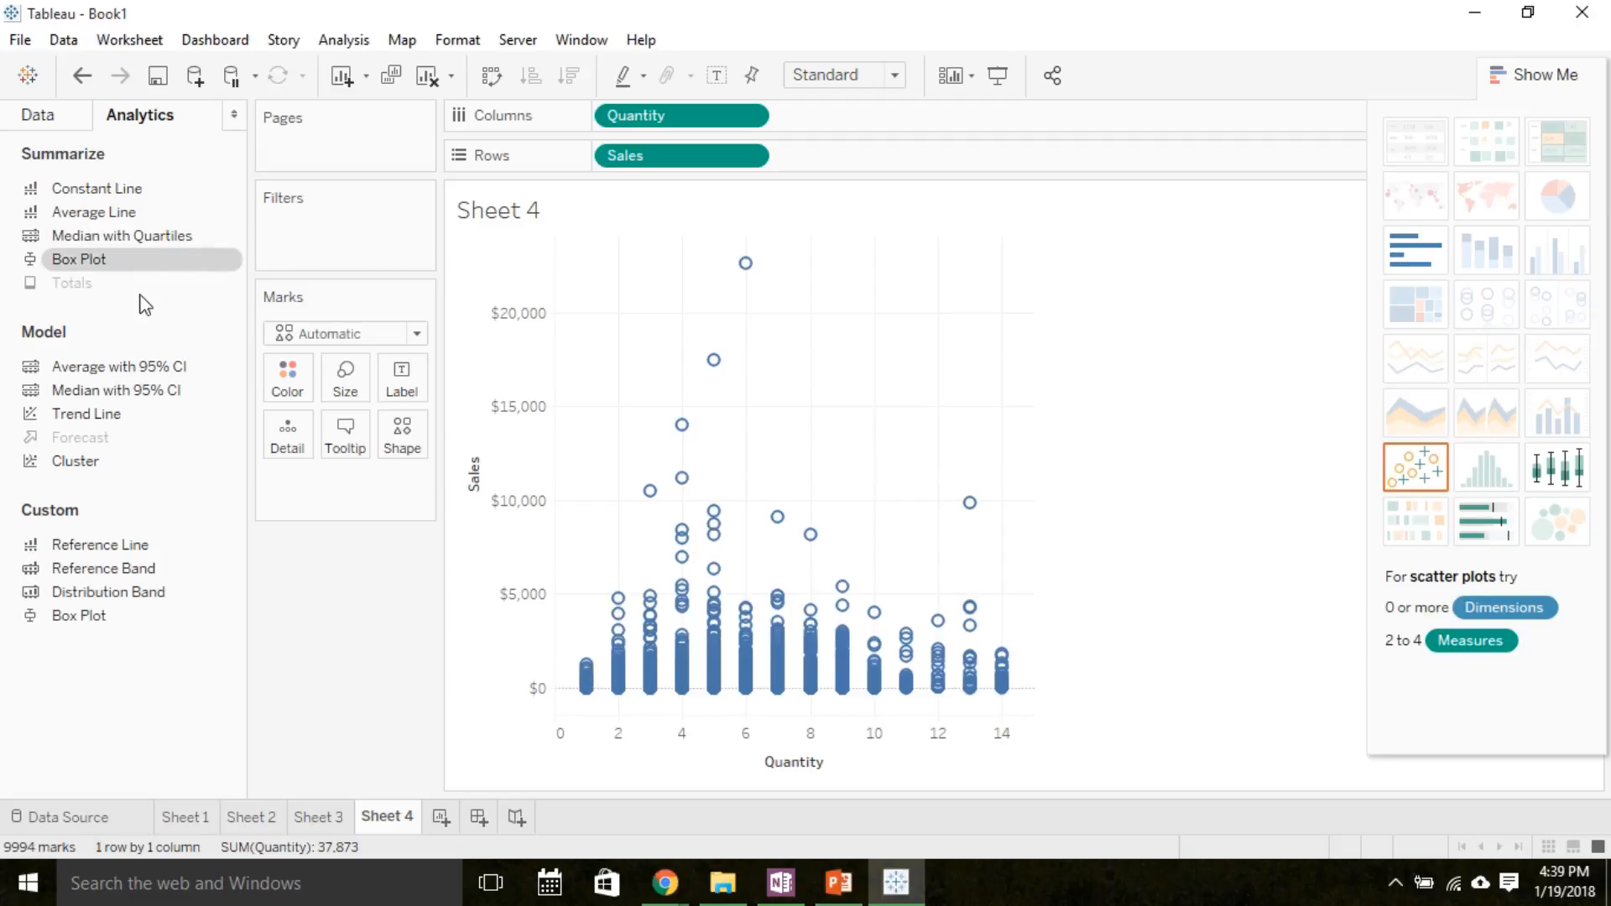
pyautogui.moveTo(86, 413)
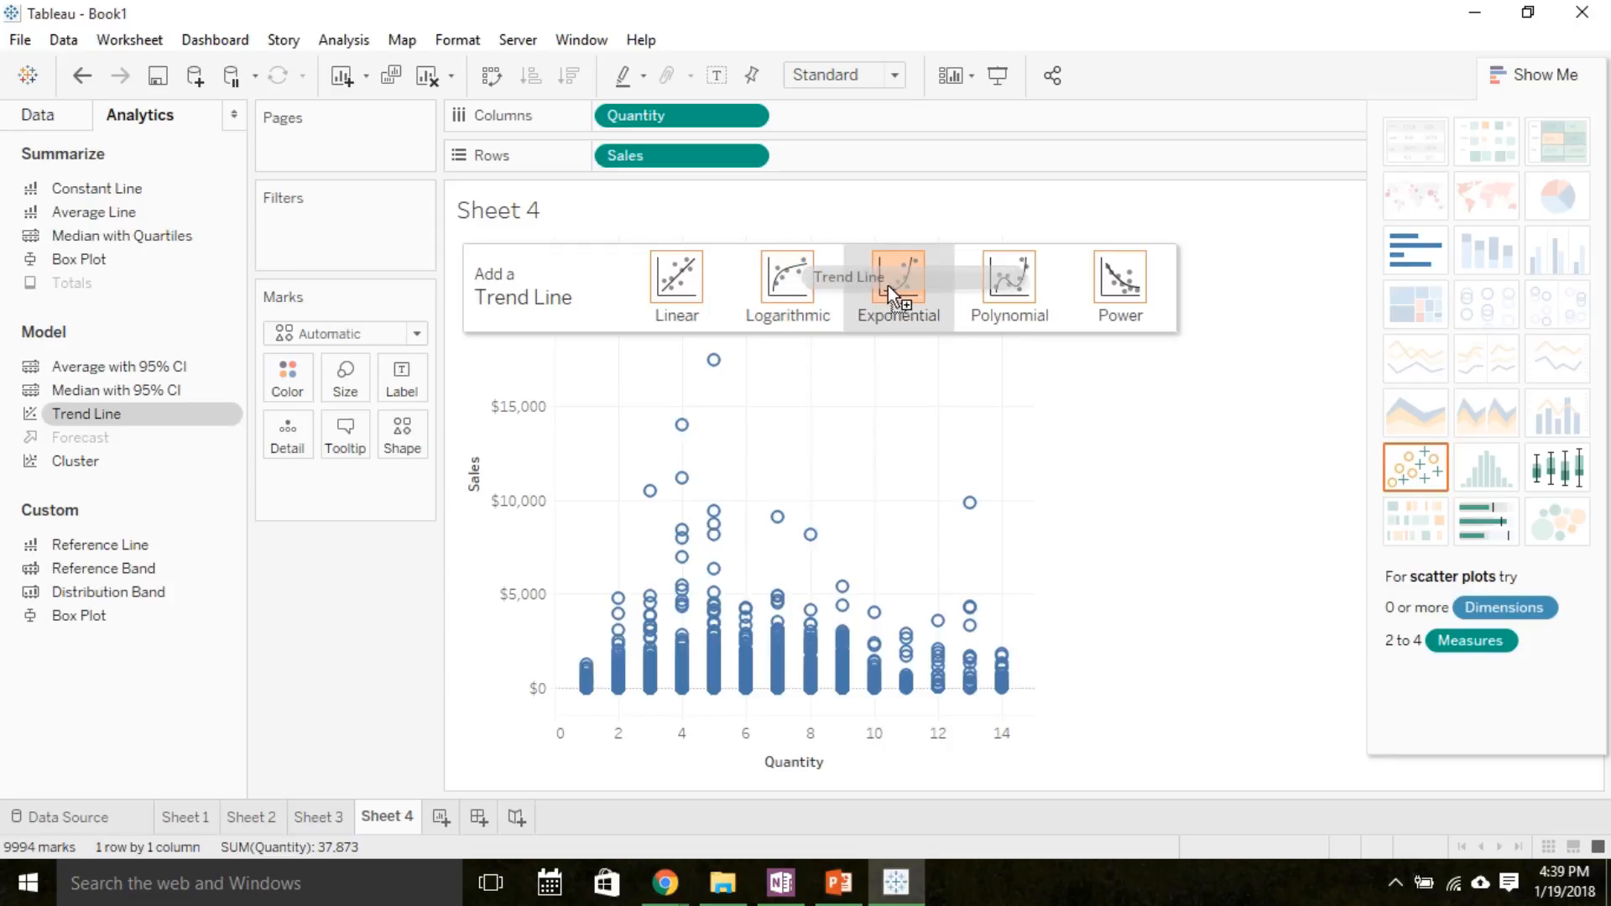
pyautogui.moveTo(758, 347)
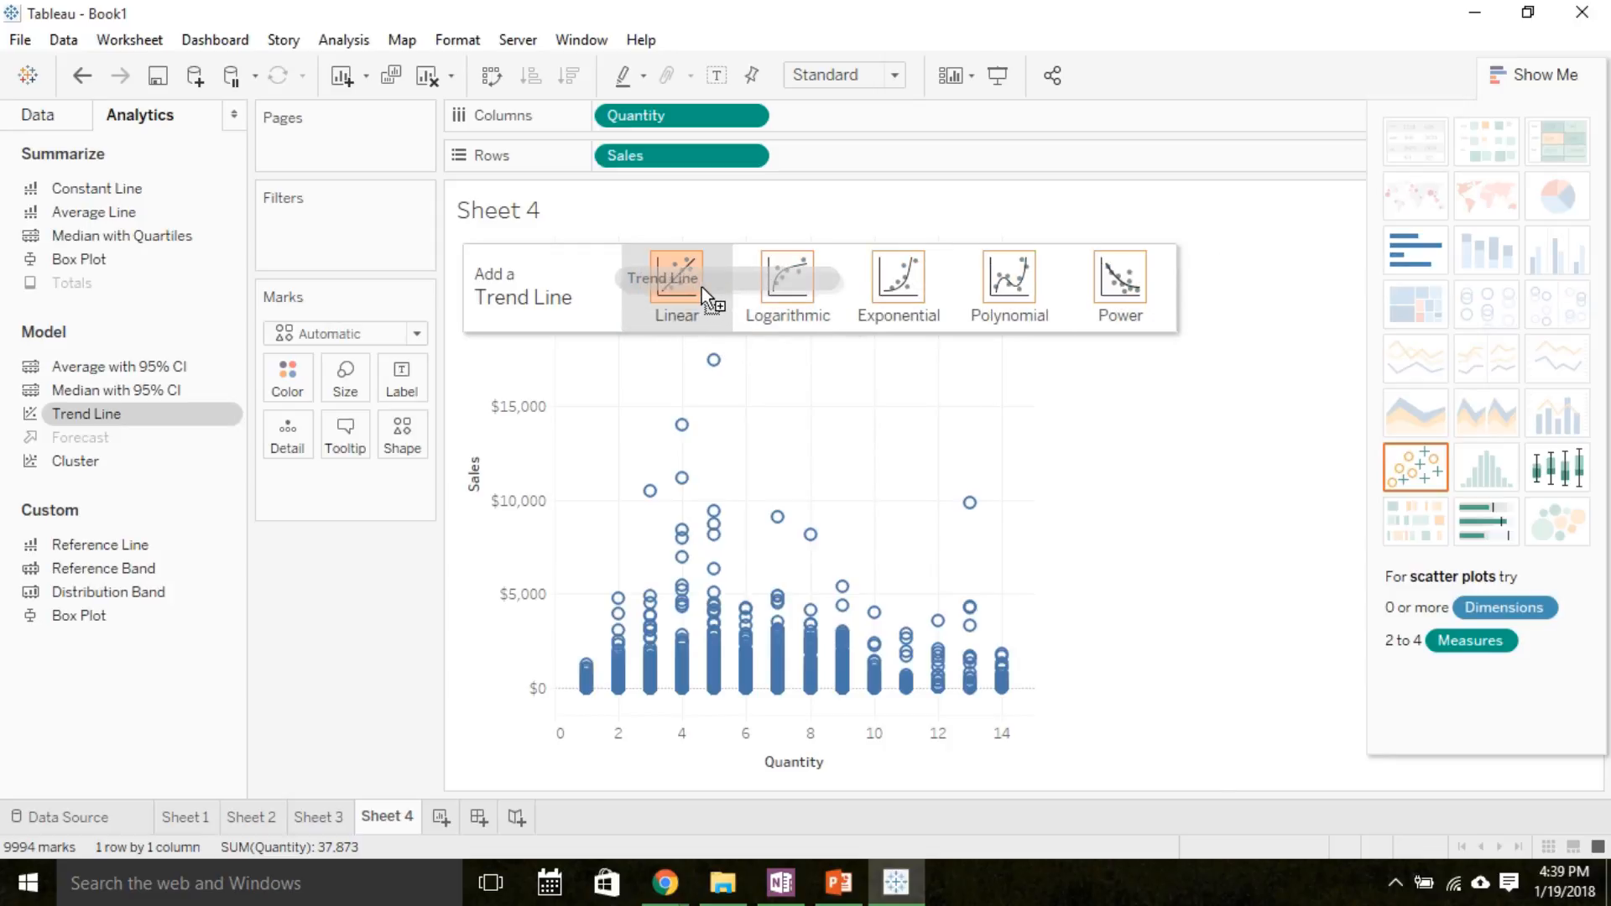
pyautogui.click(676, 285)
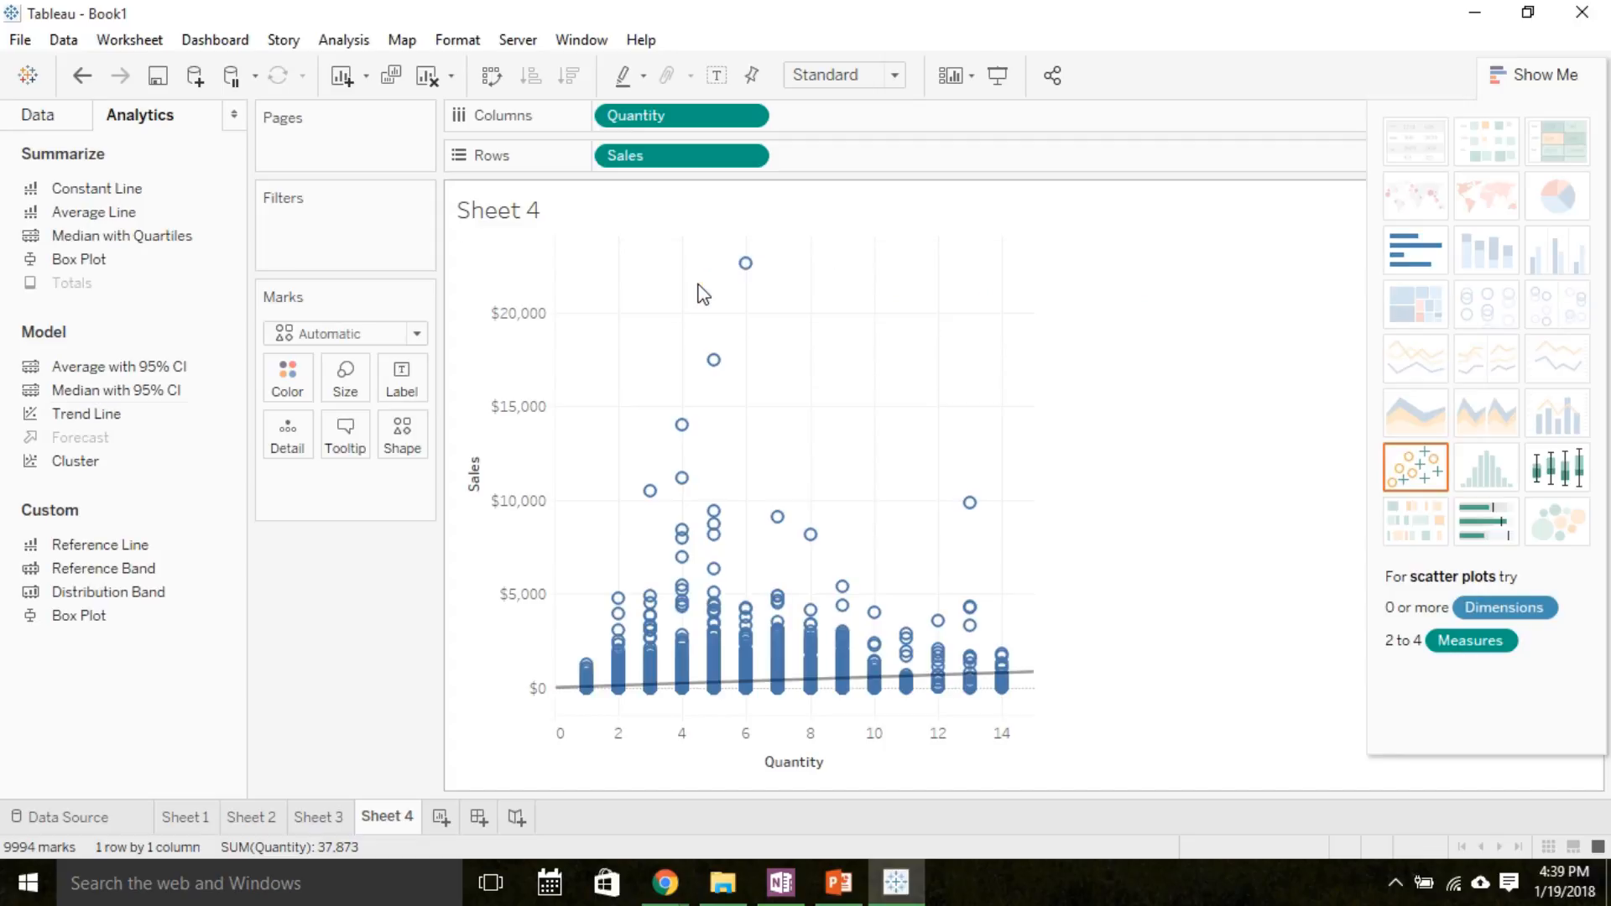
pyautogui.moveTo(1044, 693)
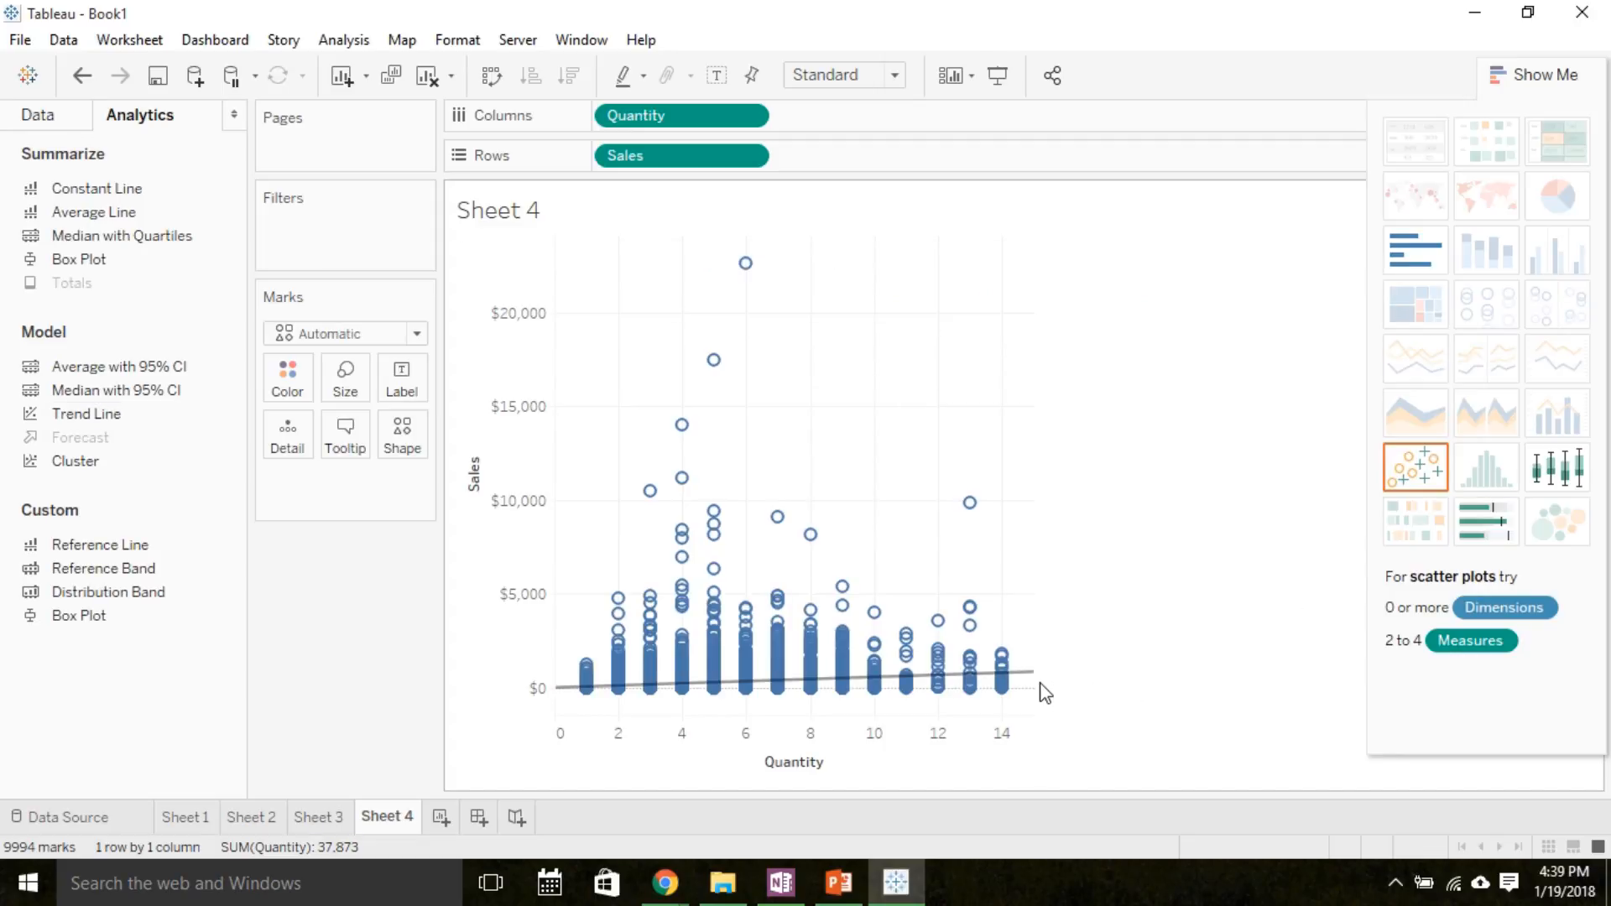
pyautogui.moveTo(1025, 685)
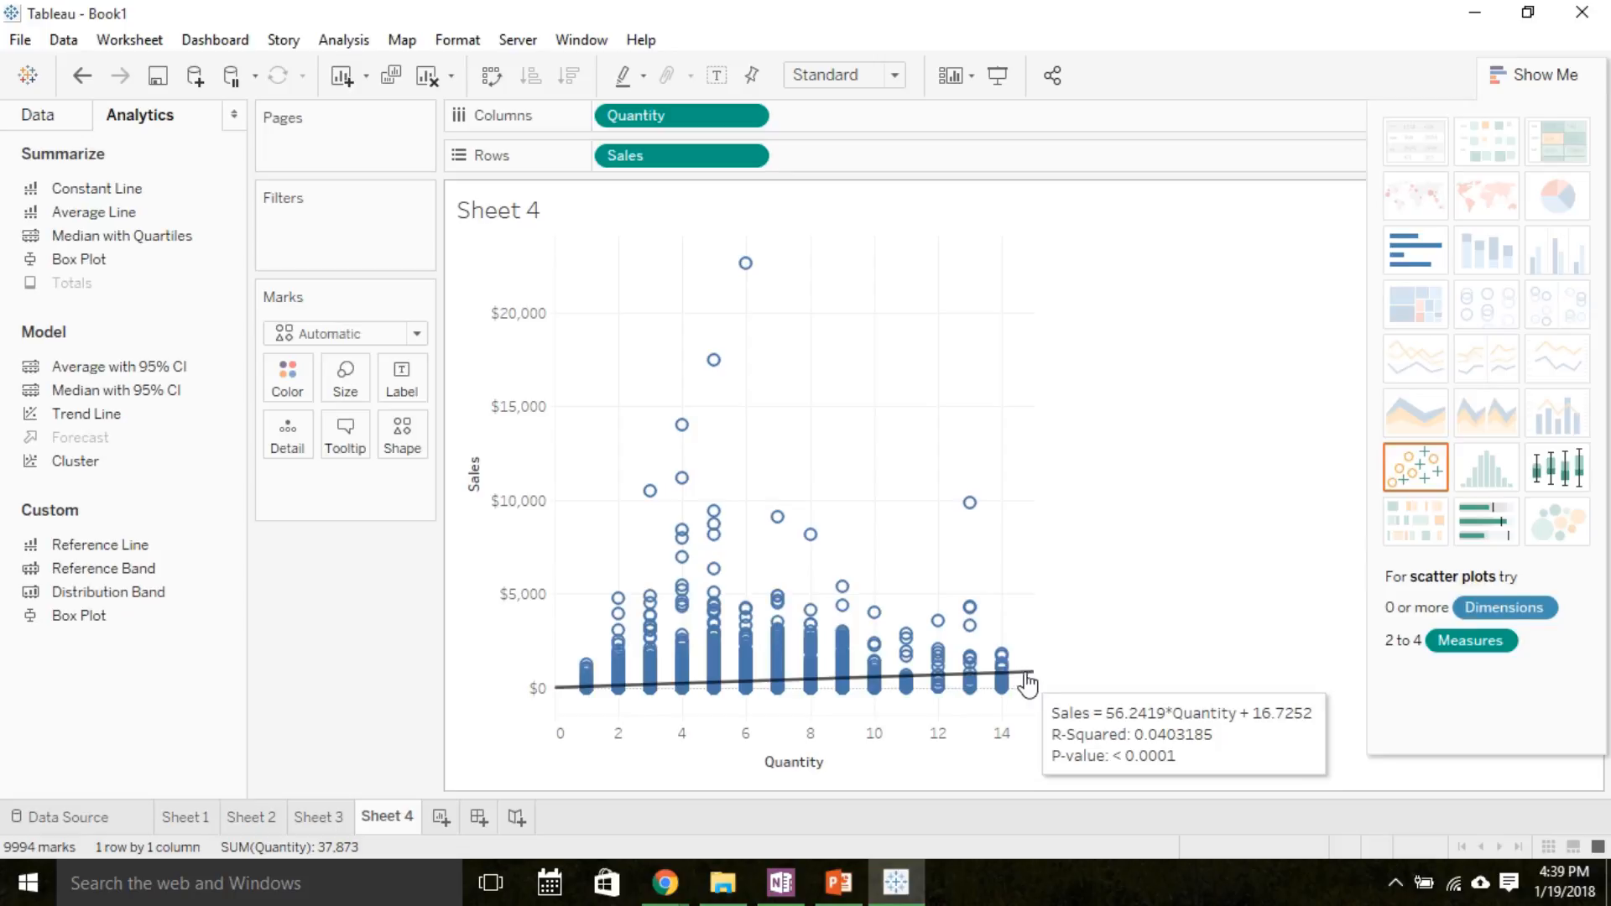
pyautogui.moveTo(601, 346)
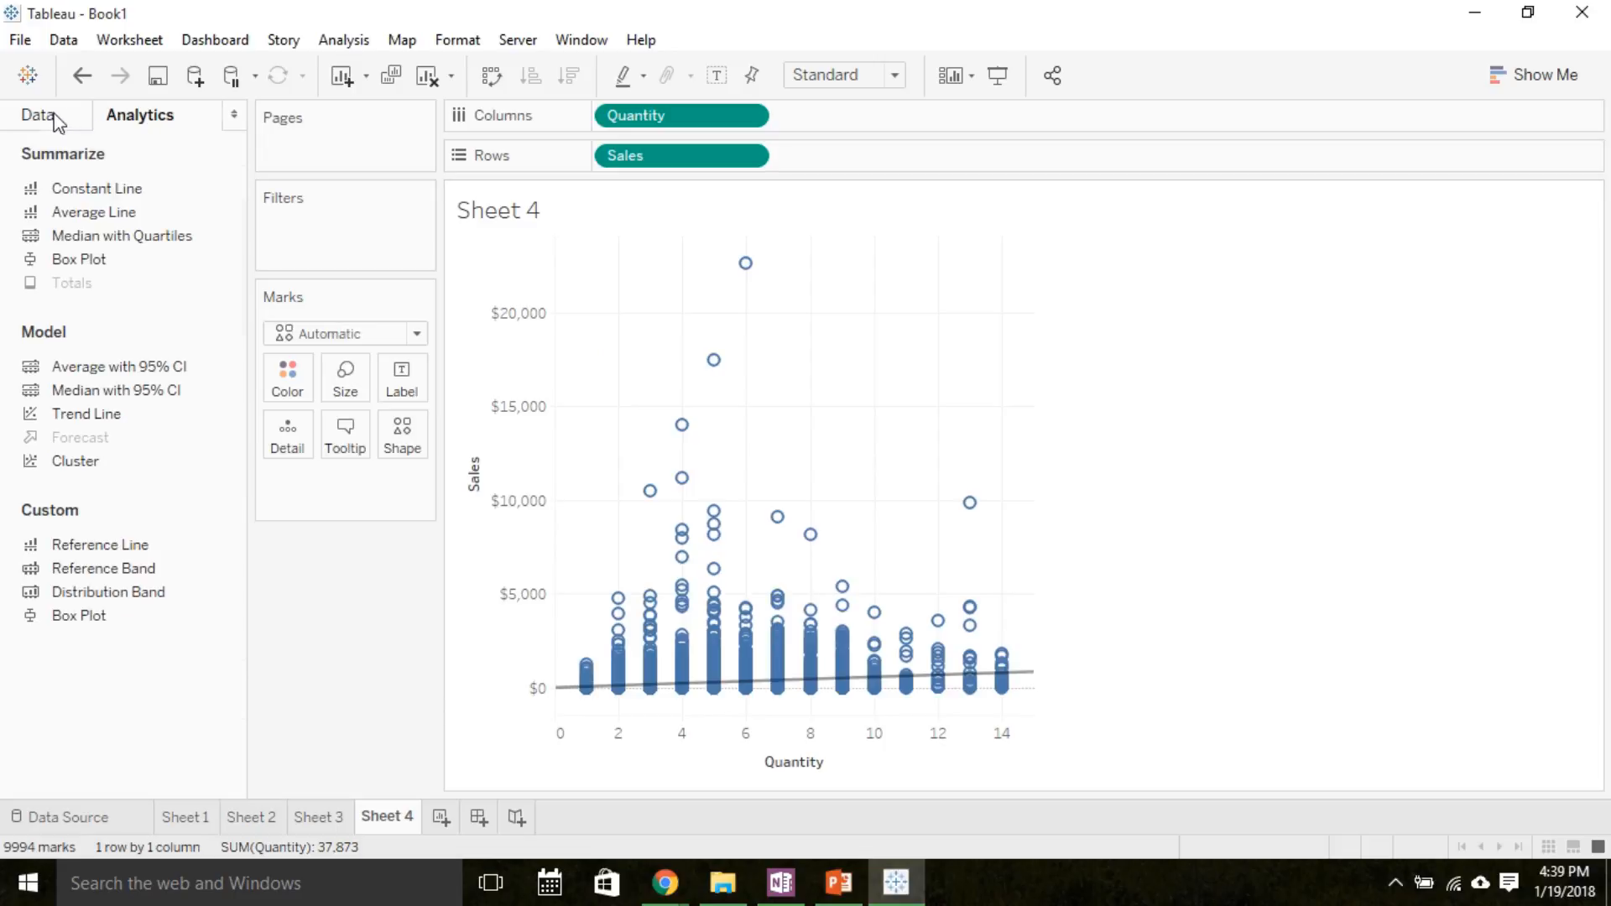
# - Place Category on Color so Furniture, Office Supplies and Technology each get their own trend line
pyautogui.click(37, 114)
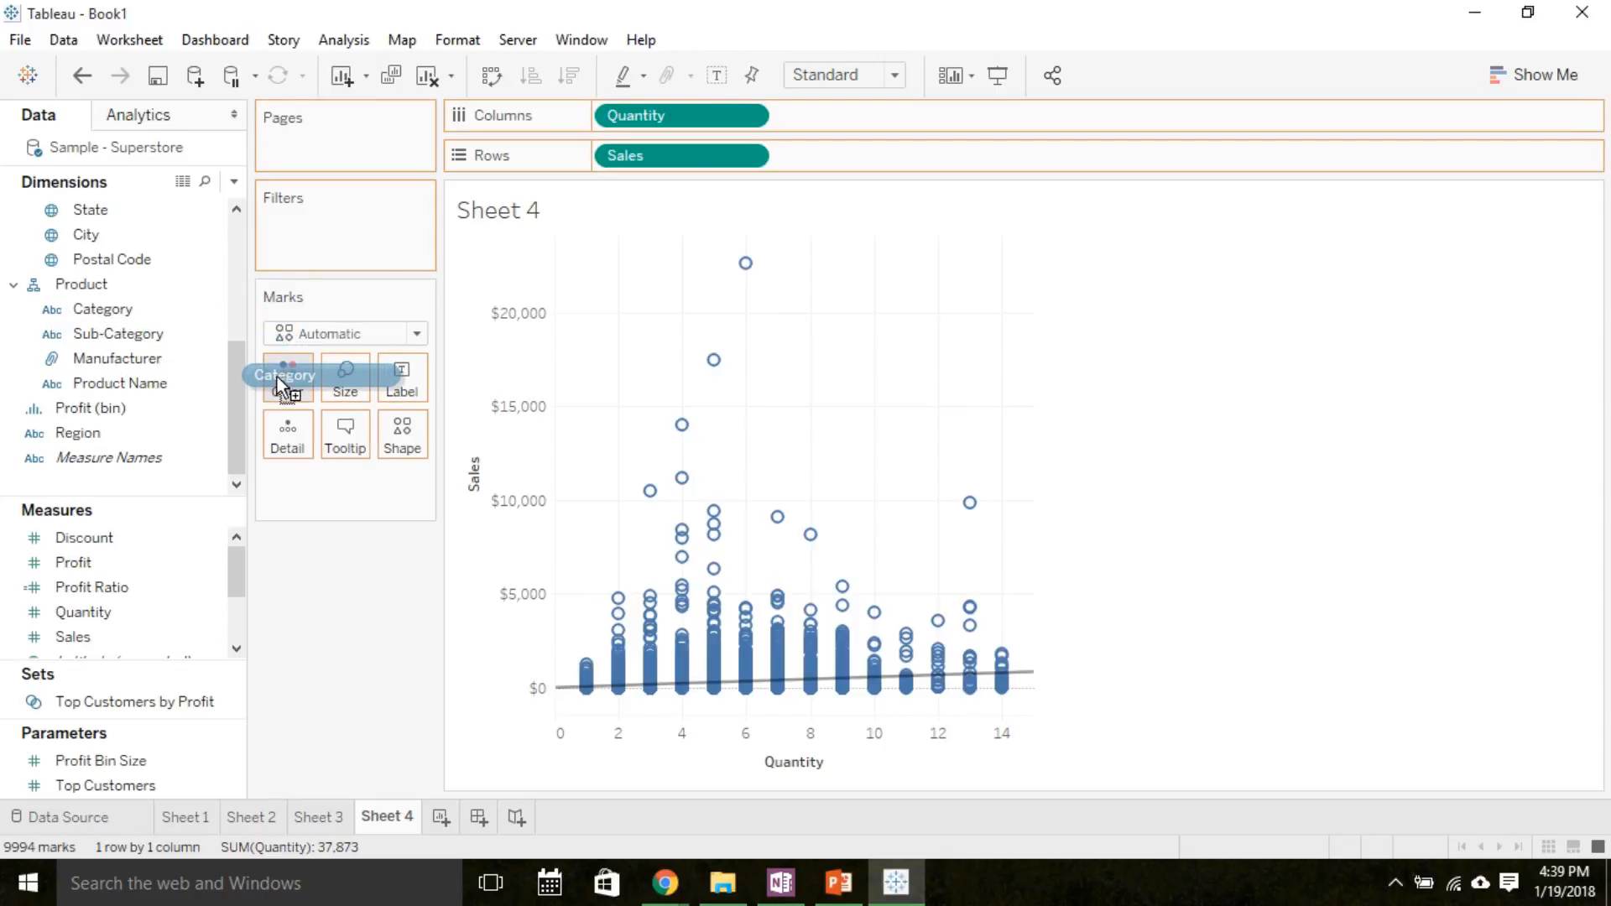
pyautogui.moveTo(286, 374); pyautogui.dragTo(285, 374)
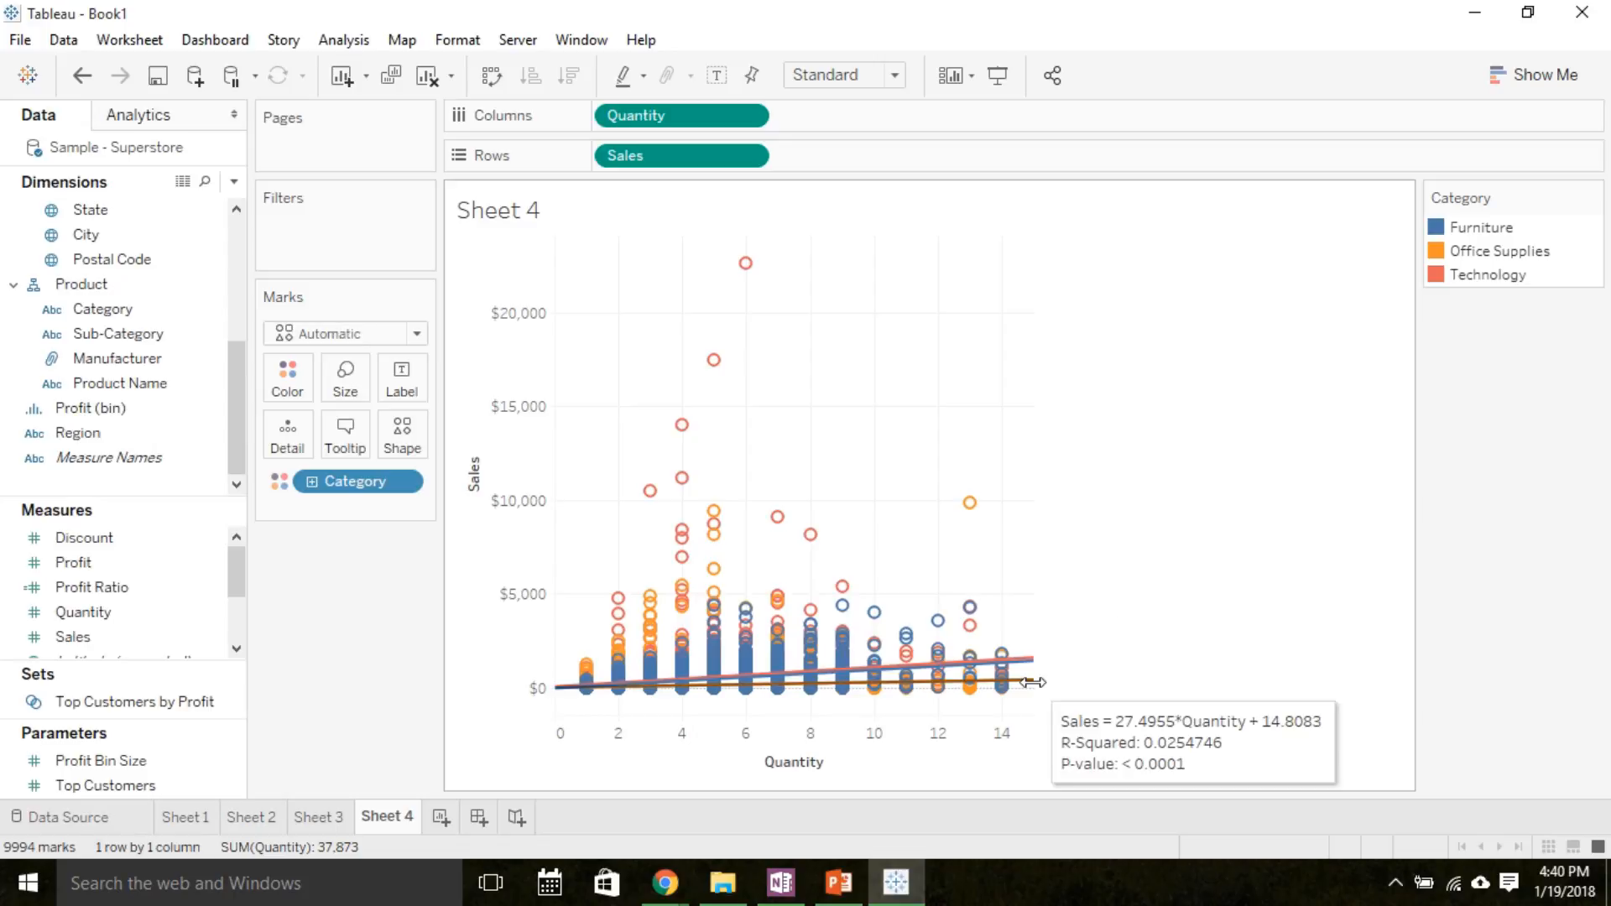
pyautogui.moveTo(1032, 688)
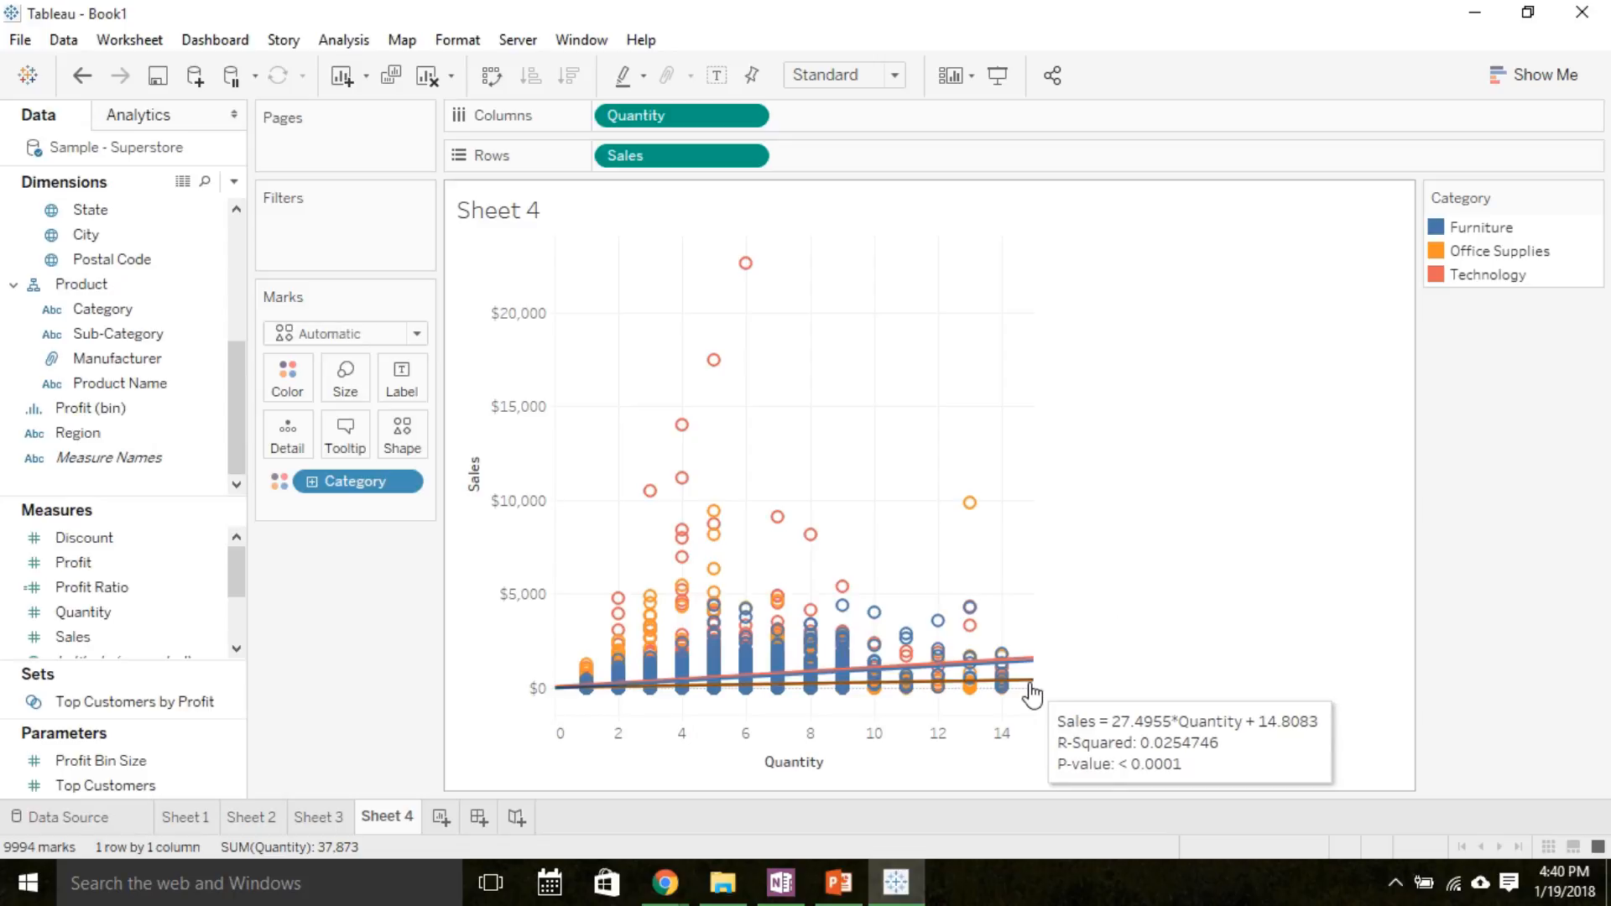
pyautogui.moveTo(1045, 686)
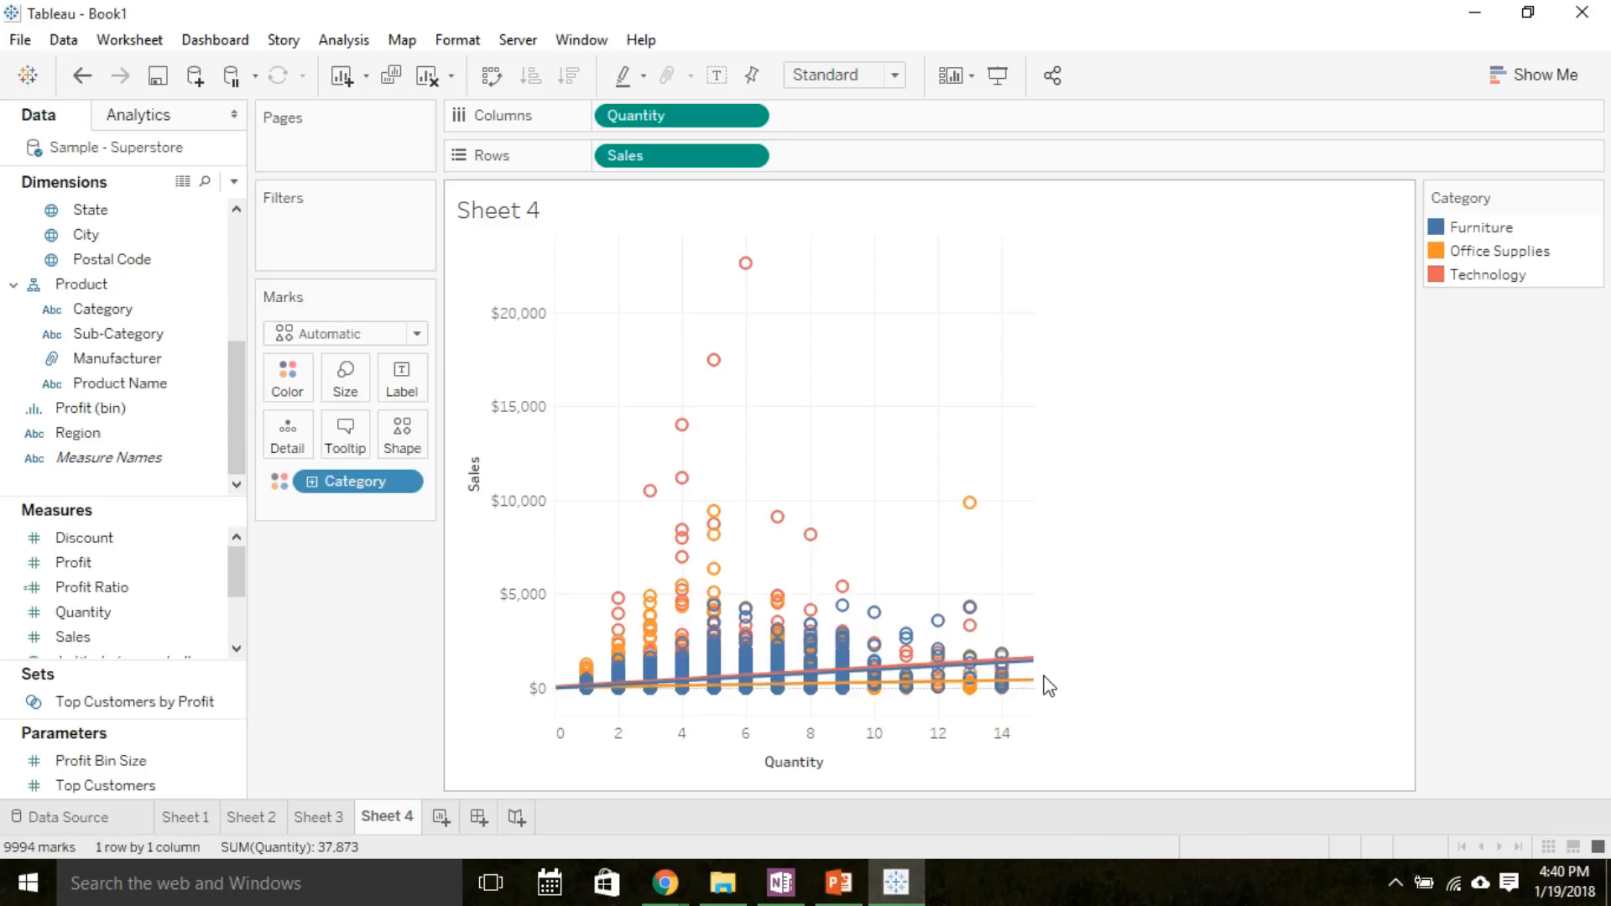
pyautogui.moveTo(1027, 686)
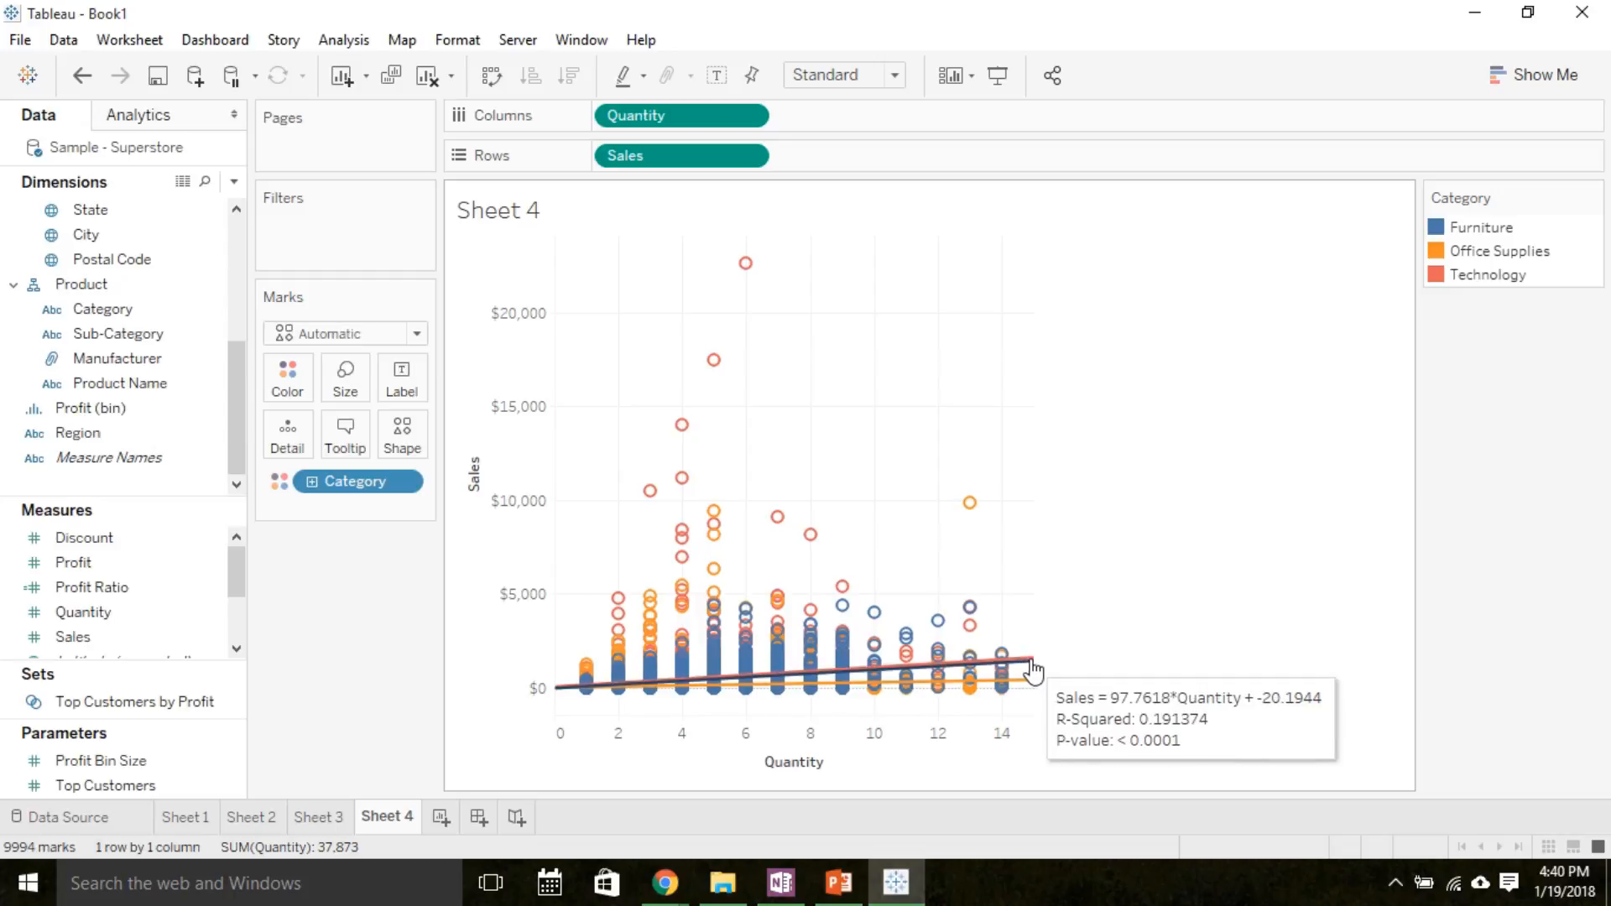
pyautogui.moveTo(1128, 609)
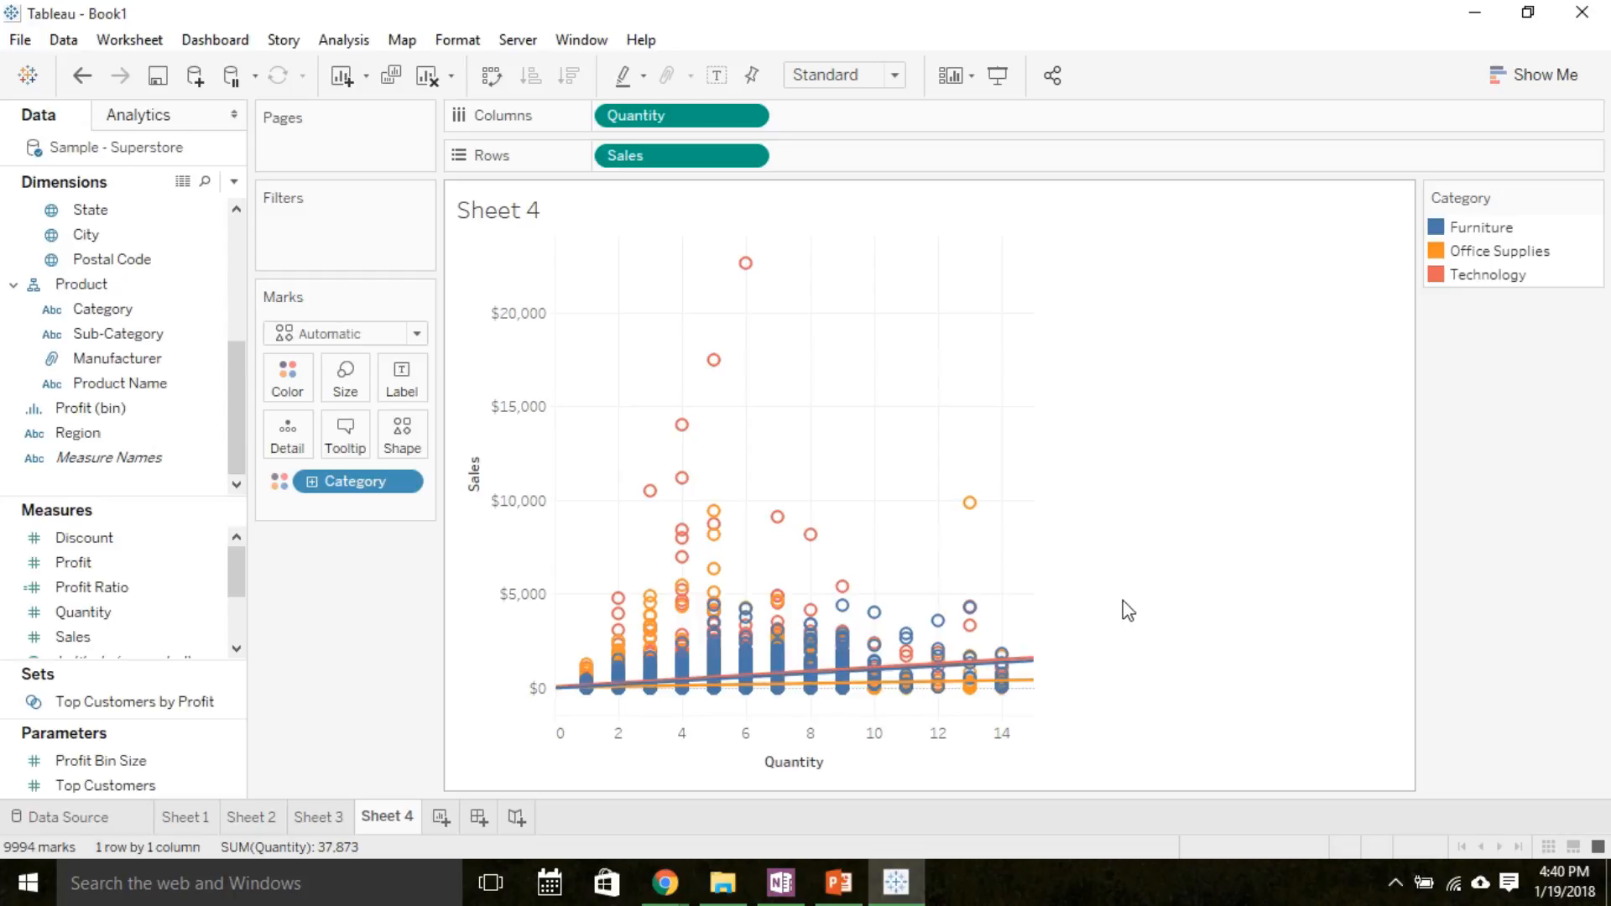